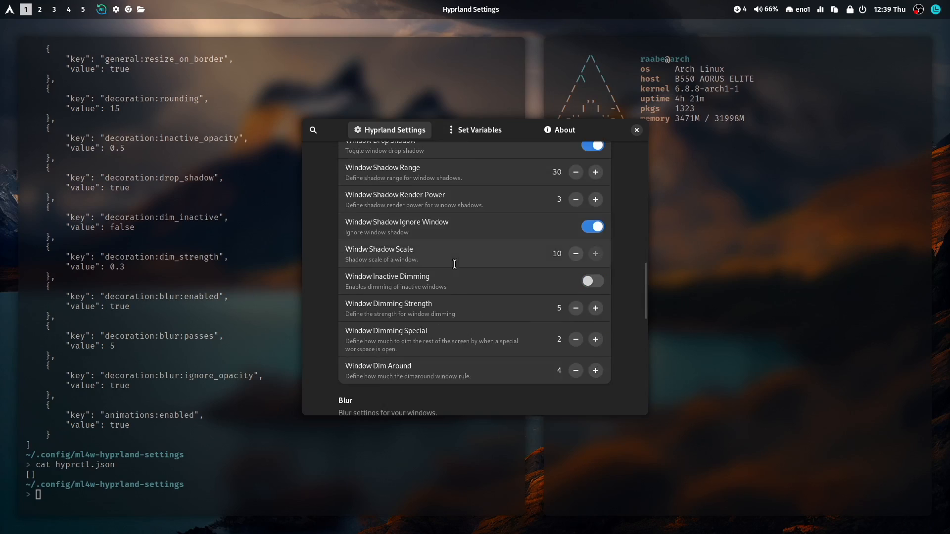
# - Browse ML4W Welcome's settings categories and open the System options
pyautogui.scroll(-3)
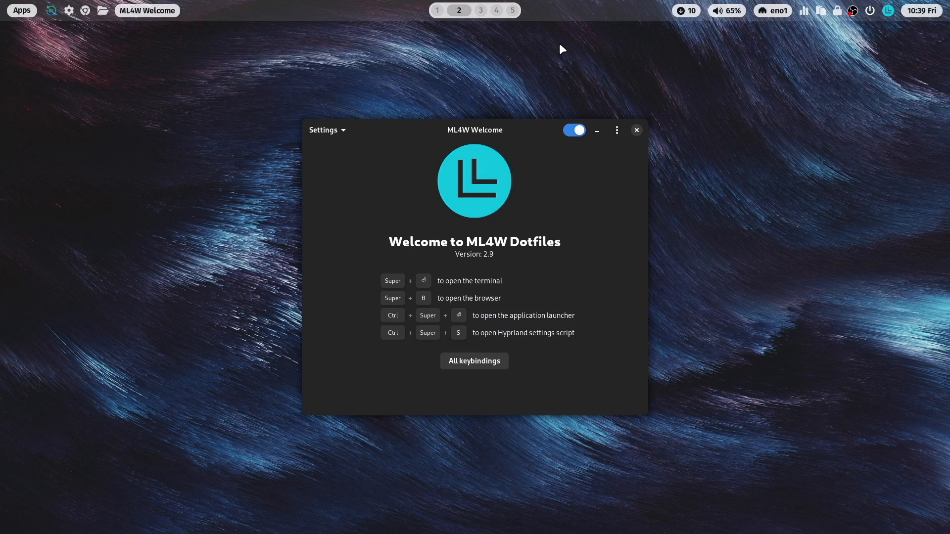
pyautogui.click(616, 129)
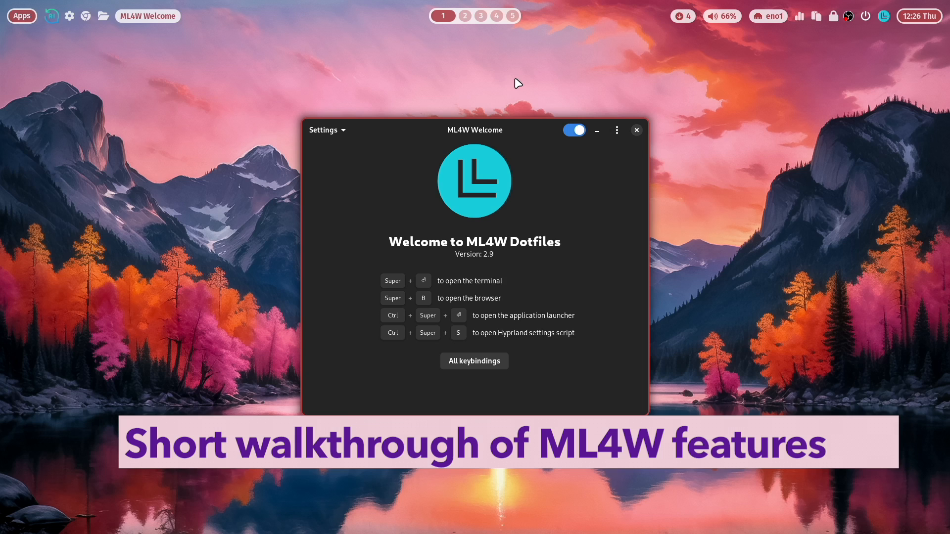
pyautogui.moveTo(613, 175)
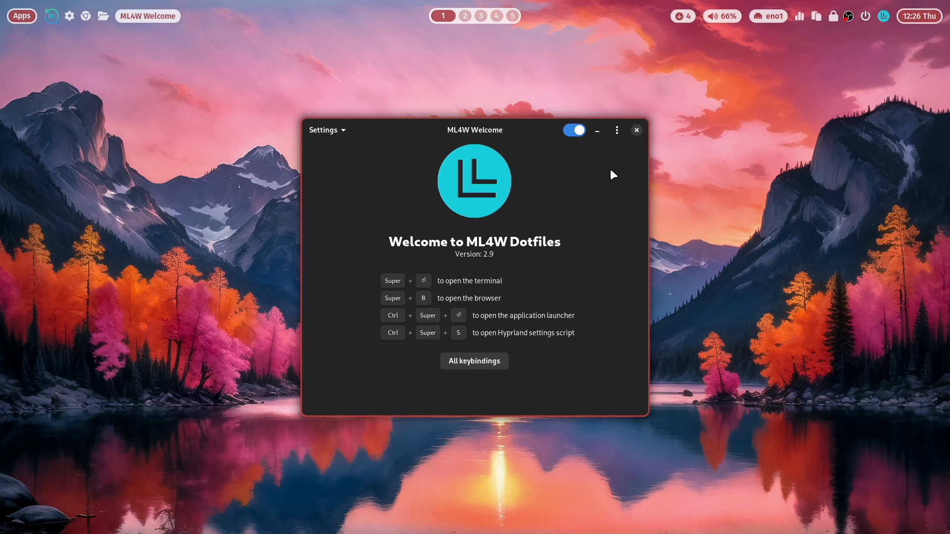
pyautogui.moveTo(340, 130)
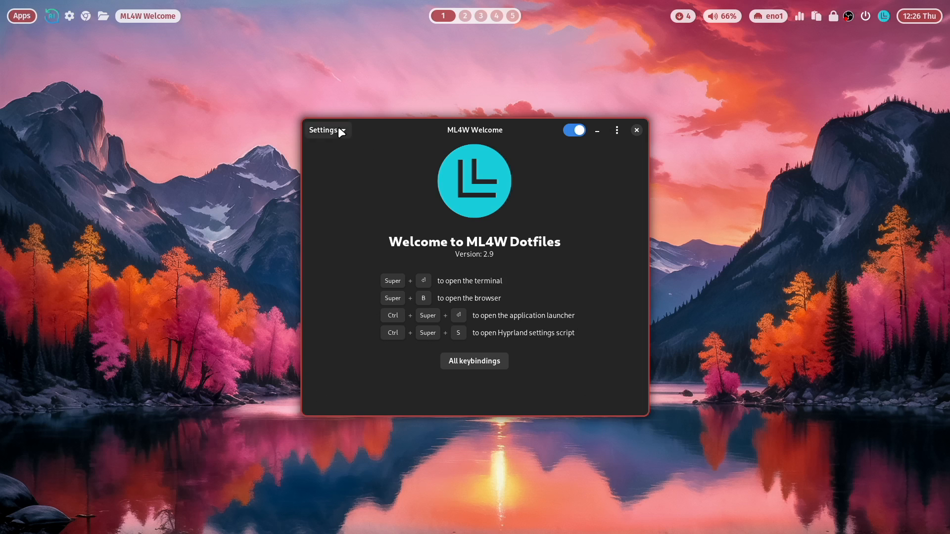
pyautogui.click(323, 129)
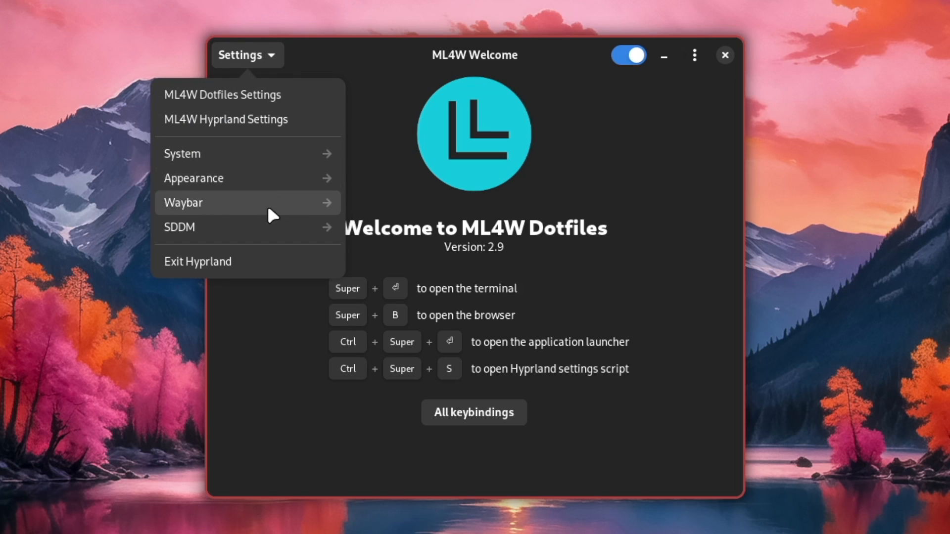
pyautogui.moveTo(273, 227)
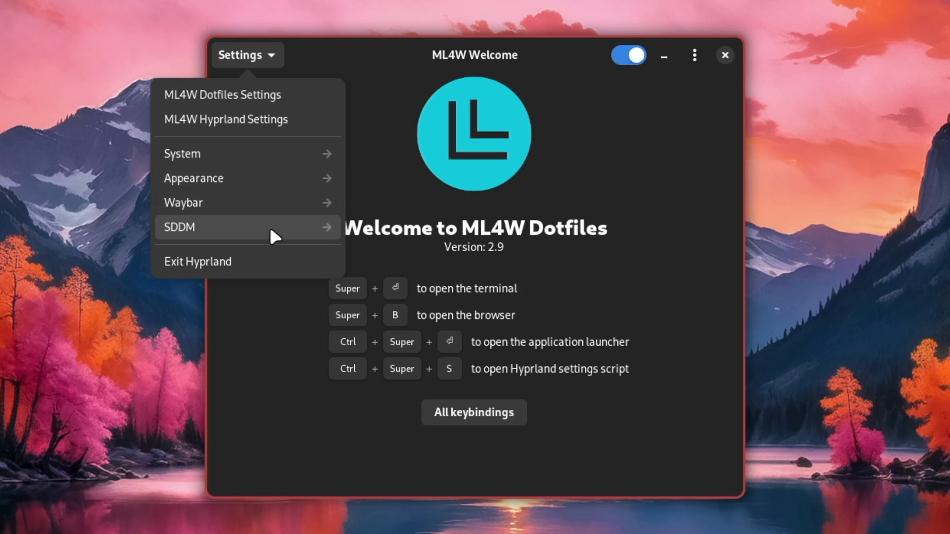
pyautogui.moveTo(274, 155)
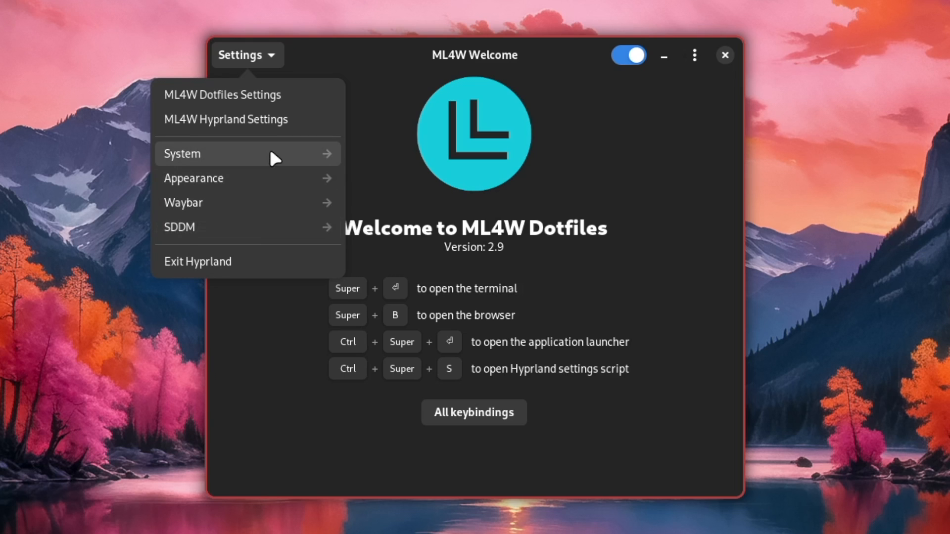
pyautogui.click(182, 154)
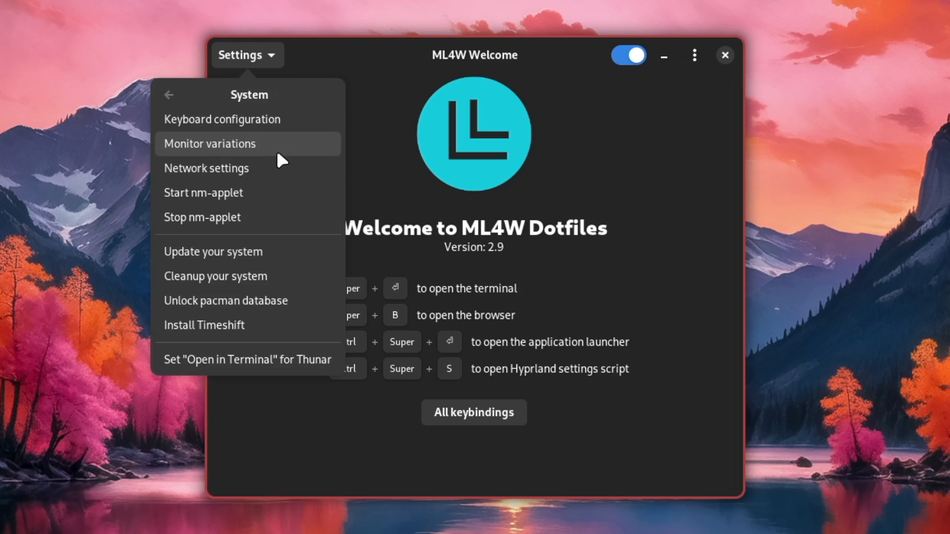
pyautogui.moveTo(292, 119)
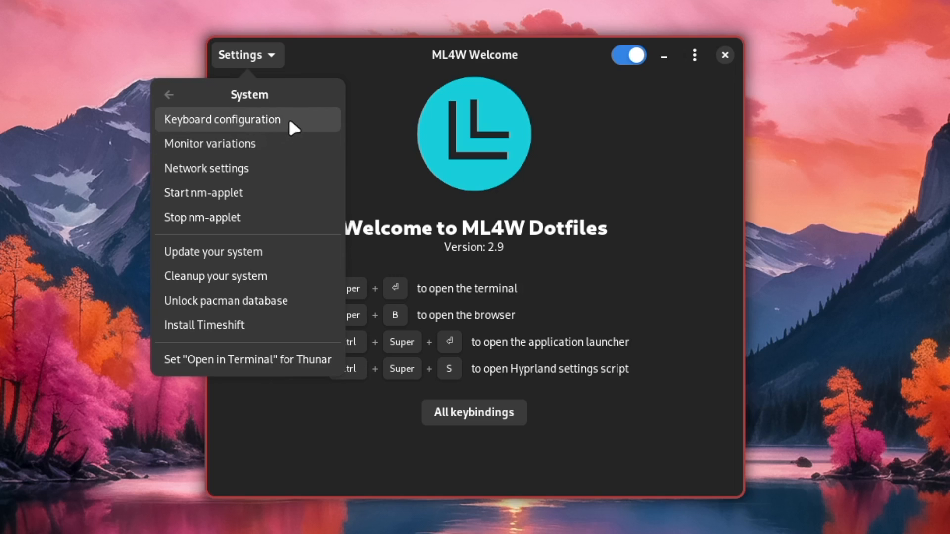
pyautogui.moveTo(262, 176)
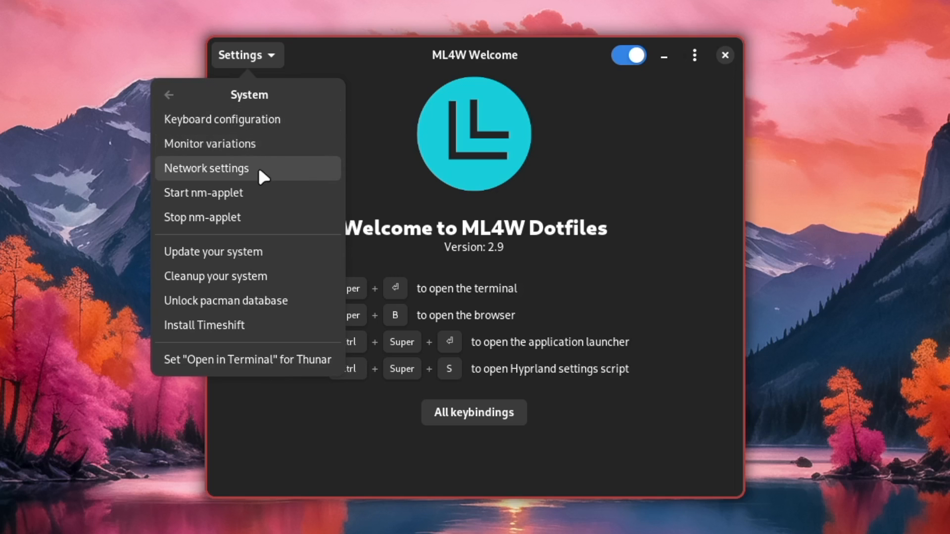
# - Return to the categories and change the wallpaper from Appearance to an autumn mountain valley
pyautogui.click(169, 95)
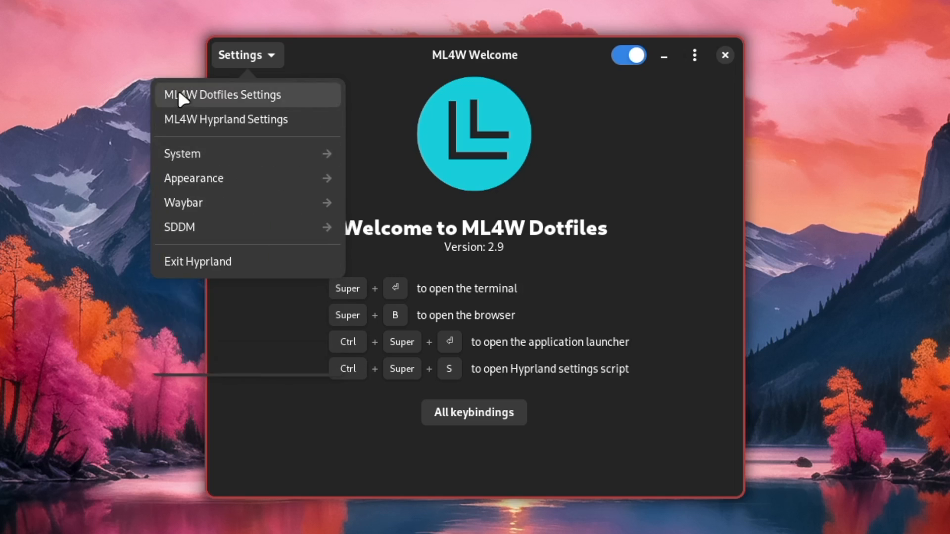
pyautogui.click(192, 178)
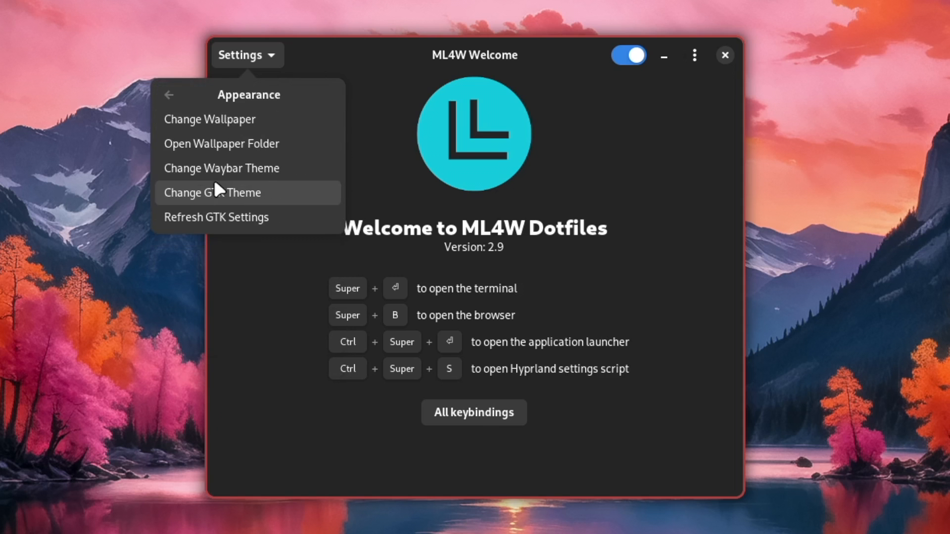
pyautogui.click(209, 118)
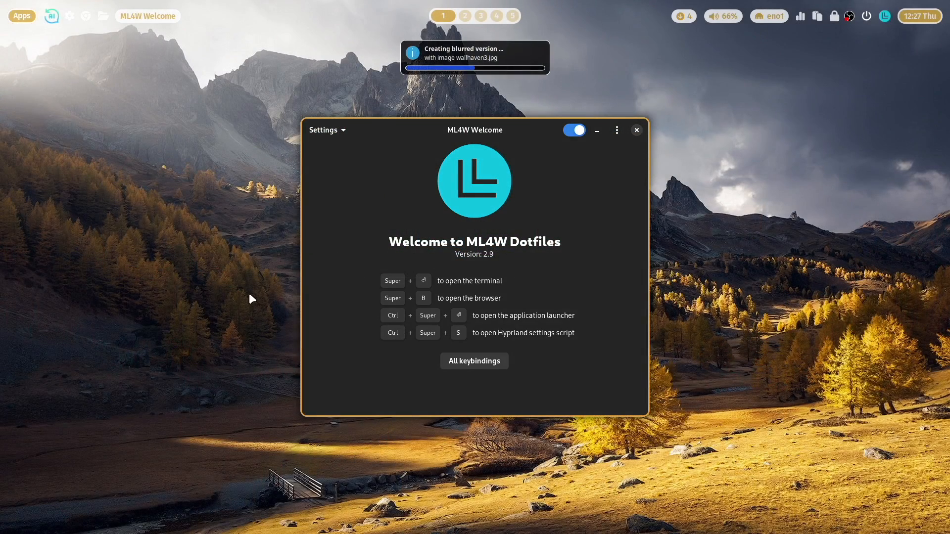
# - Change the wallpaper again from Appearance, landing on the blue river landscape
pyautogui.click(324, 130)
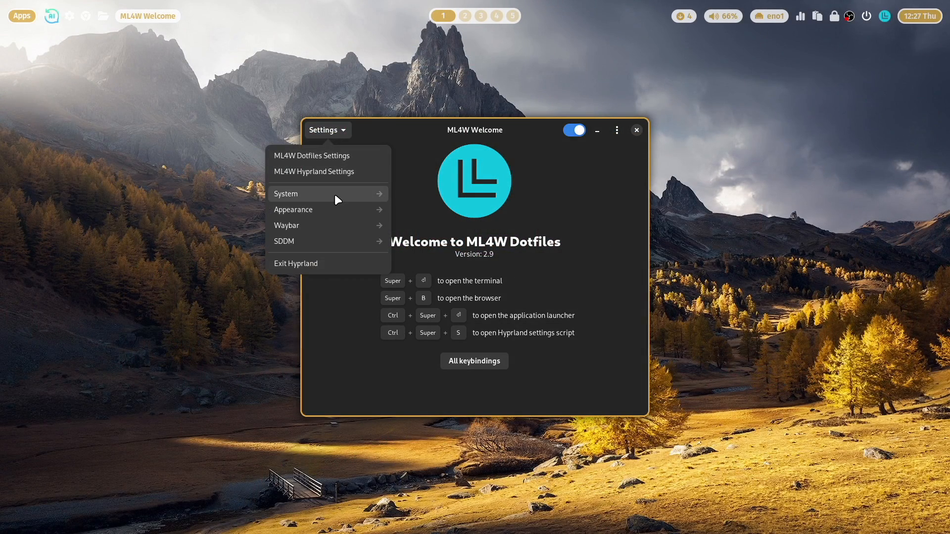
pyautogui.click(292, 210)
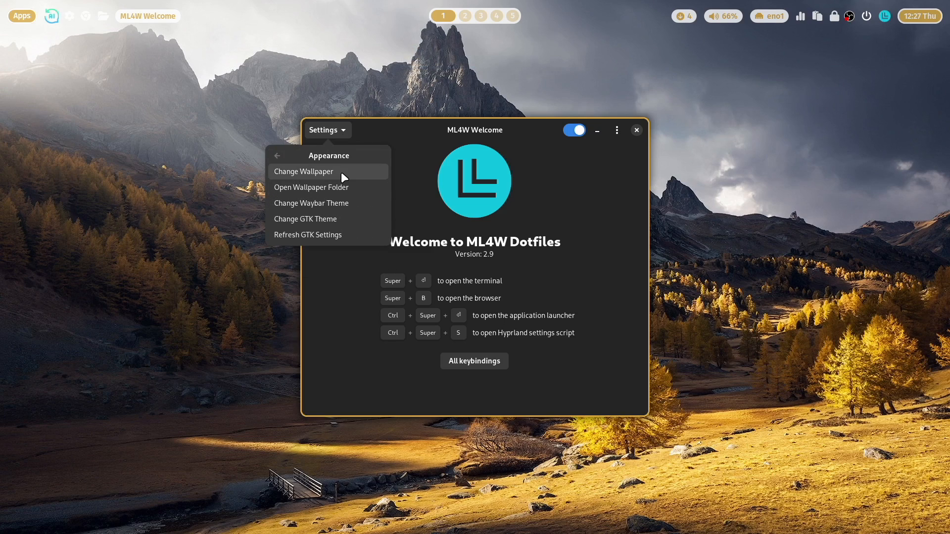
pyautogui.click(303, 172)
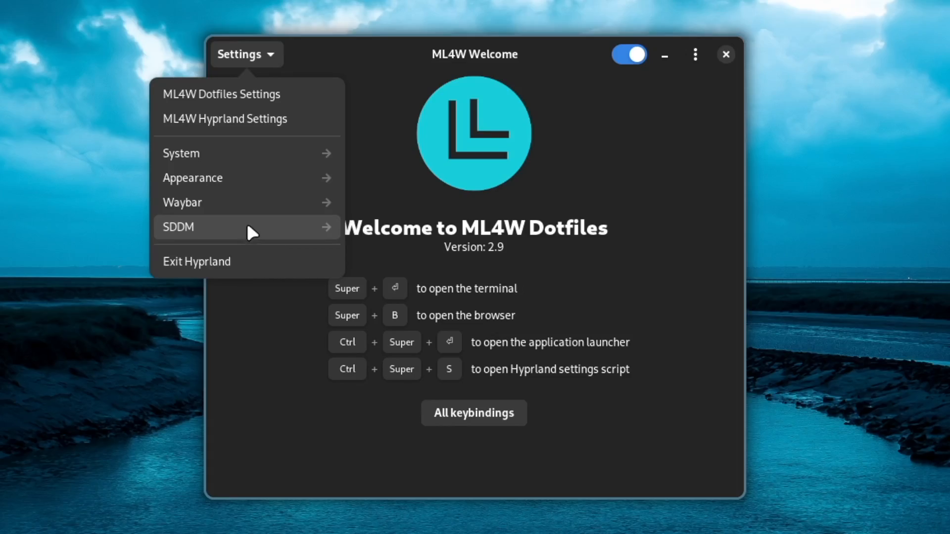
# - View the SDDM login screen options and the project links and maintenance list
pyautogui.click(178, 226)
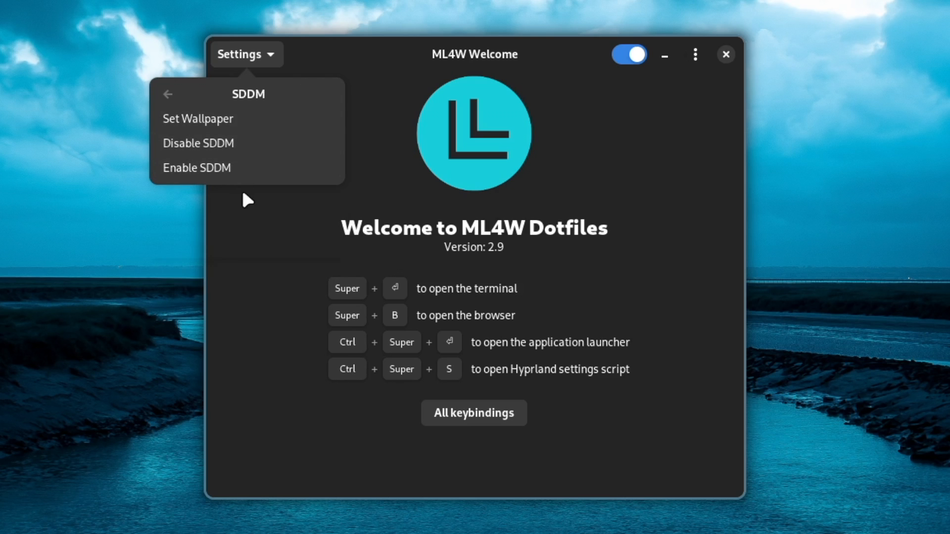
pyautogui.click(197, 118)
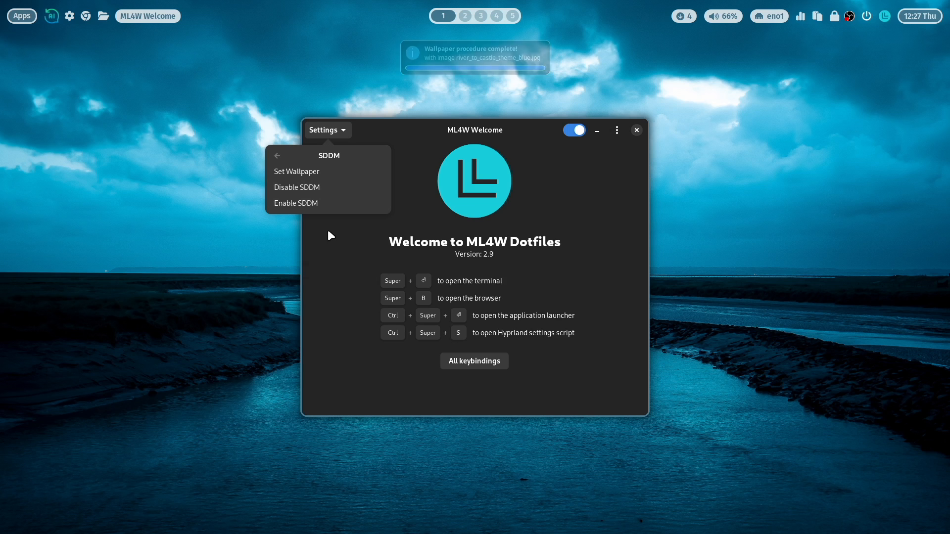
pyautogui.click(615, 130)
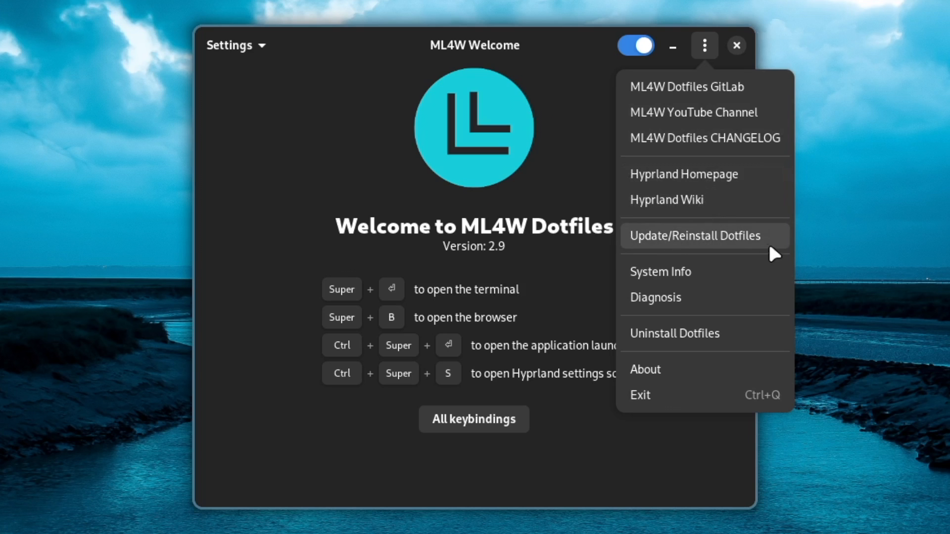
pyautogui.moveTo(718, 248)
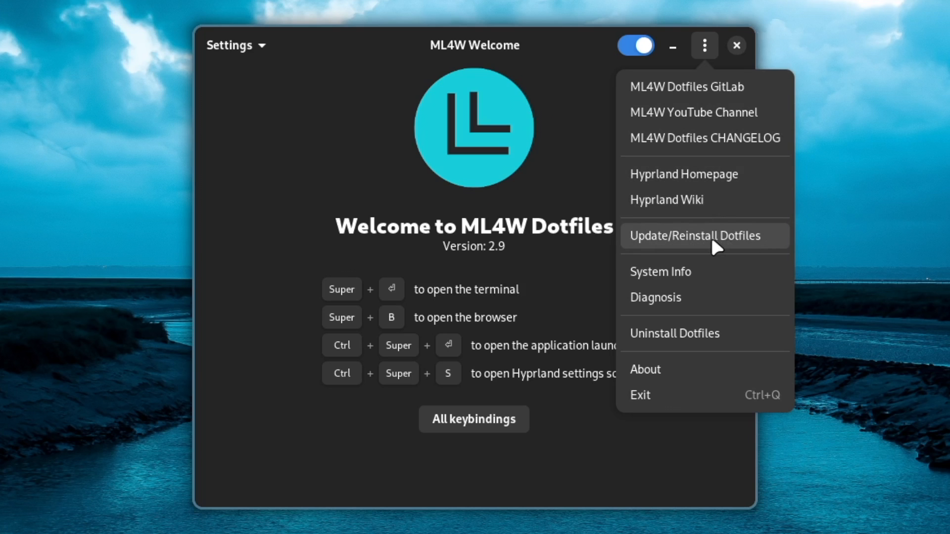
pyautogui.moveTo(695, 245)
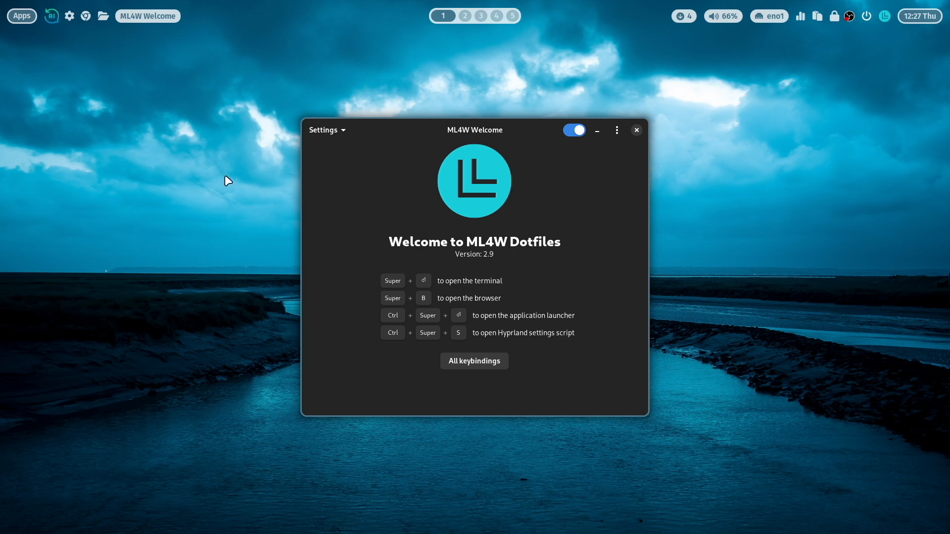
pyautogui.moveTo(212, 22)
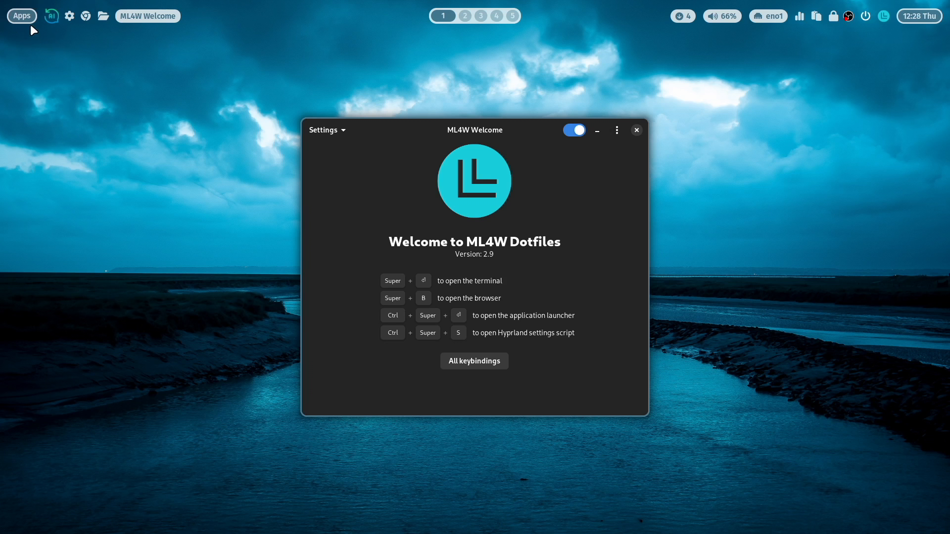
pyautogui.click(21, 16)
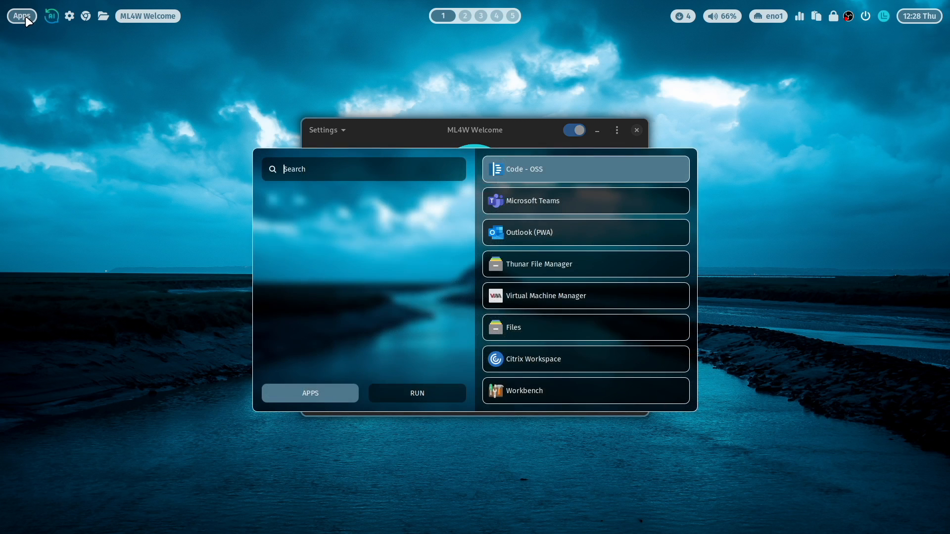
pyautogui.moveTo(355, 259)
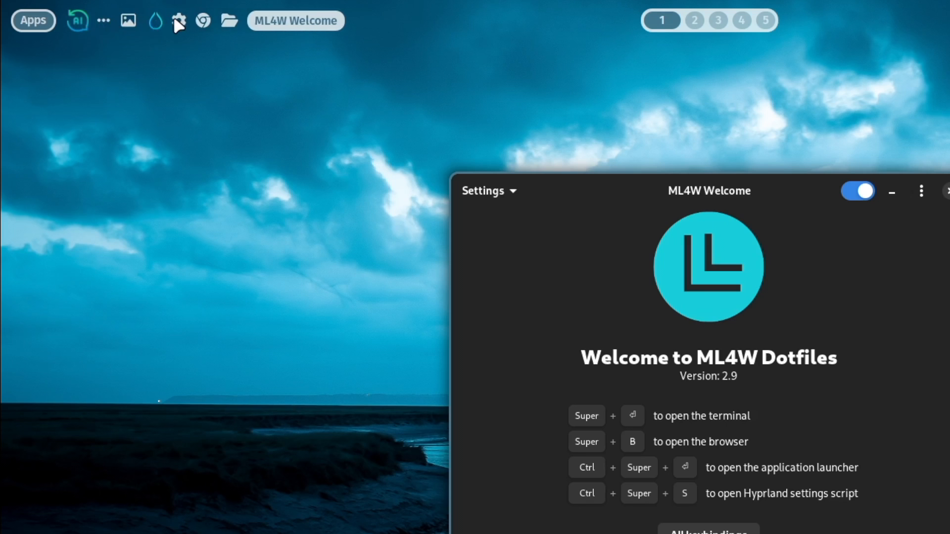
pyautogui.moveTo(129, 25)
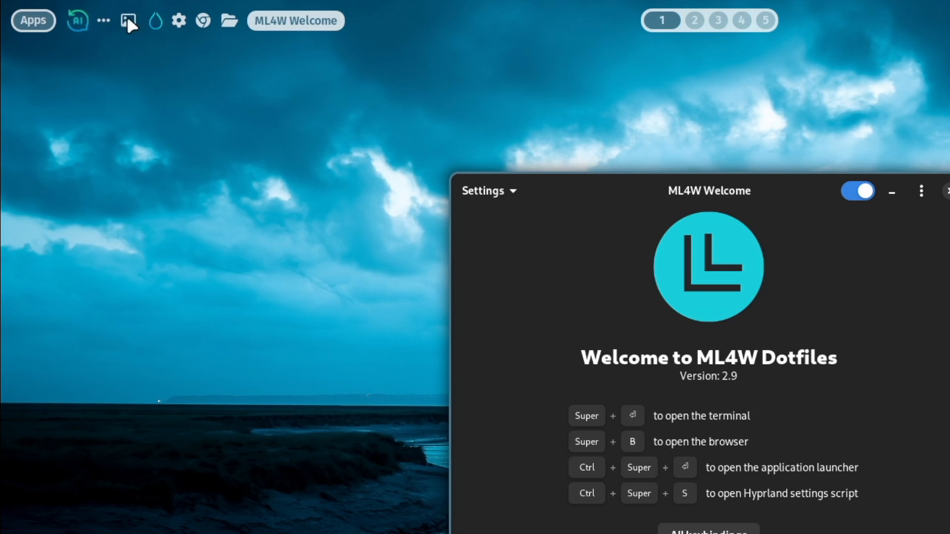
pyautogui.moveTo(109, 23)
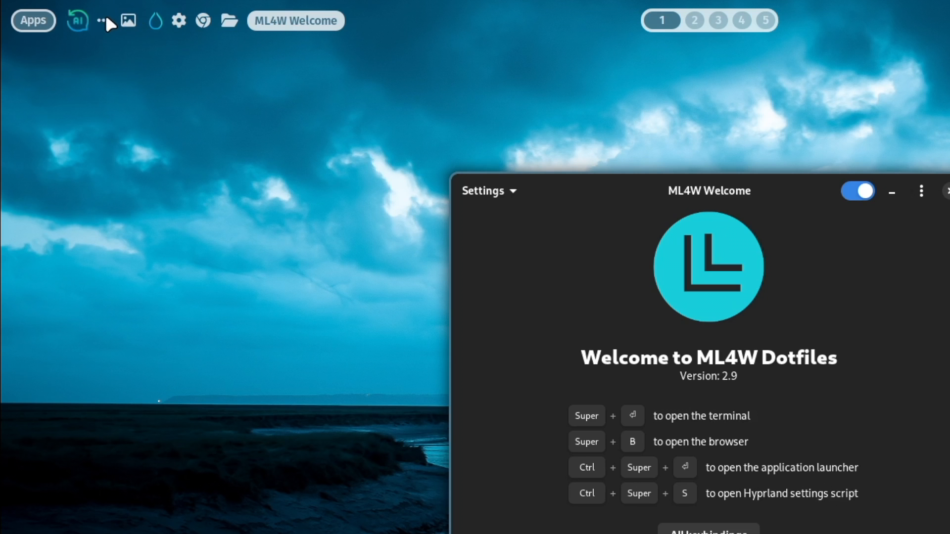
pyautogui.moveTo(109, 25)
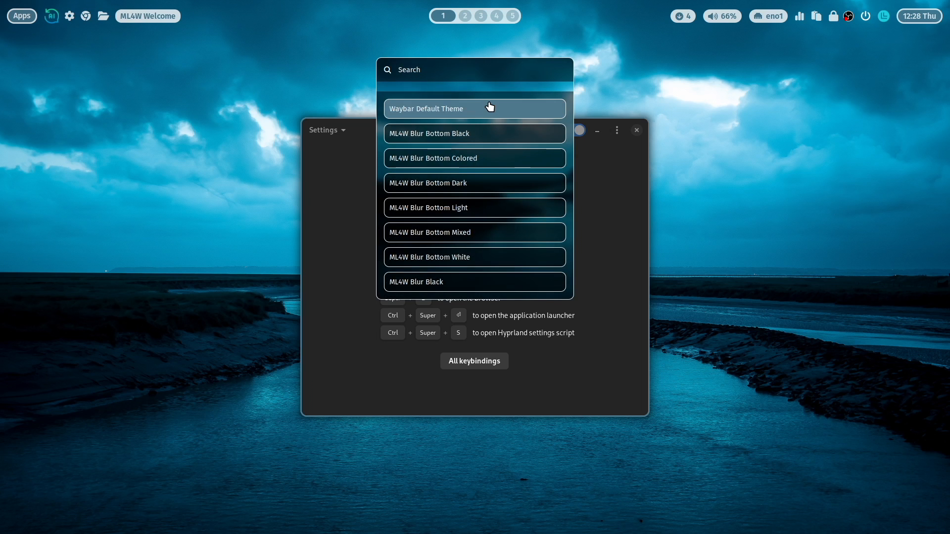
# - Search the Waybar themes for 'blur', then close the Rofi picker
pyautogui.write('blur')
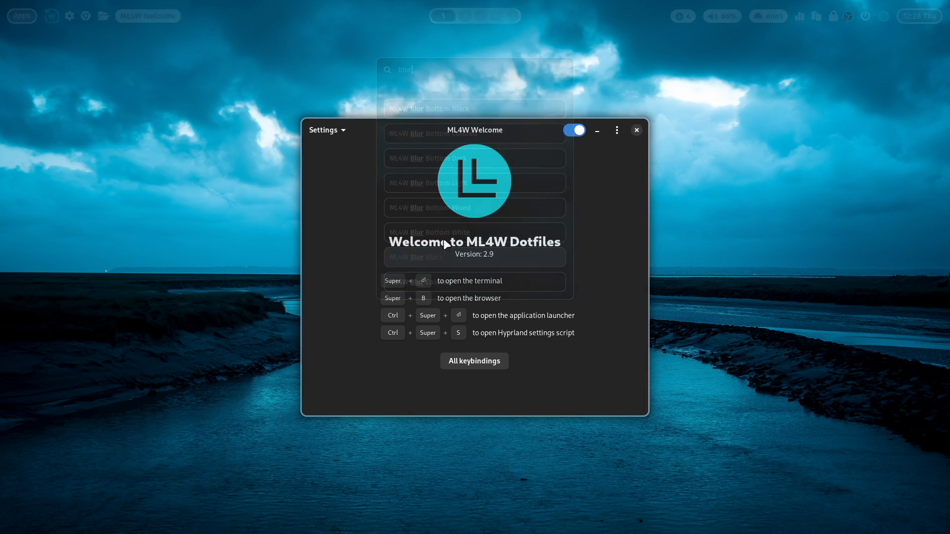
pyautogui.click(415, 256)
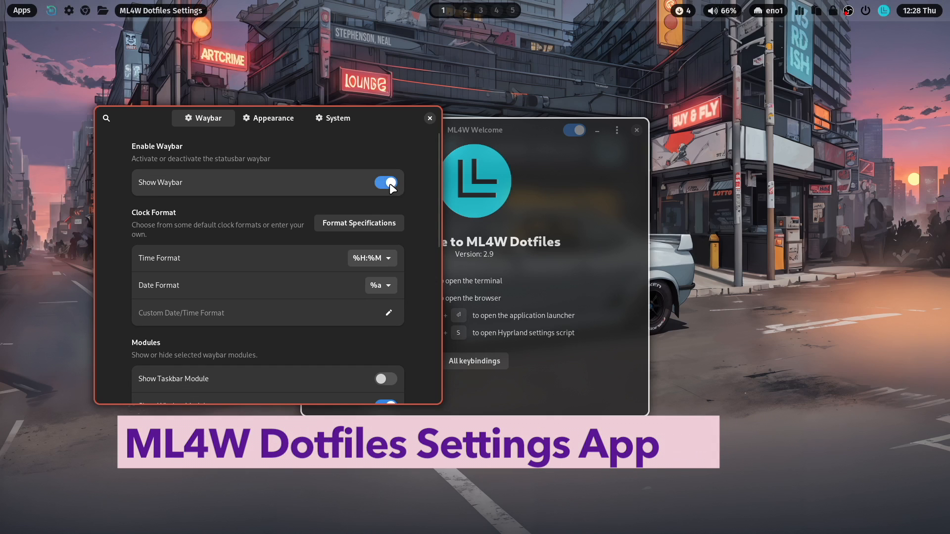
pyautogui.click(386, 183)
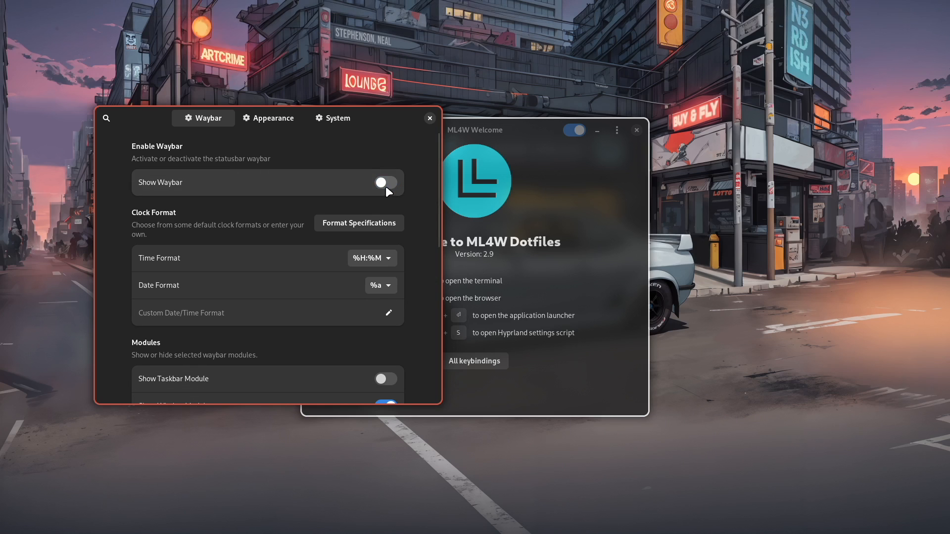
pyautogui.click(384, 183)
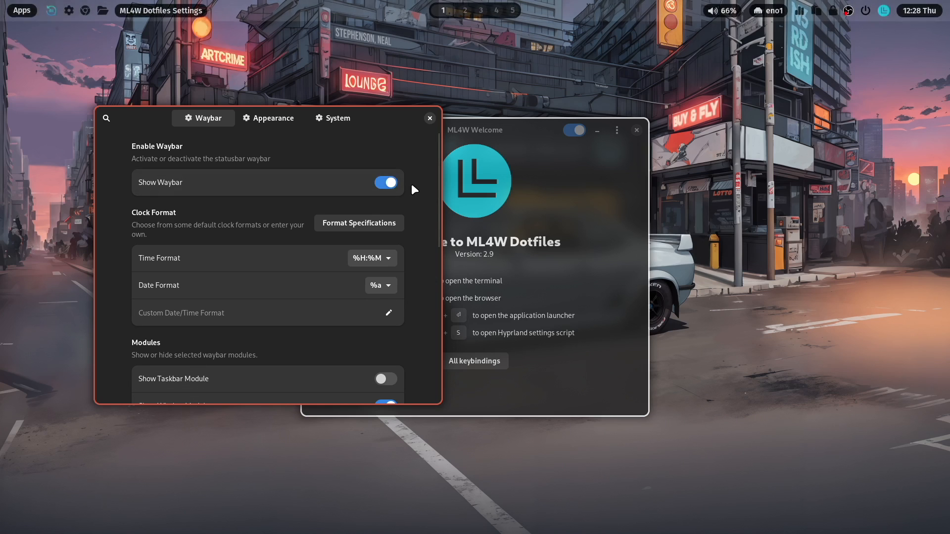
pyautogui.moveTo(192, 224)
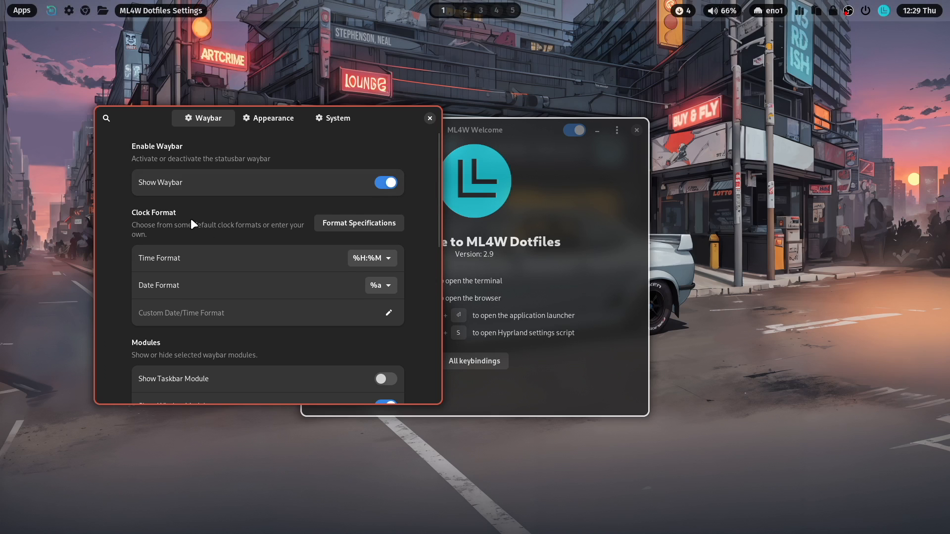
pyautogui.scroll(-3)
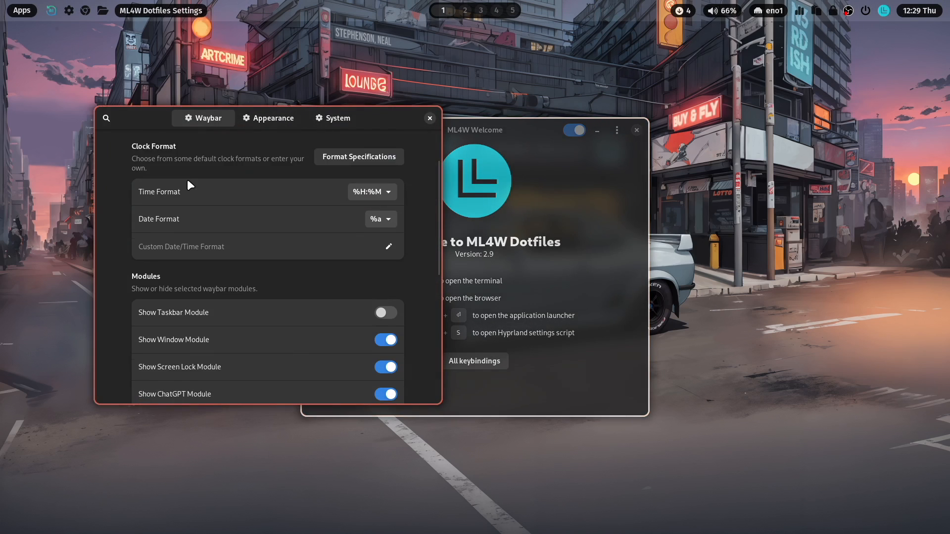
pyautogui.scroll(-3)
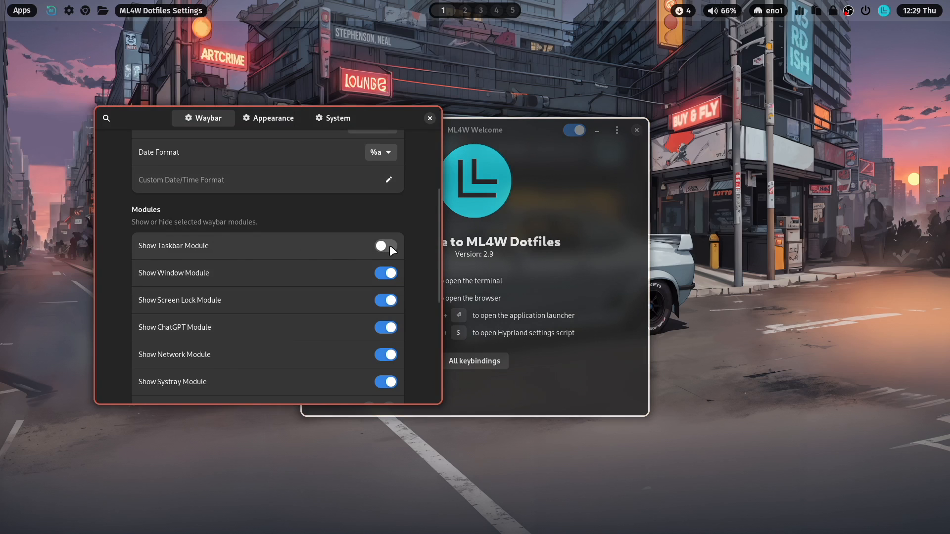
pyautogui.click(386, 246)
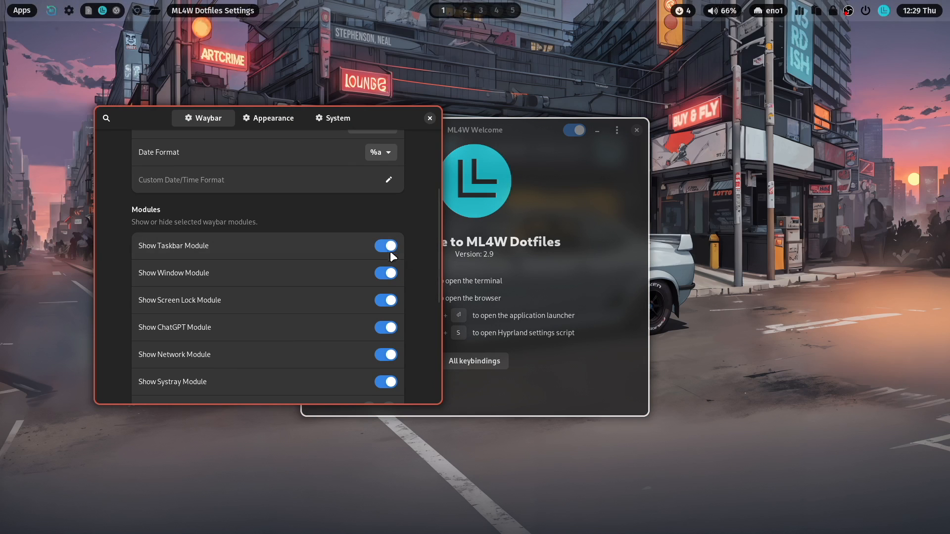
pyautogui.click(385, 245)
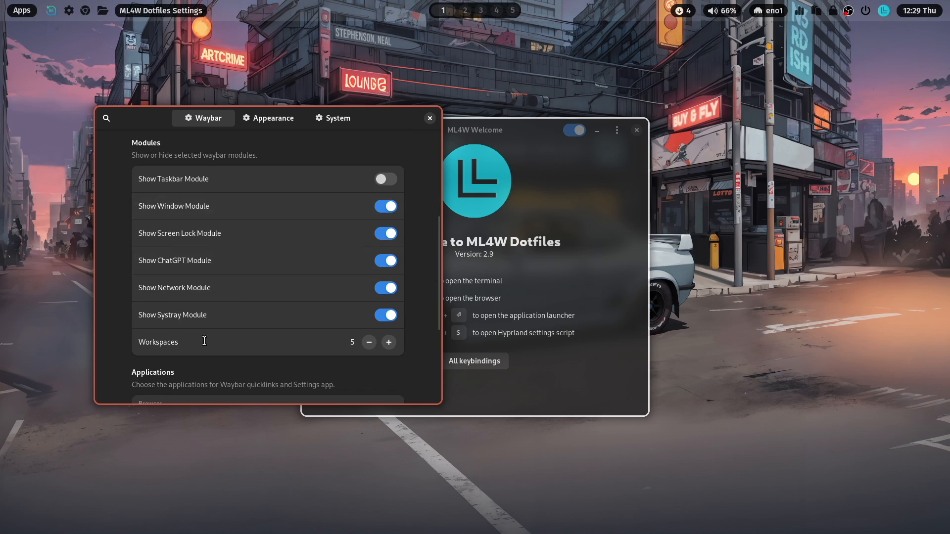
pyautogui.scroll(-3)
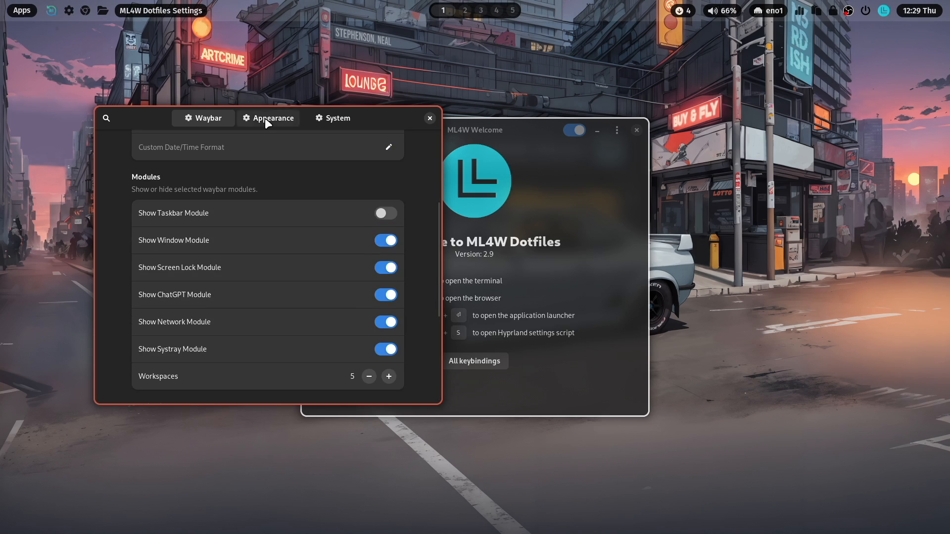
# - Review the Appearance tab's Rofi border, background blur and animation variation settings
pyautogui.click(267, 119)
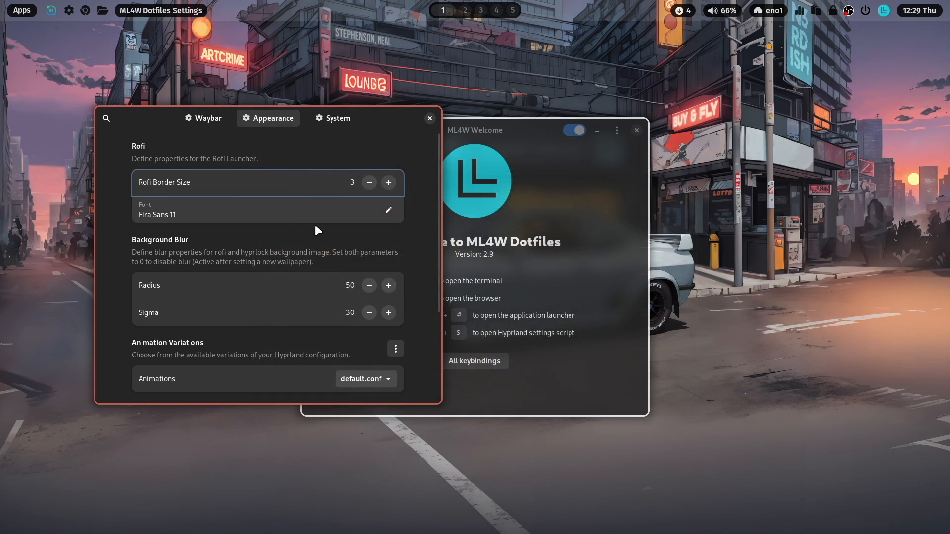
pyautogui.scroll(-3)
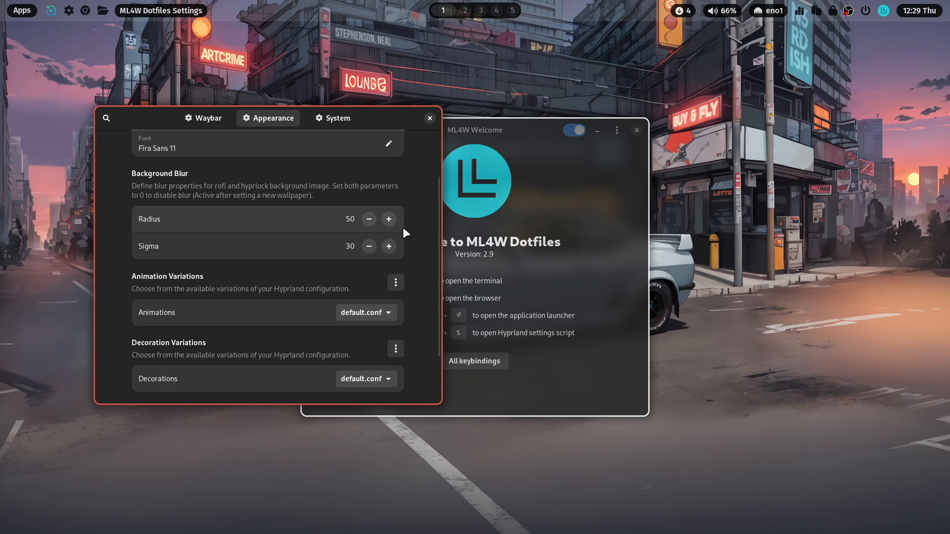
pyautogui.moveTo(216, 206)
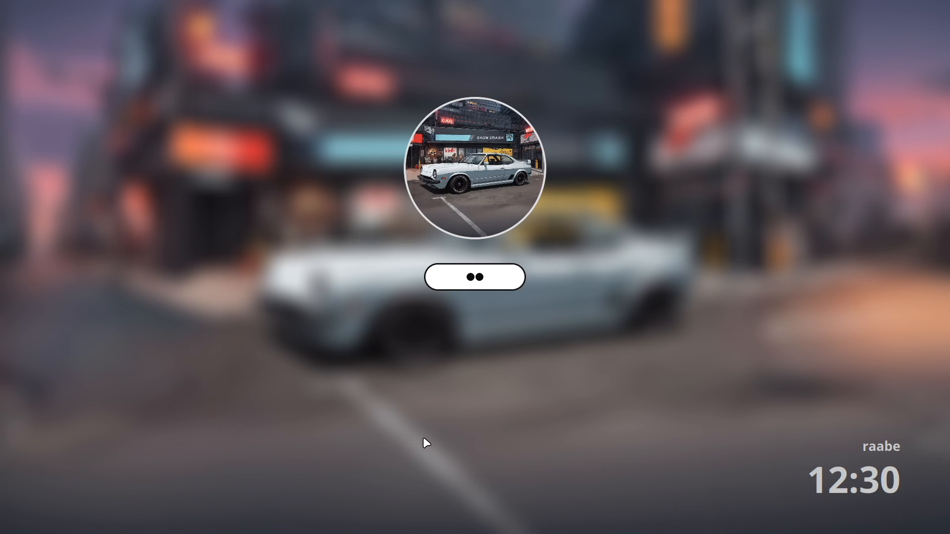
# - Enter the password on the Hyprlock screen to unlock the session
pyautogui.click(474, 276)
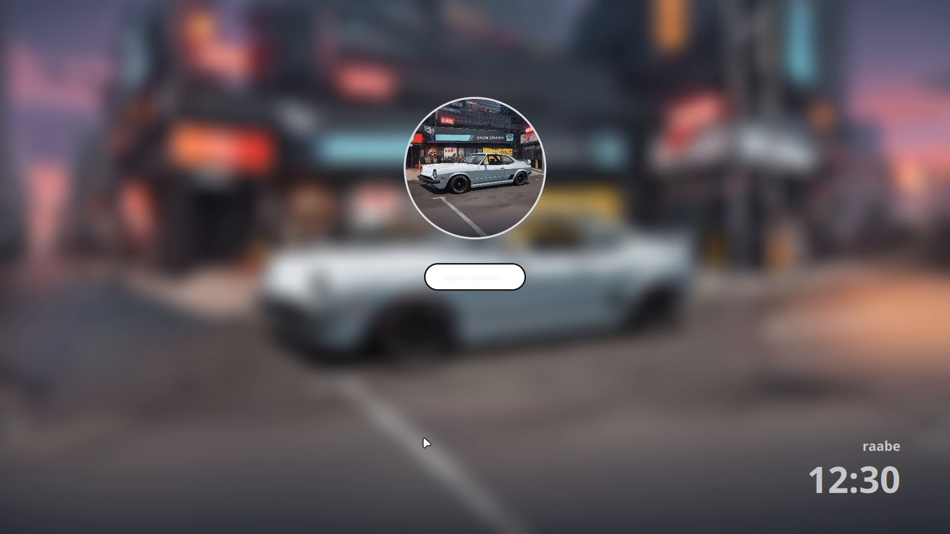
pyautogui.press('Return')
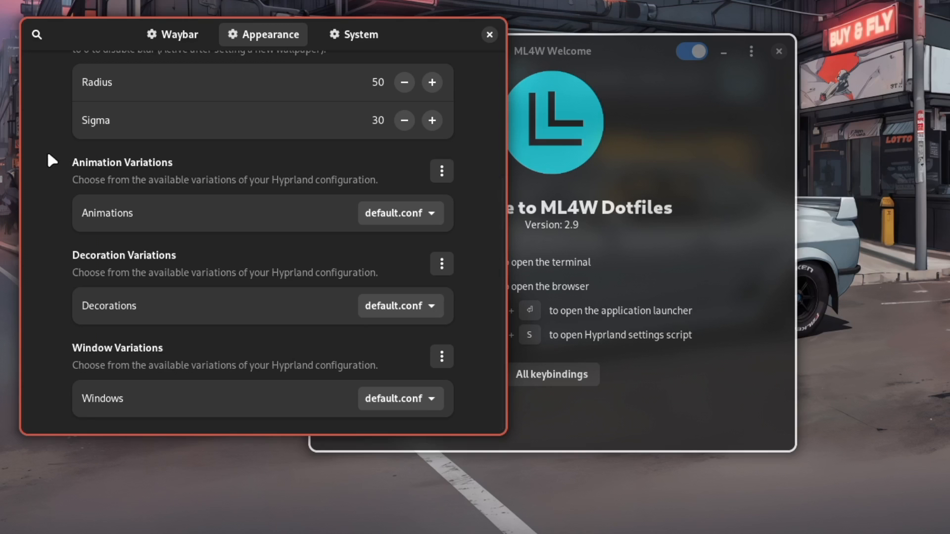
pyautogui.moveTo(29, 156)
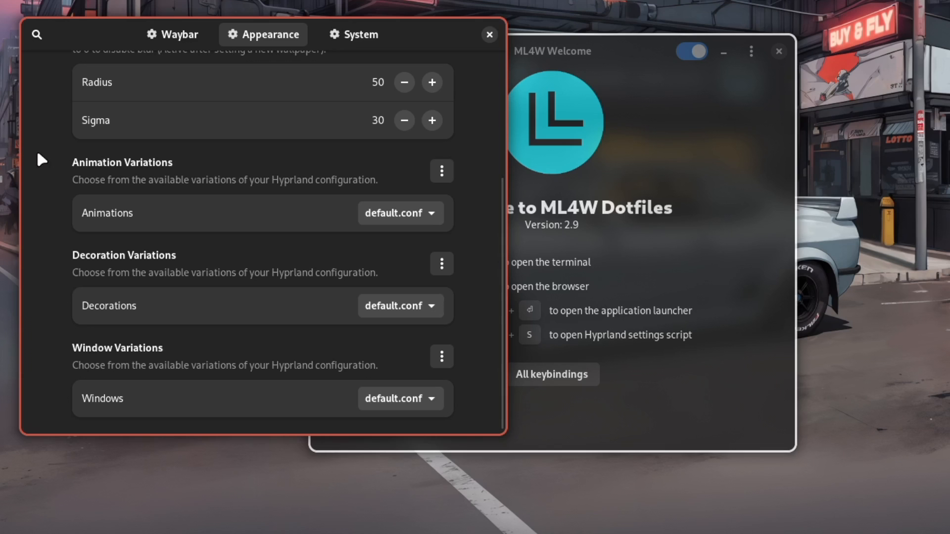
pyautogui.moveTo(163, 318)
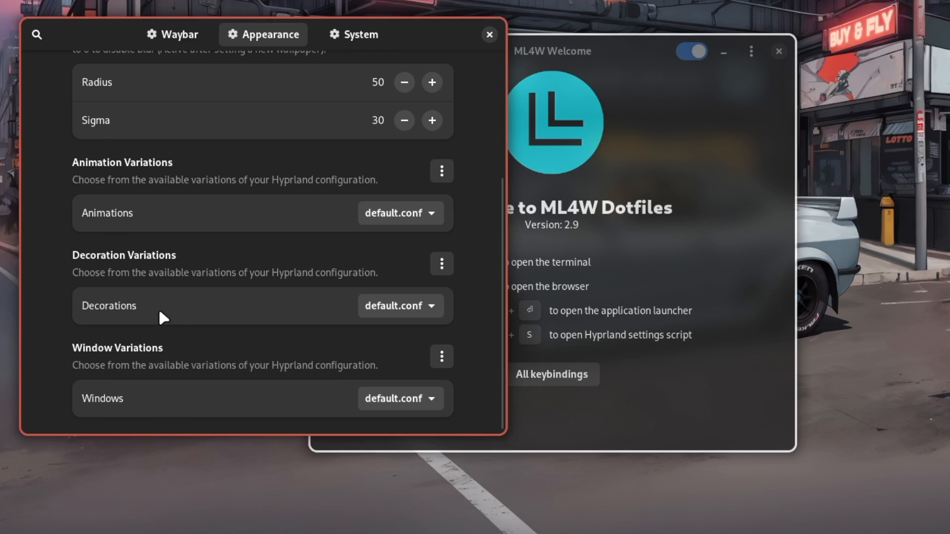
pyautogui.click(355, 35)
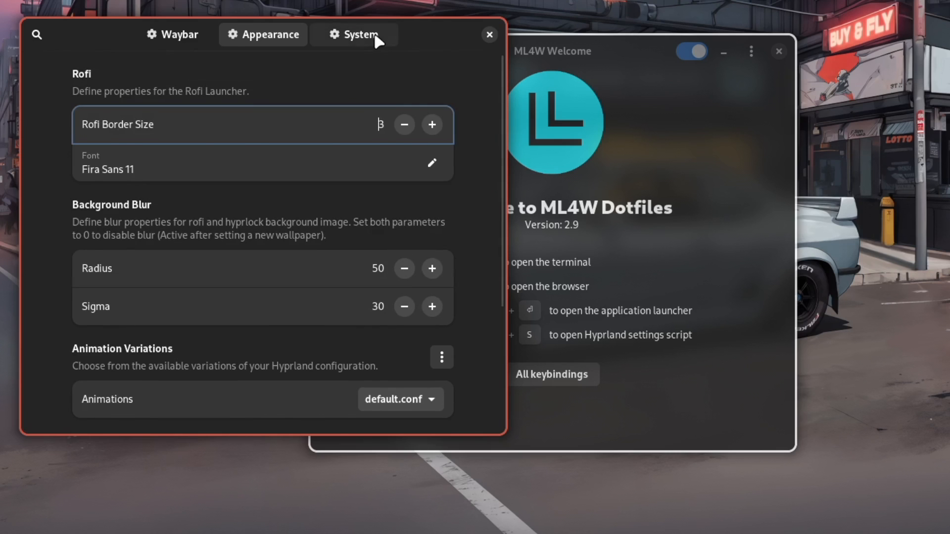
# - Review the System tab, keeping hyprpaper, through Hypridle, Monitor and Keybinding Variations
pyautogui.click(353, 34)
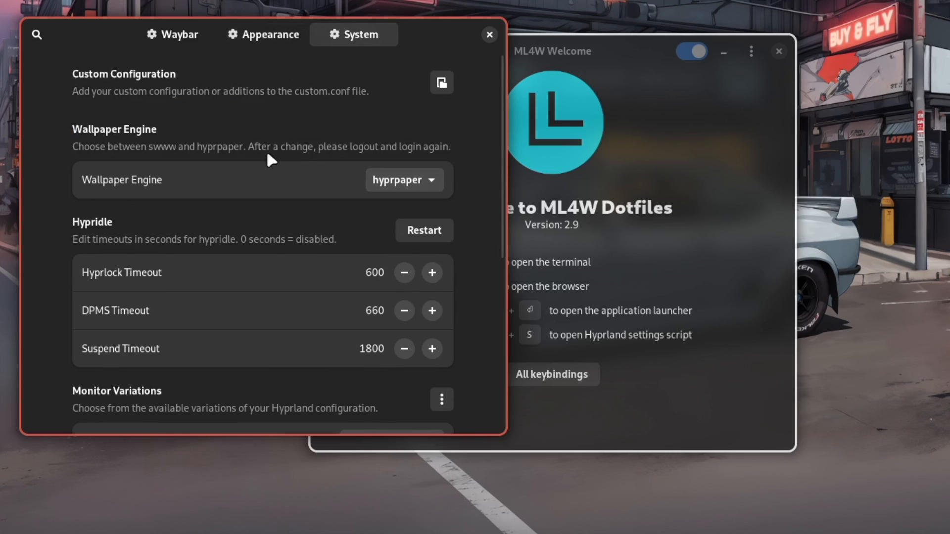
pyautogui.moveTo(270, 145)
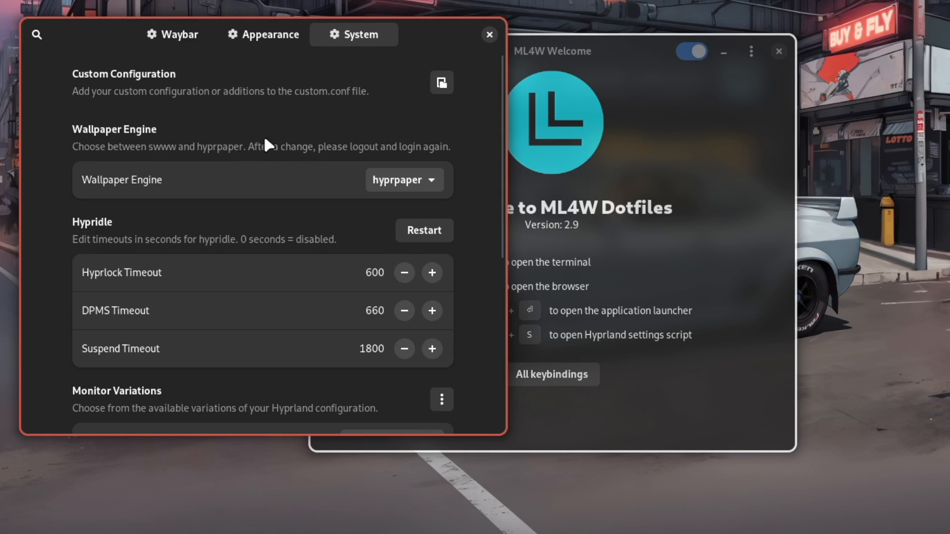
pyautogui.moveTo(302, 182)
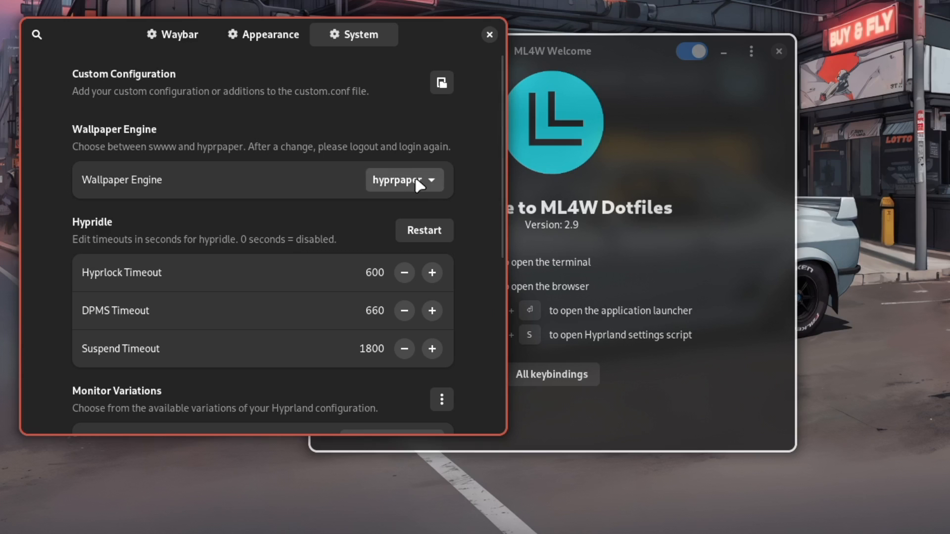
pyautogui.click(404, 179)
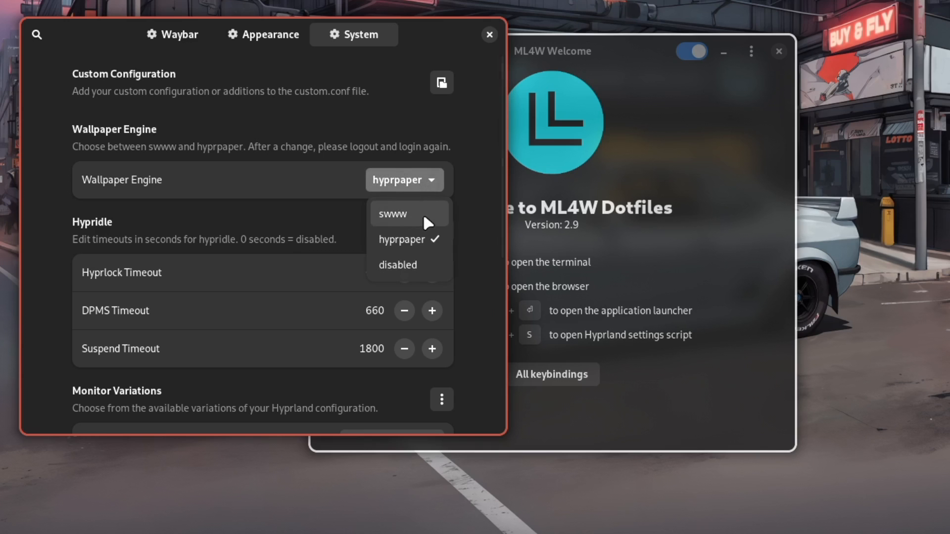
pyautogui.moveTo(480, 200)
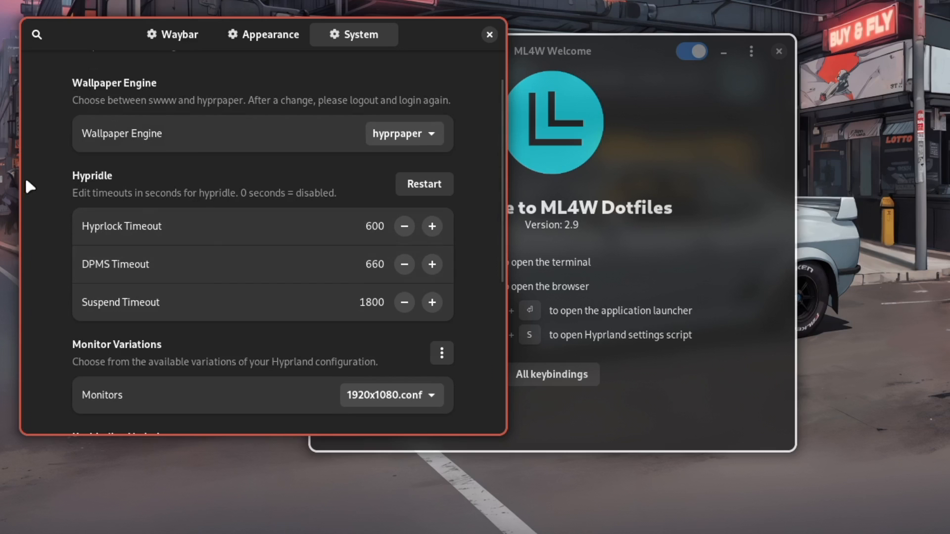
pyautogui.scroll(-3)
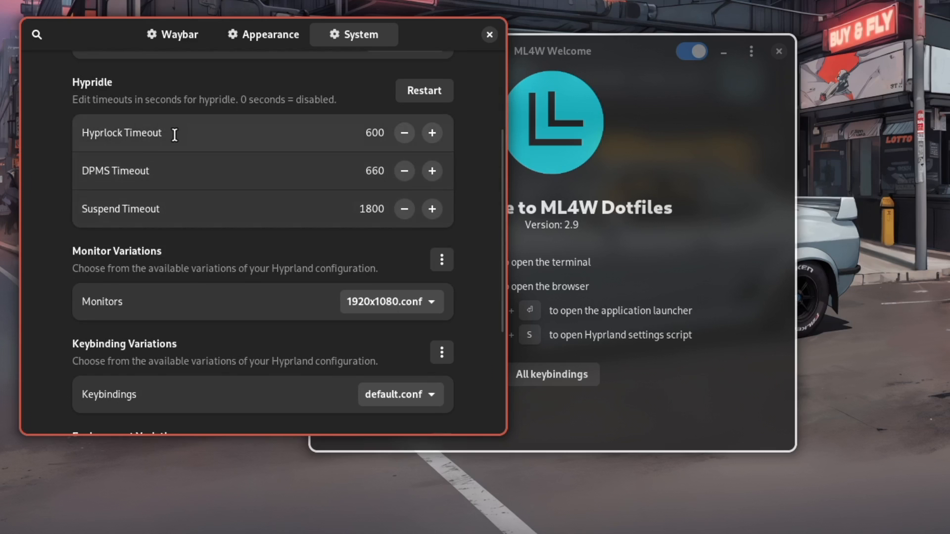
pyautogui.moveTo(175, 213)
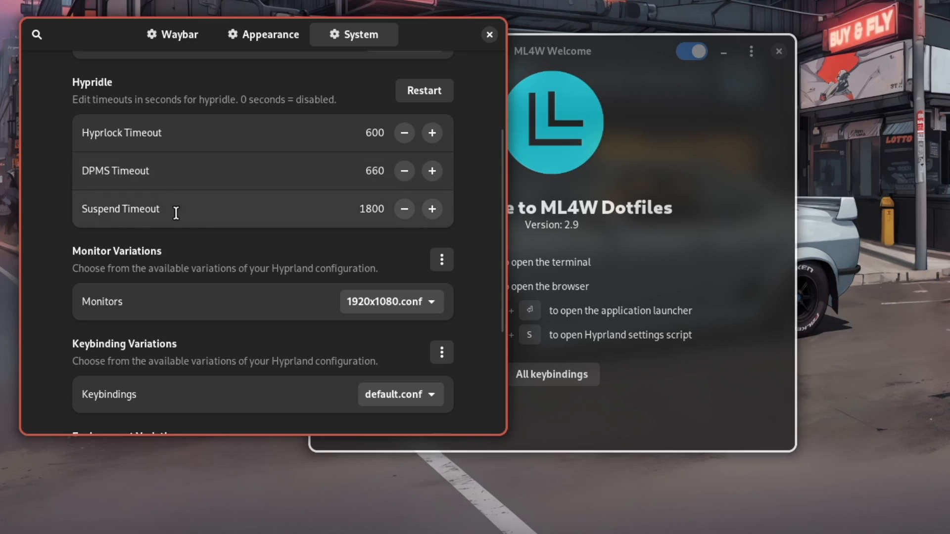
pyautogui.scroll(-3)
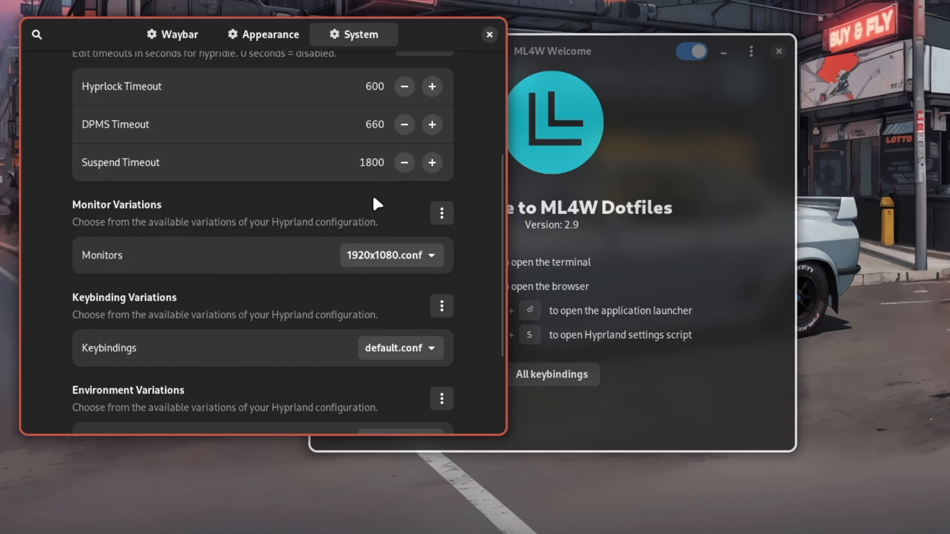
pyautogui.scroll(-3)
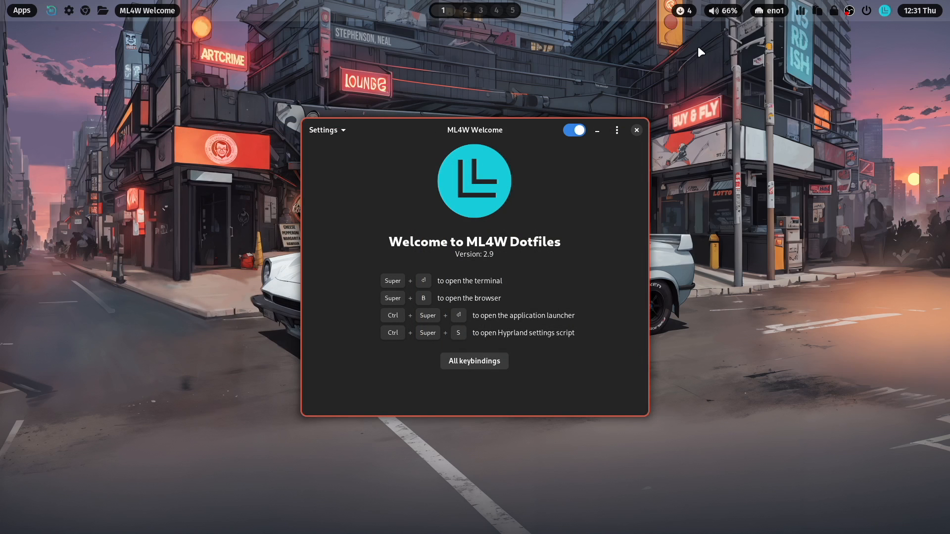
pyautogui.moveTo(823, 29)
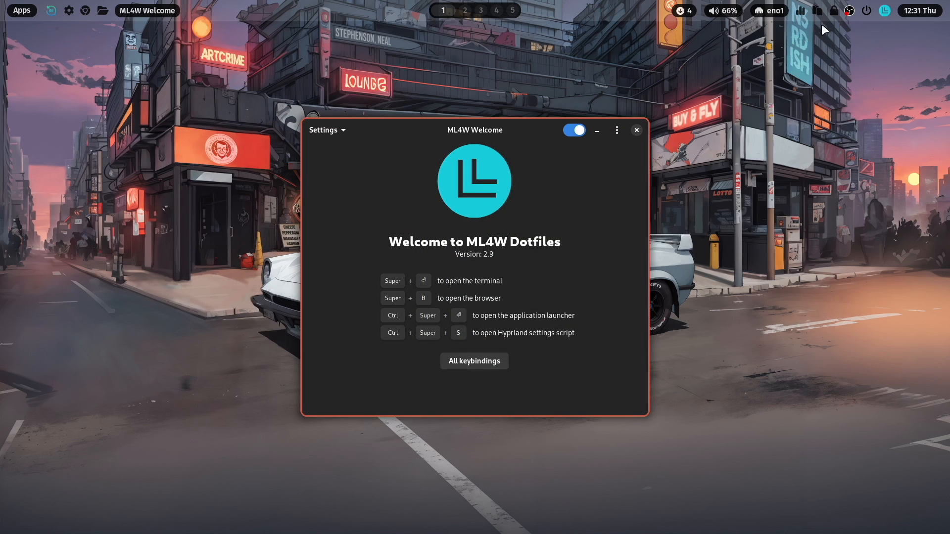
pyautogui.moveTo(877, 25)
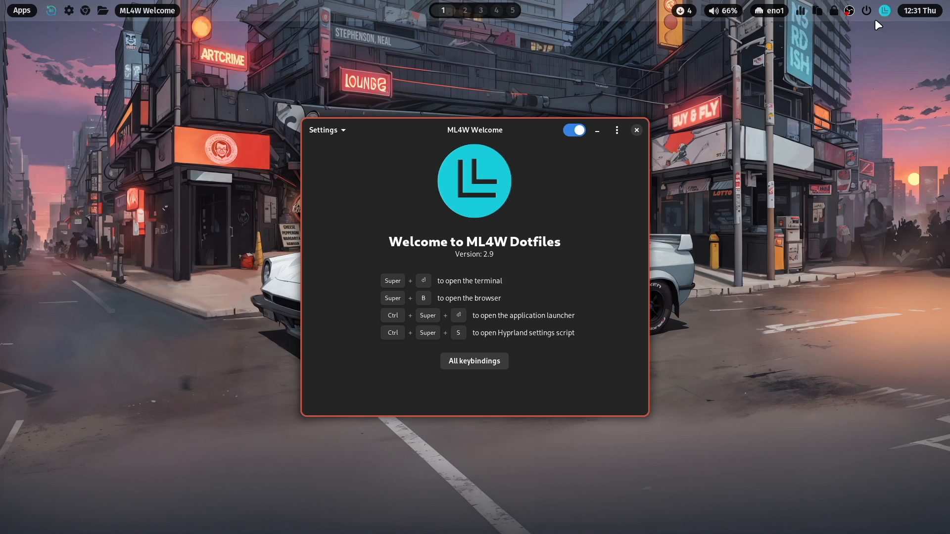
pyautogui.moveTo(894, 29)
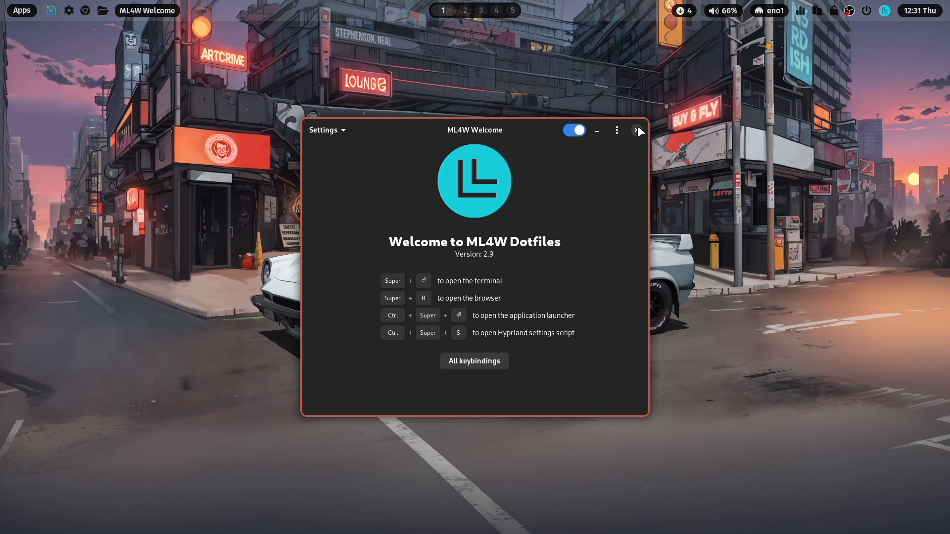
# - Close the ML4W Welcome window
pyautogui.click(638, 130)
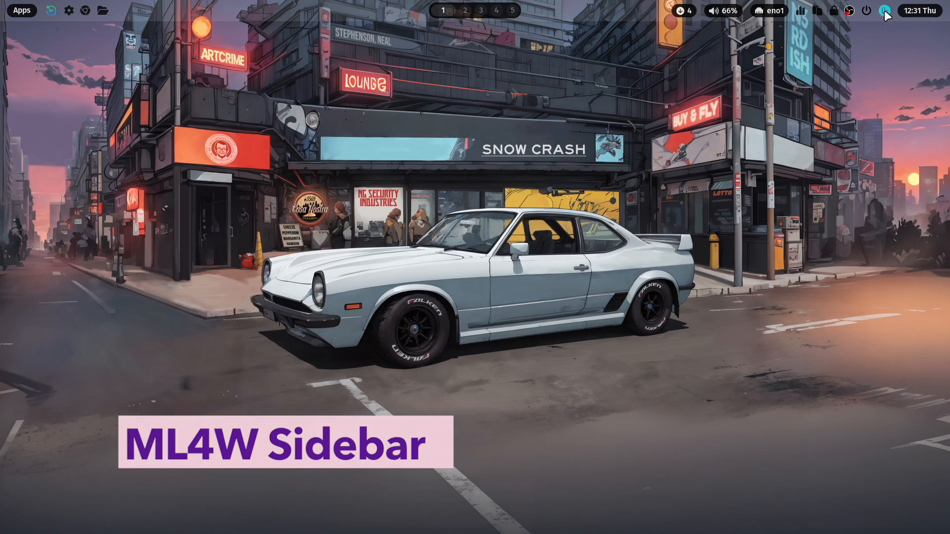
# - Open the ML4W sidebar from its top-bar icon
pyautogui.click(885, 10)
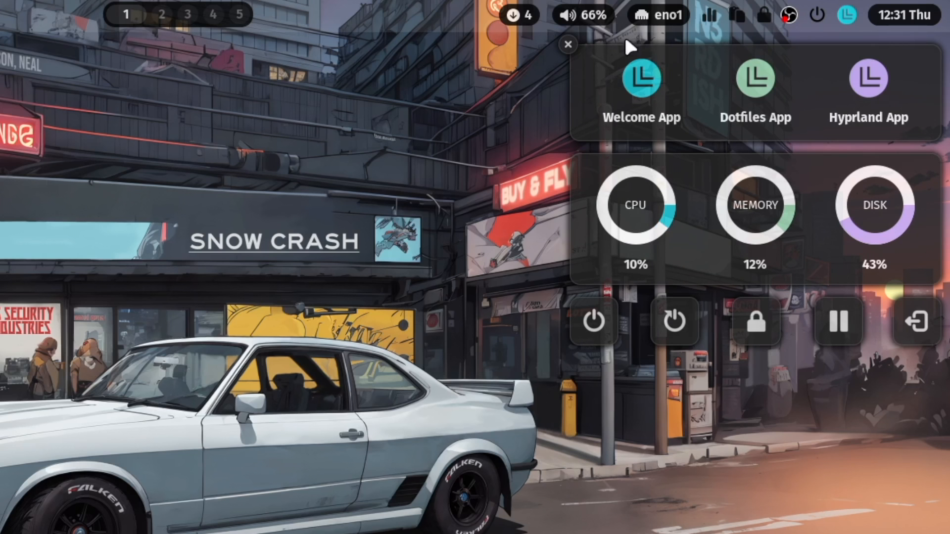
pyautogui.moveTo(833, 137)
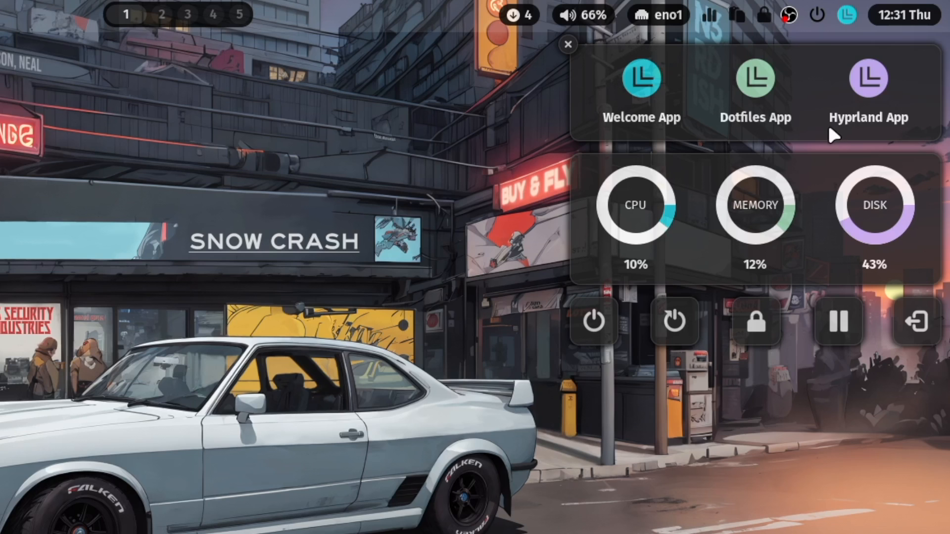
pyautogui.moveTo(632, 138)
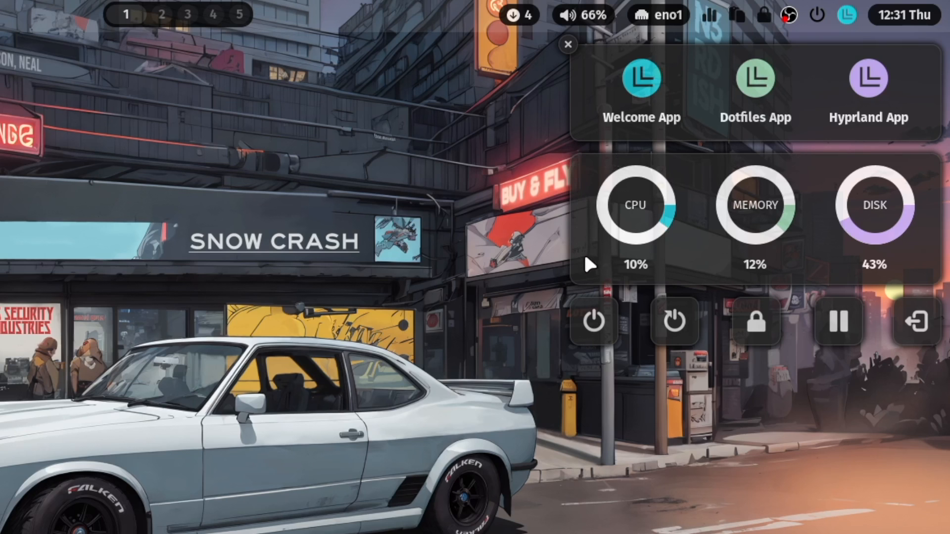
pyautogui.moveTo(854, 220)
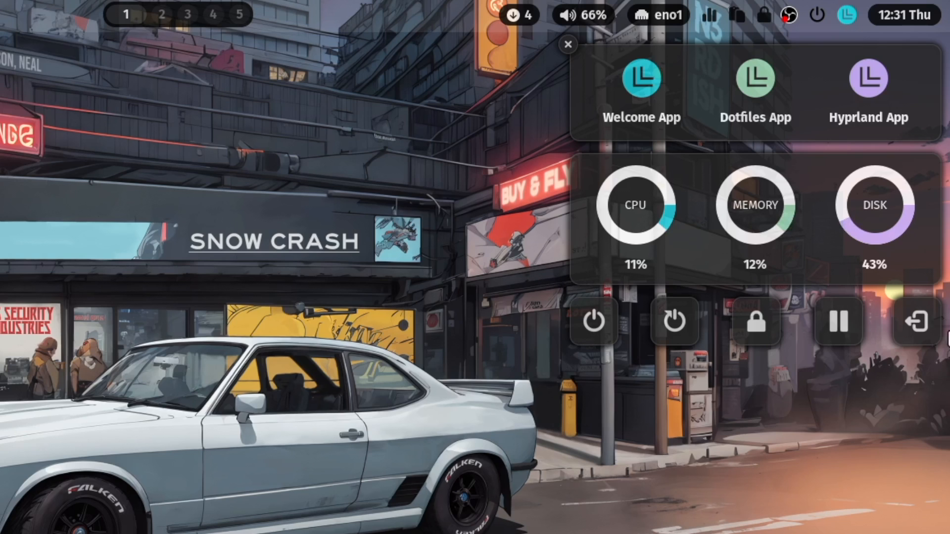
pyautogui.moveTo(605, 359)
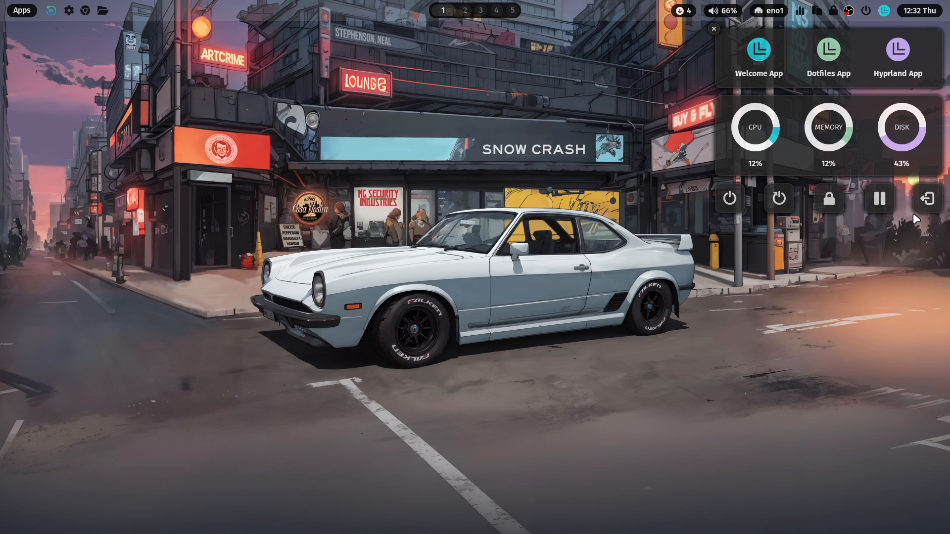
pyautogui.moveTo(920, 237)
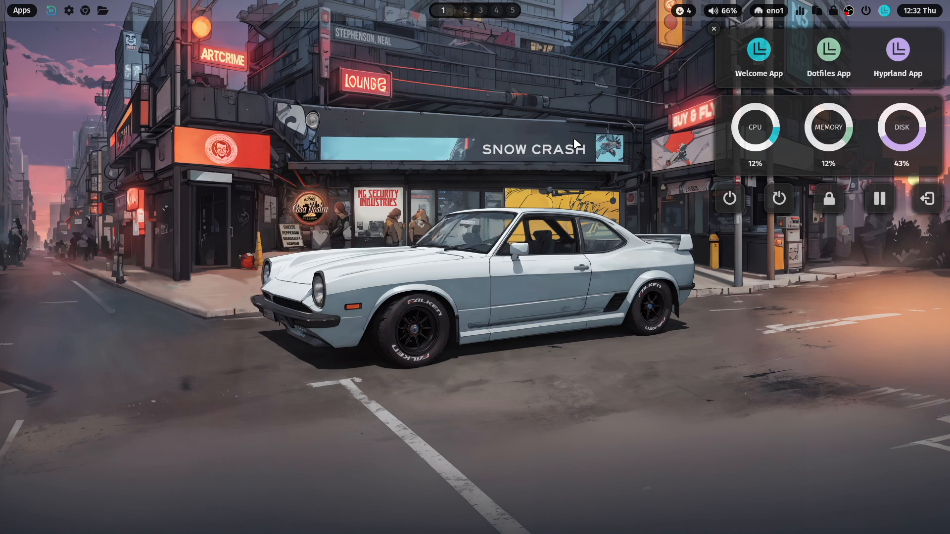
pyautogui.moveTo(542, 144)
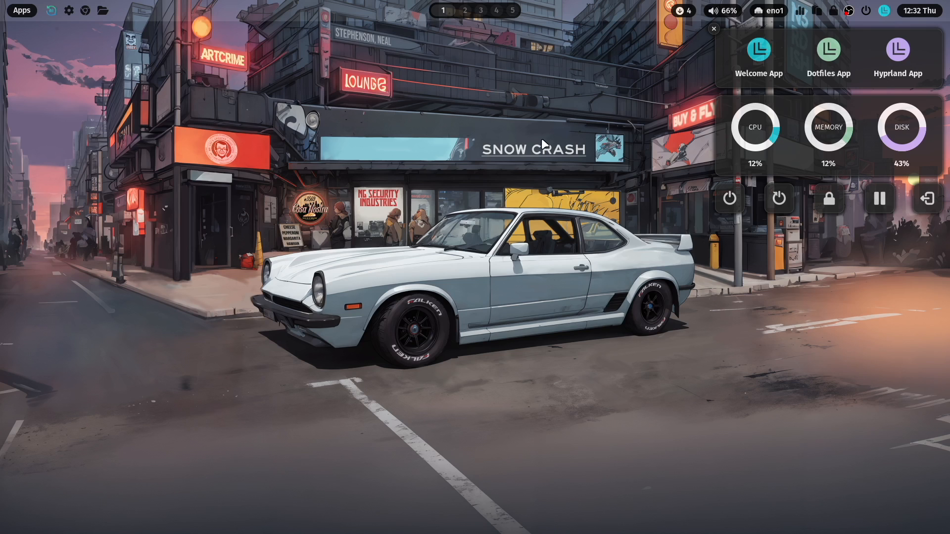
pyautogui.moveTo(66, 36)
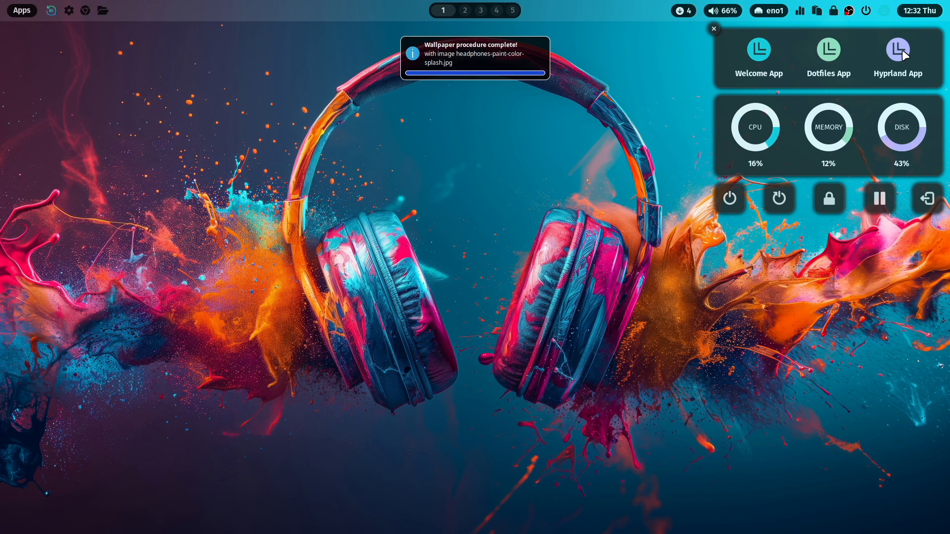
# - Launch the Hyprland App from the sidebar
pyautogui.click(897, 50)
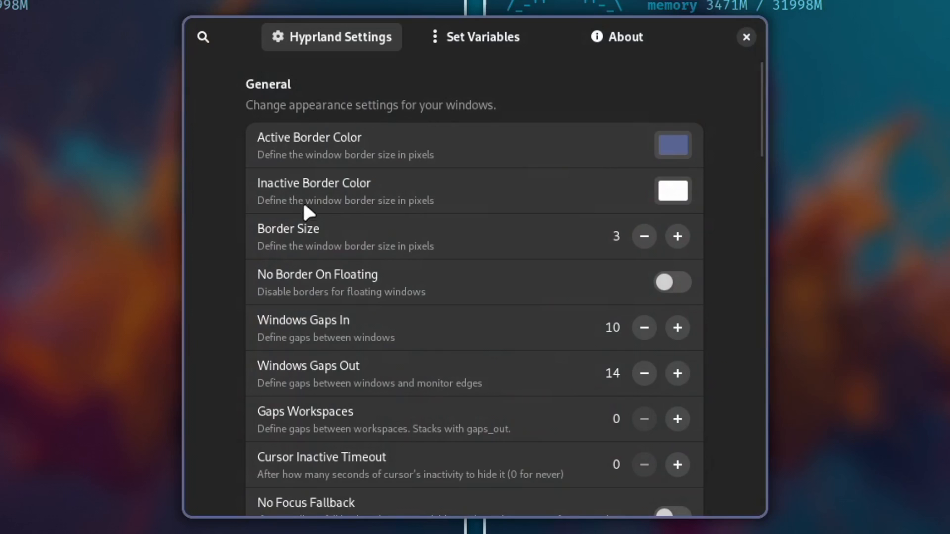
pyautogui.moveTo(335, 278)
pyautogui.write('1')
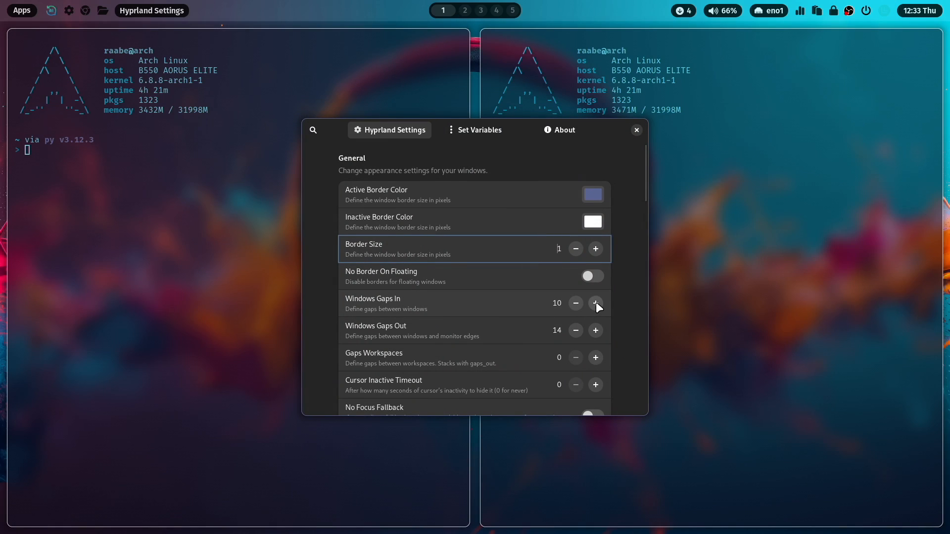
# - Raise inner gaps to 20 and outer gaps to 40, and turn on border resizing
pyautogui.click(596, 303)
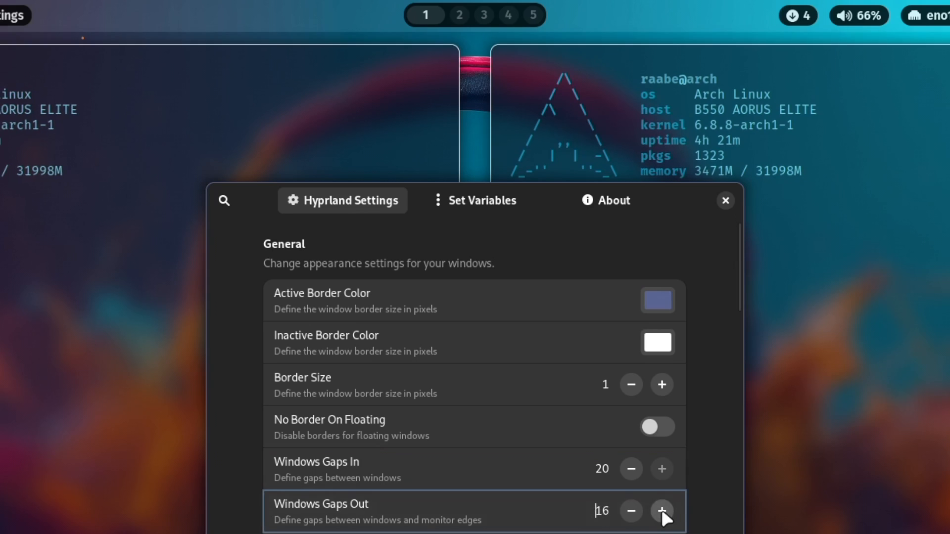
pyautogui.click(661, 510)
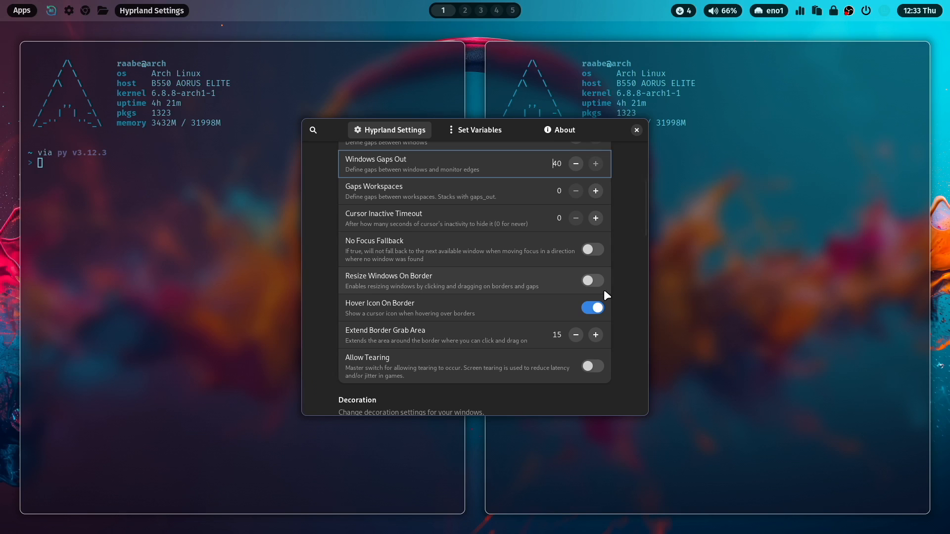
pyautogui.click(591, 280)
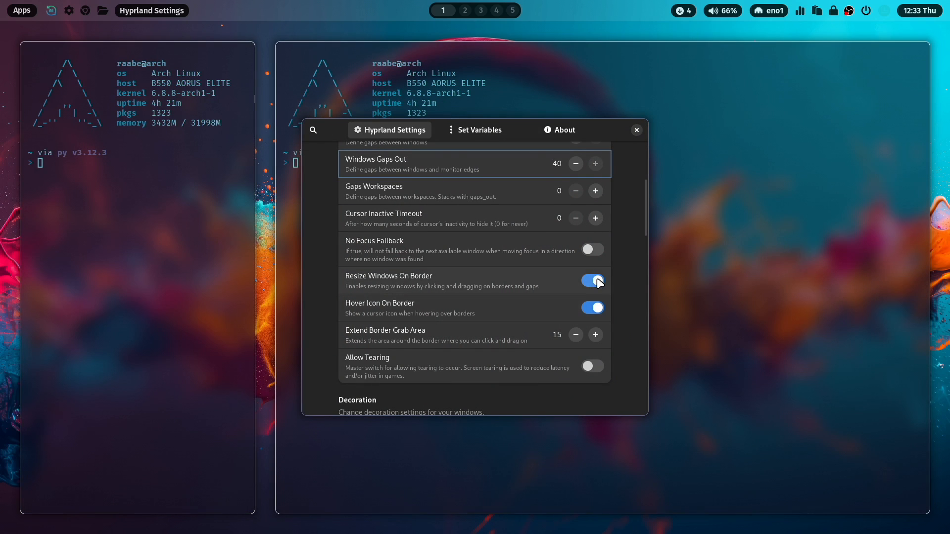
pyautogui.click(592, 281)
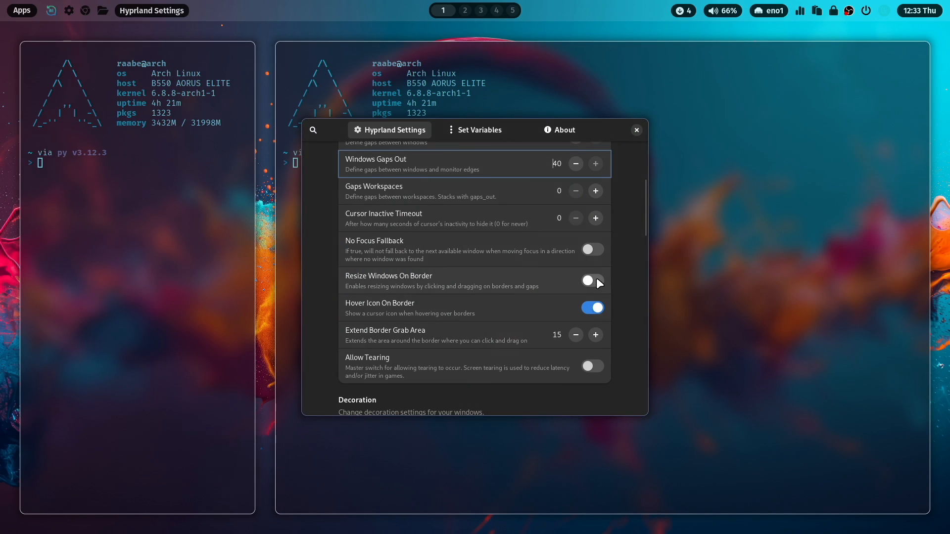
pyautogui.click(592, 280)
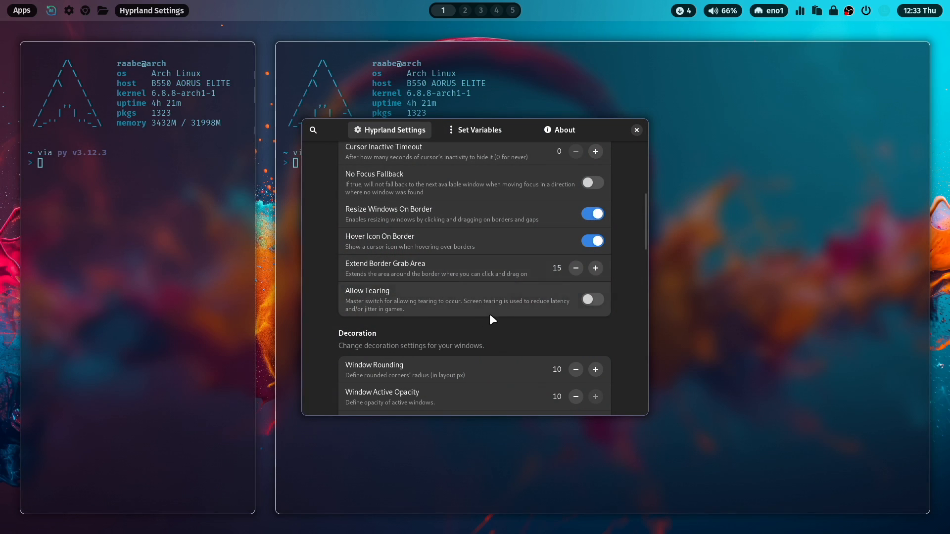
# - Raise the Decoration window rounding to 15
pyautogui.scroll(-3)
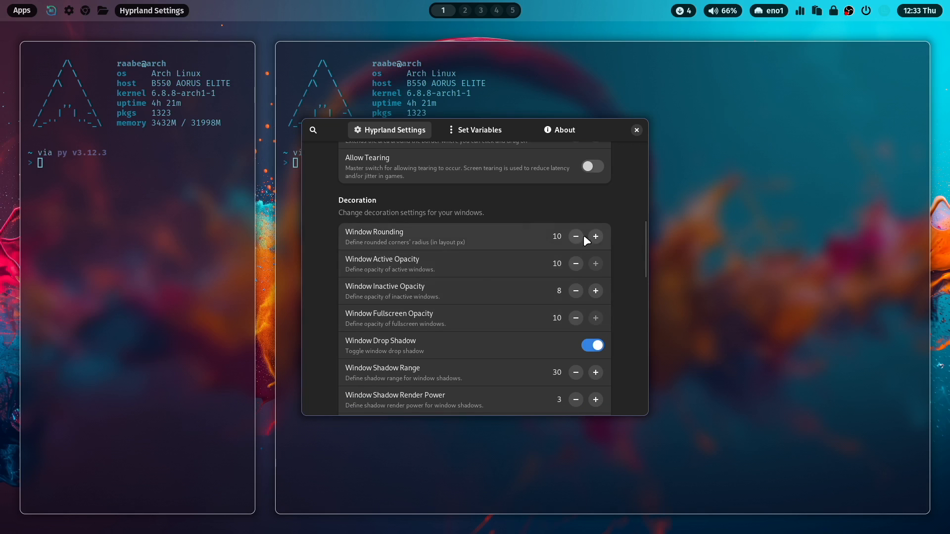
pyautogui.click(596, 236)
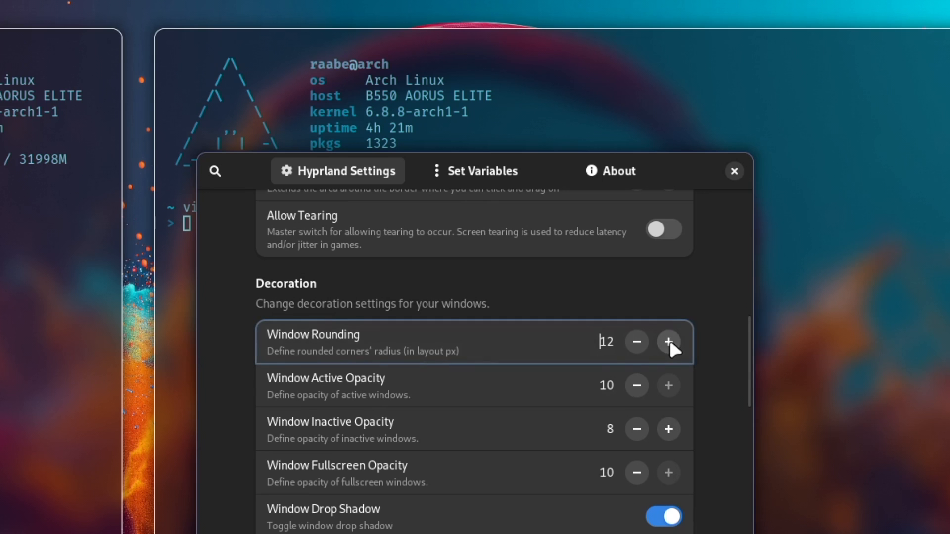
pyautogui.click(669, 341)
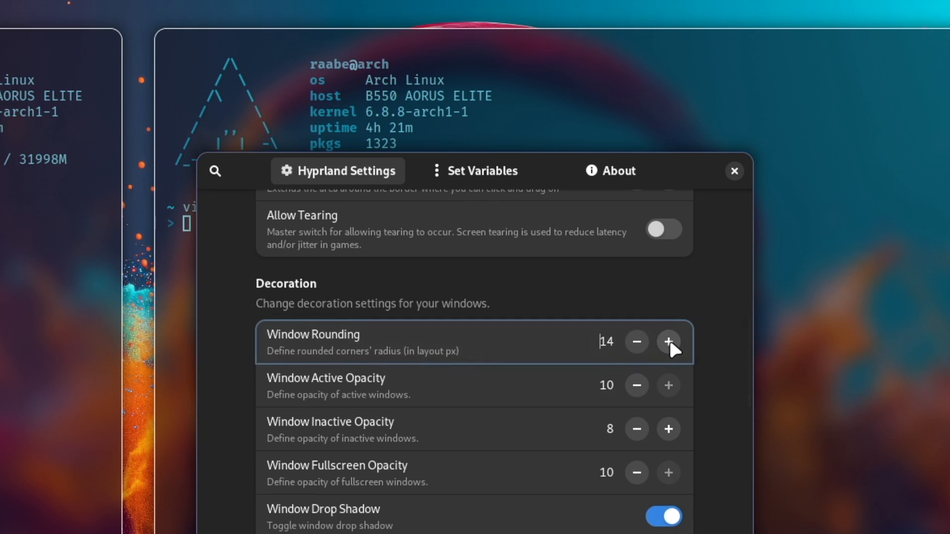
pyautogui.click(668, 342)
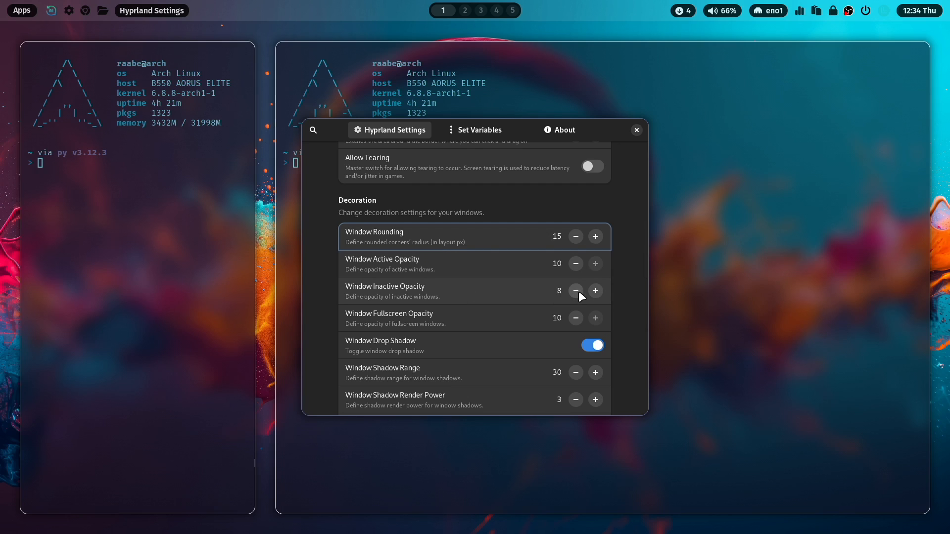
# - Lower inactive window opacity to 5 and toggle window drop shadows off and back on
pyautogui.click(575, 291)
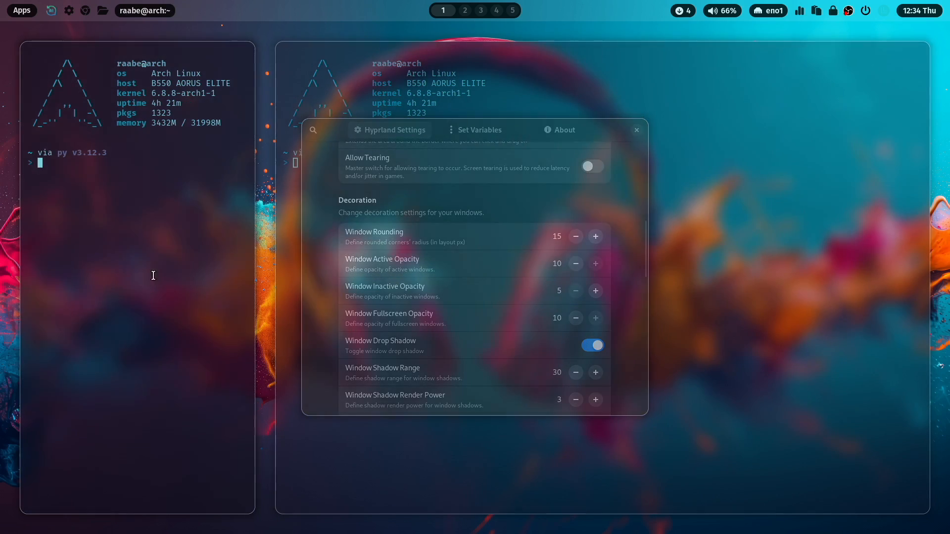
pyautogui.scroll(-3)
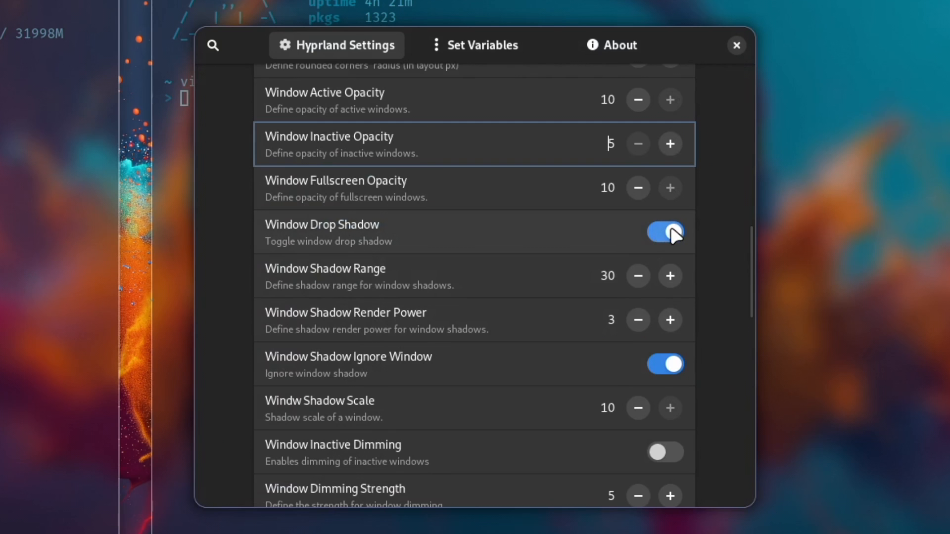
pyautogui.moveTo(673, 238)
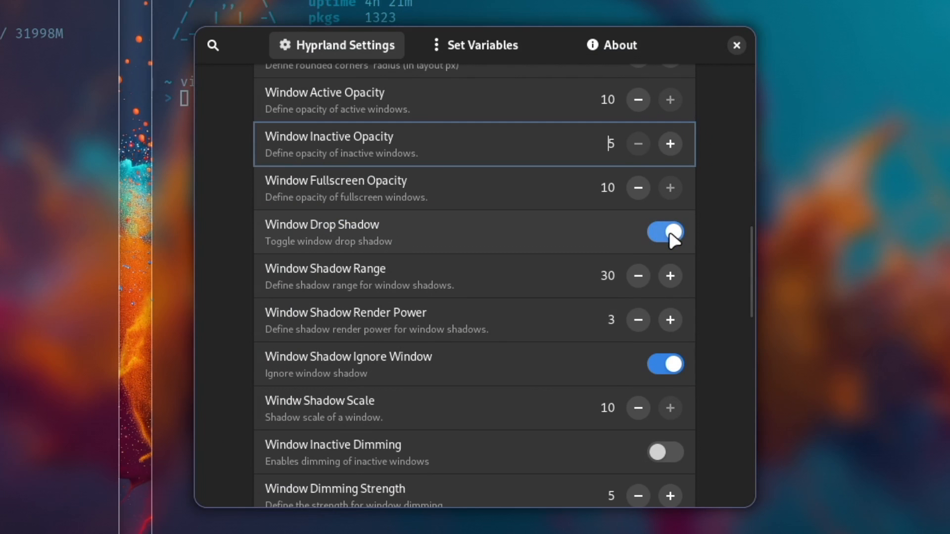
pyautogui.click(664, 232)
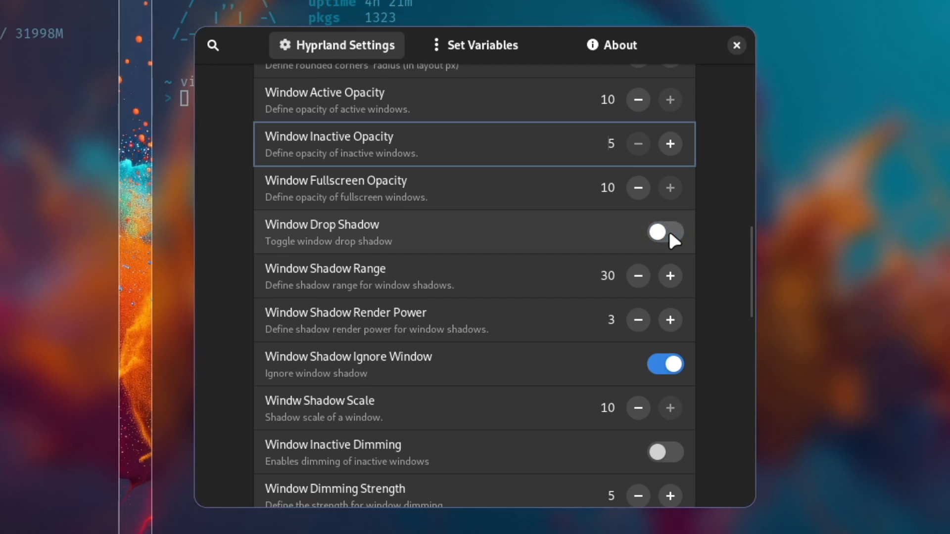
pyautogui.click(664, 232)
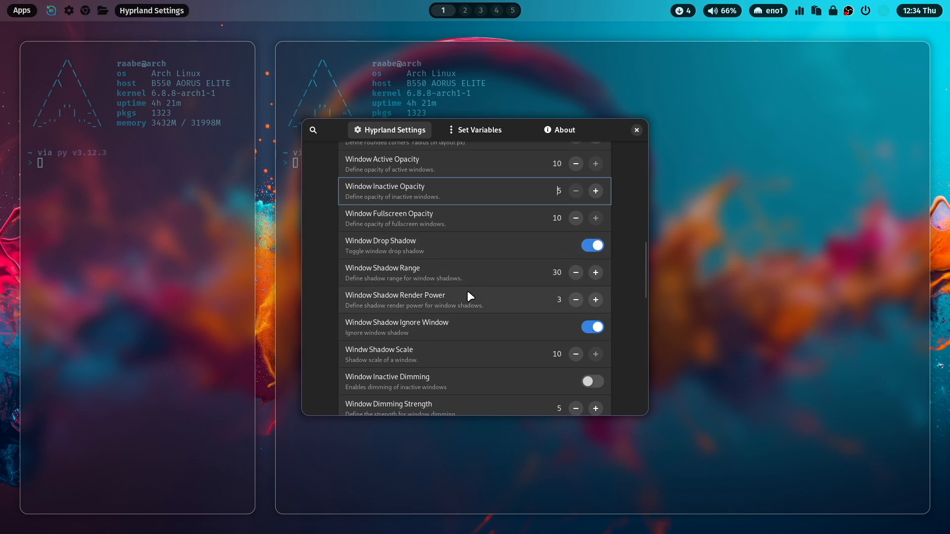
pyautogui.scroll(-3)
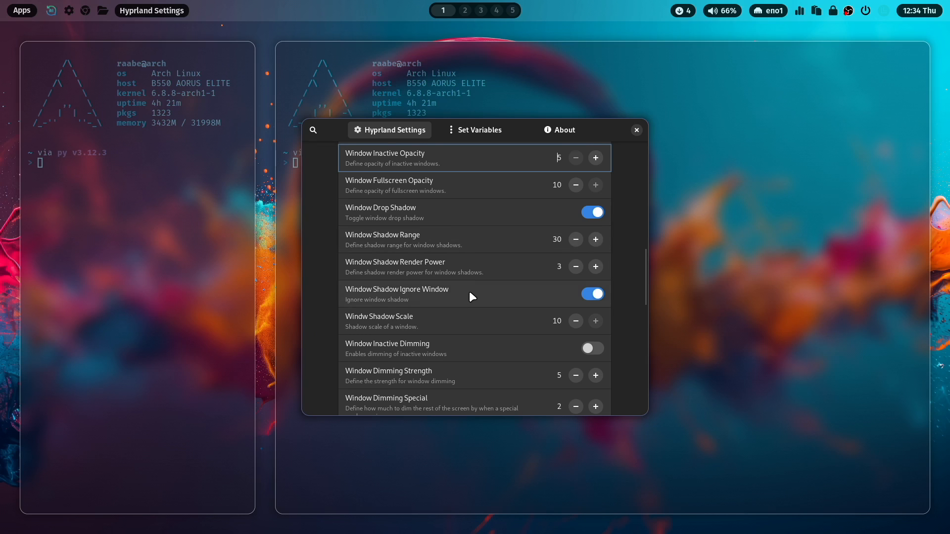
pyautogui.scroll(-3)
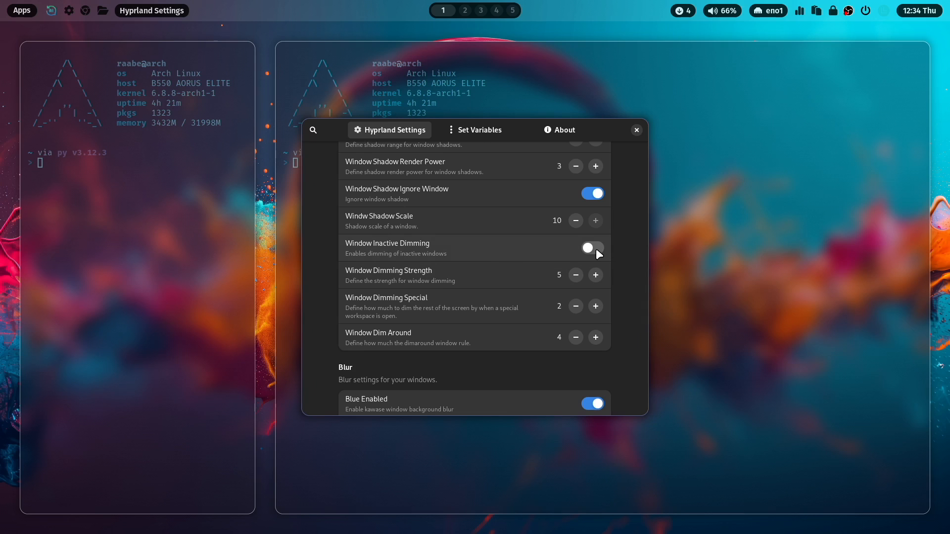
# - Briefly enable inactive window dimming, settle dimming strength at 3, then switch dimming off
pyautogui.click(591, 248)
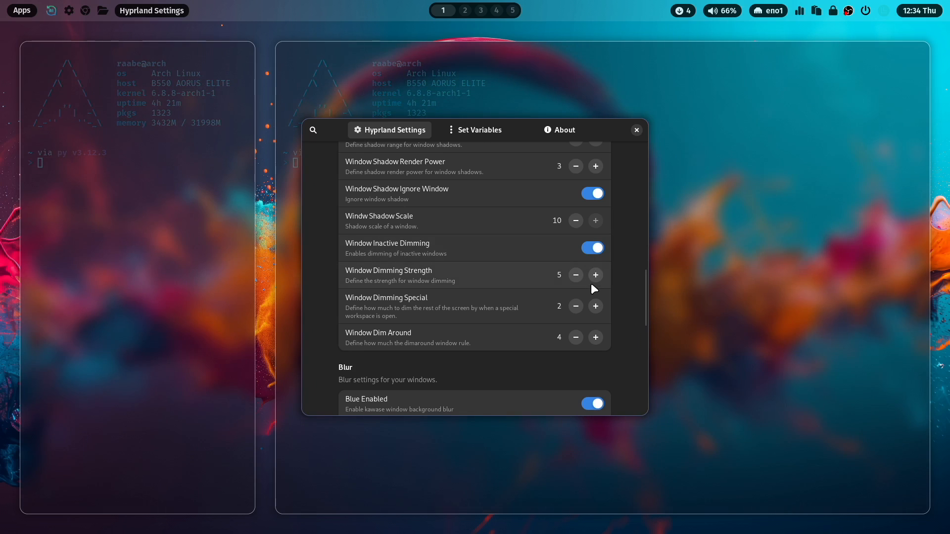
pyautogui.click(594, 275)
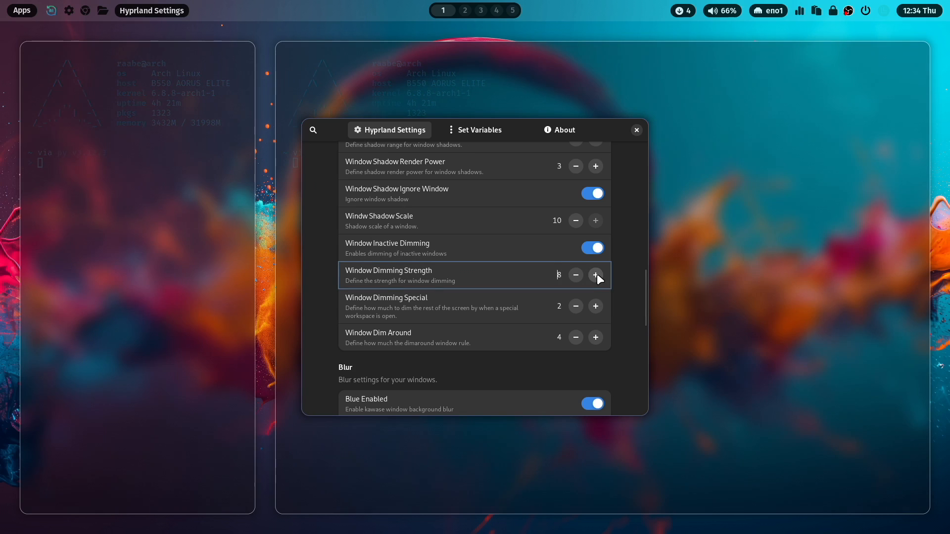
pyautogui.click(595, 275)
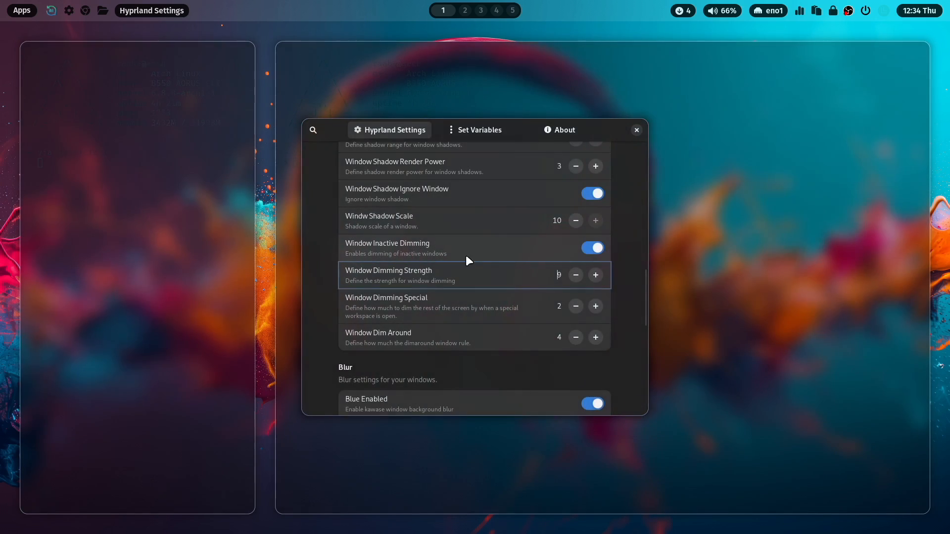
pyautogui.click(575, 275)
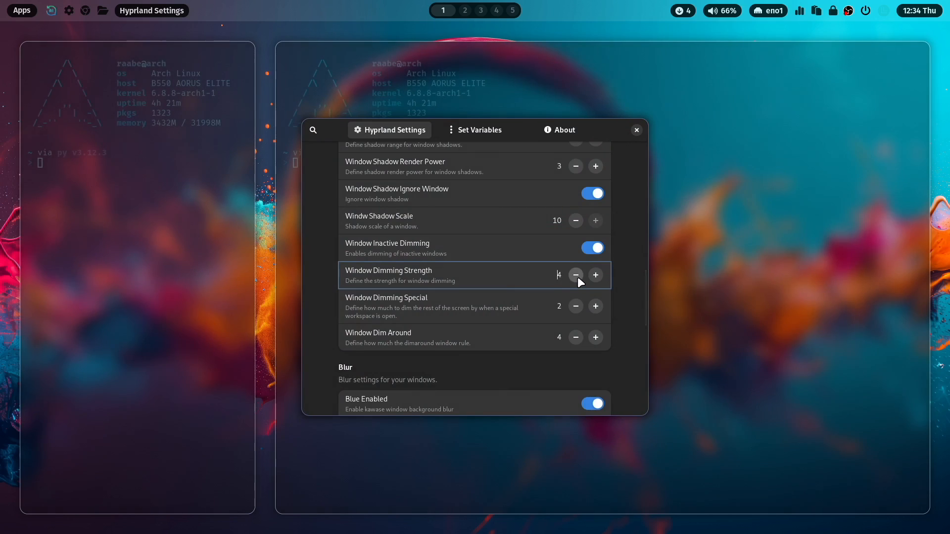
pyautogui.click(575, 275)
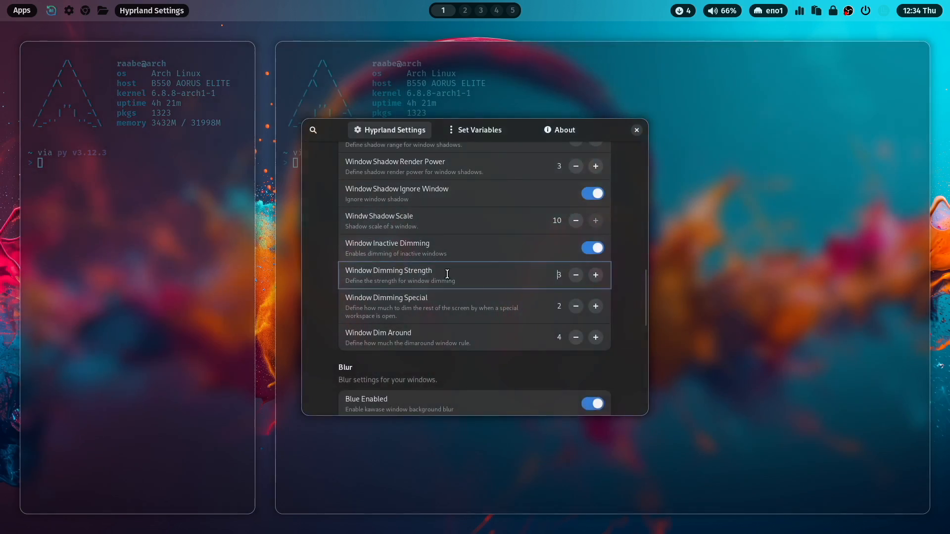
pyautogui.moveTo(572, 263)
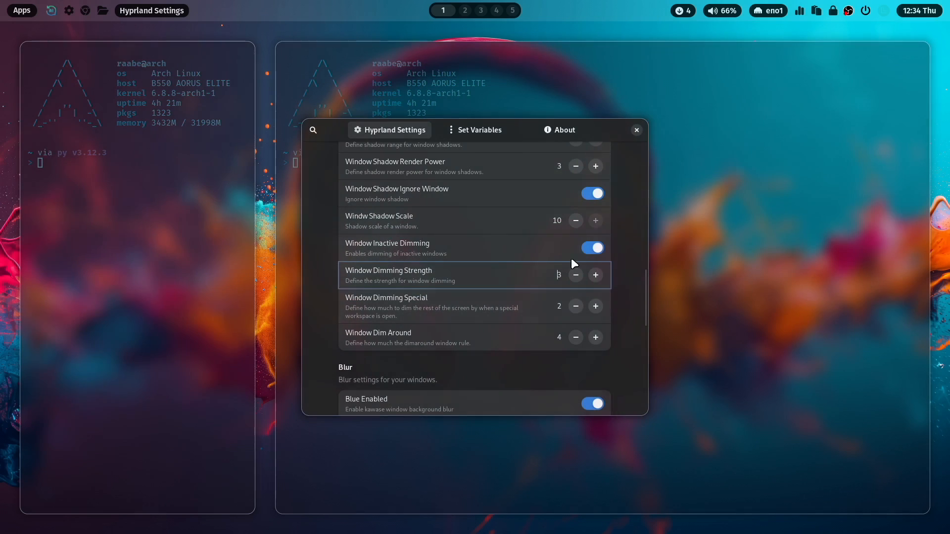
pyautogui.click(591, 248)
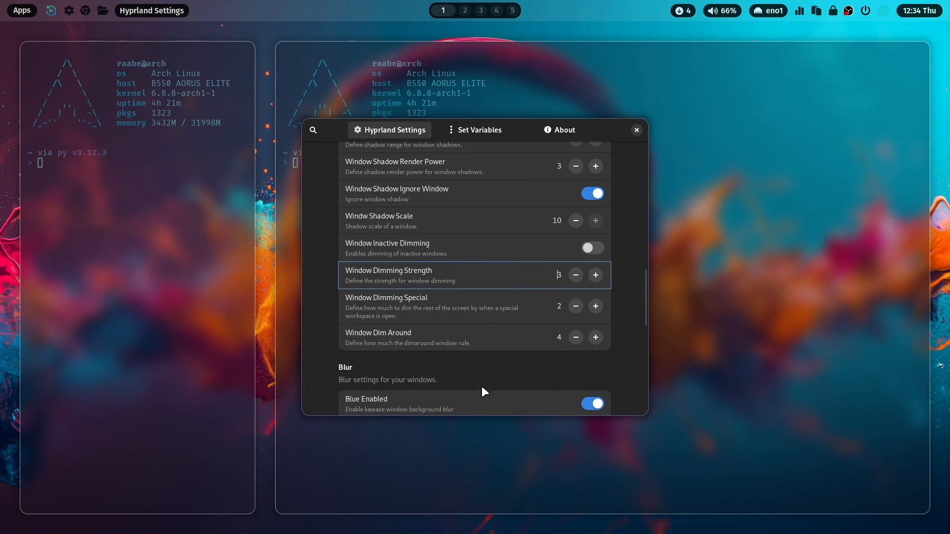
# - Toggle window blur off and back on, and raise blur passes to 5
pyautogui.scroll(-3)
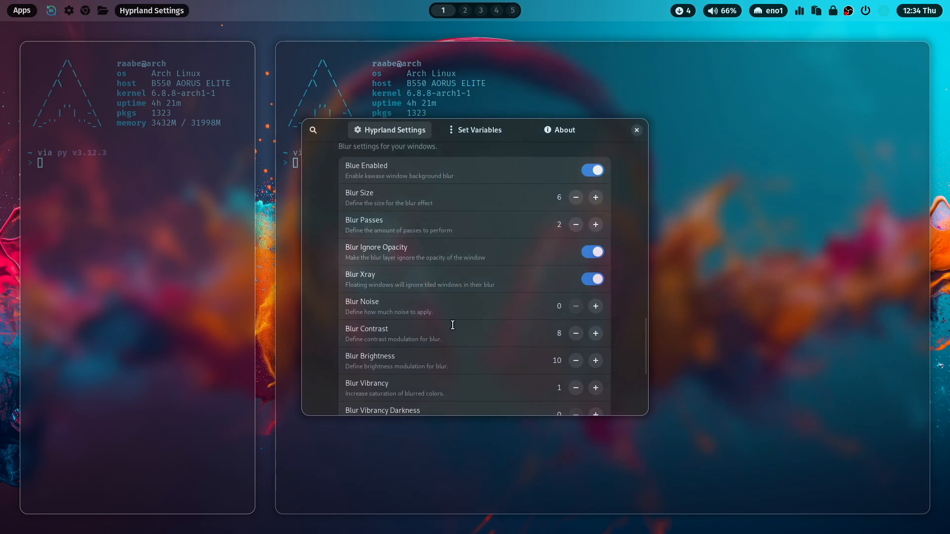
pyautogui.scroll(3)
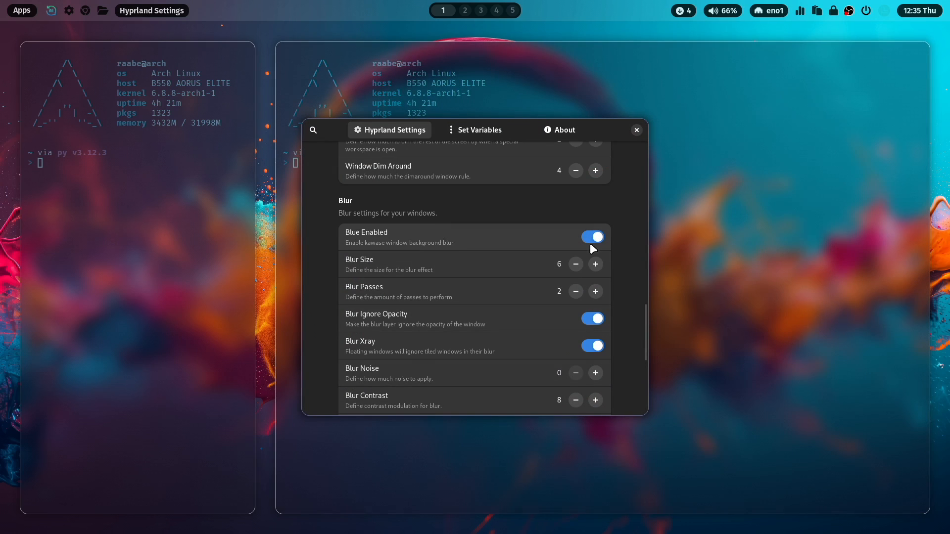
pyautogui.click(591, 237)
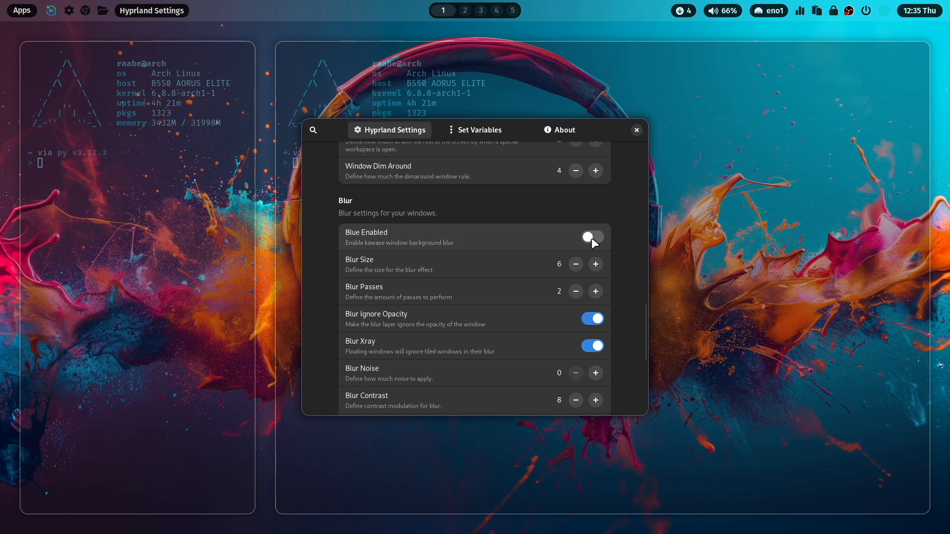
pyautogui.click(591, 237)
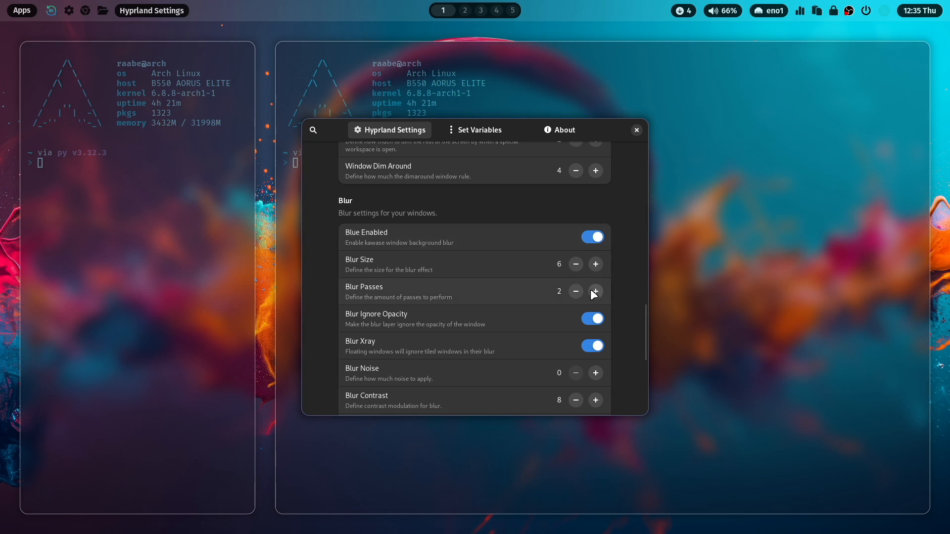
pyautogui.click(594, 291)
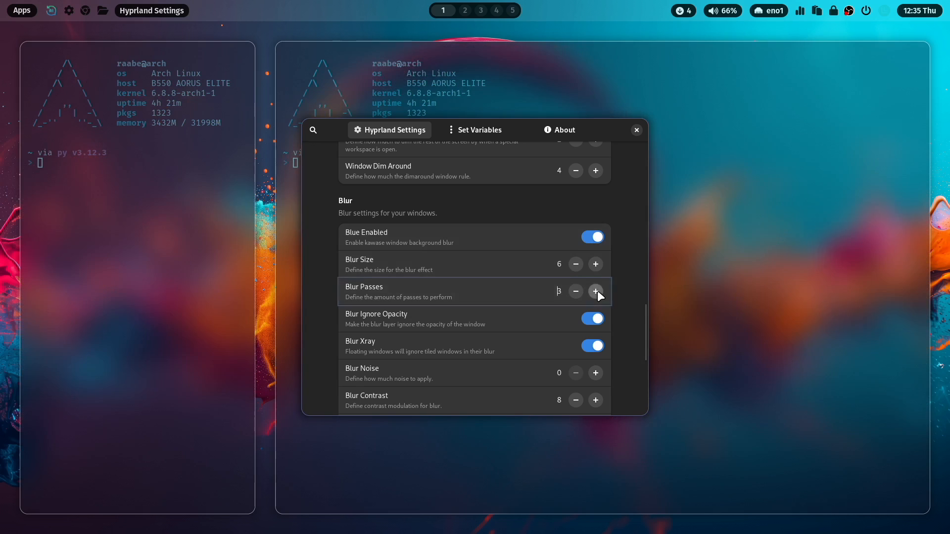
pyautogui.click(595, 292)
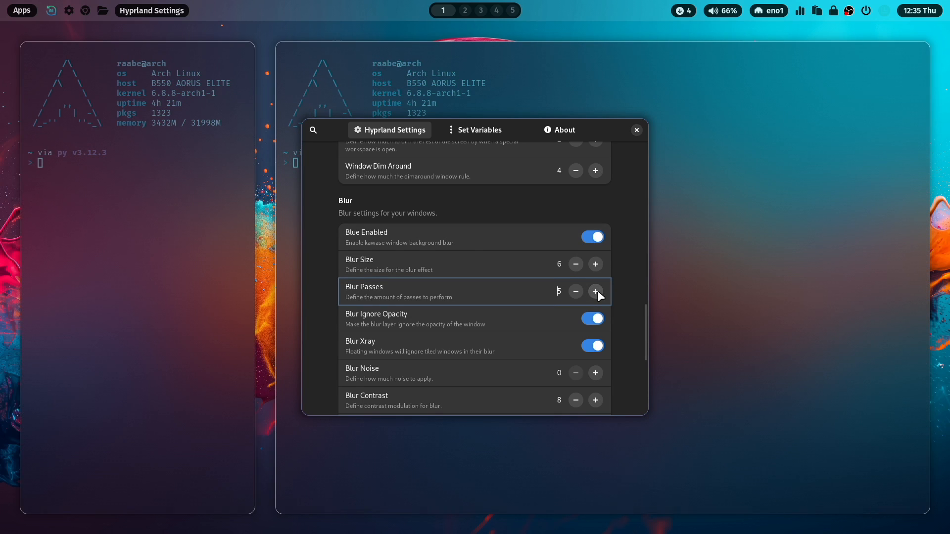
# - Toggle Blur Ignore Opacity and scroll down to the Animations options
pyautogui.scroll(-3)
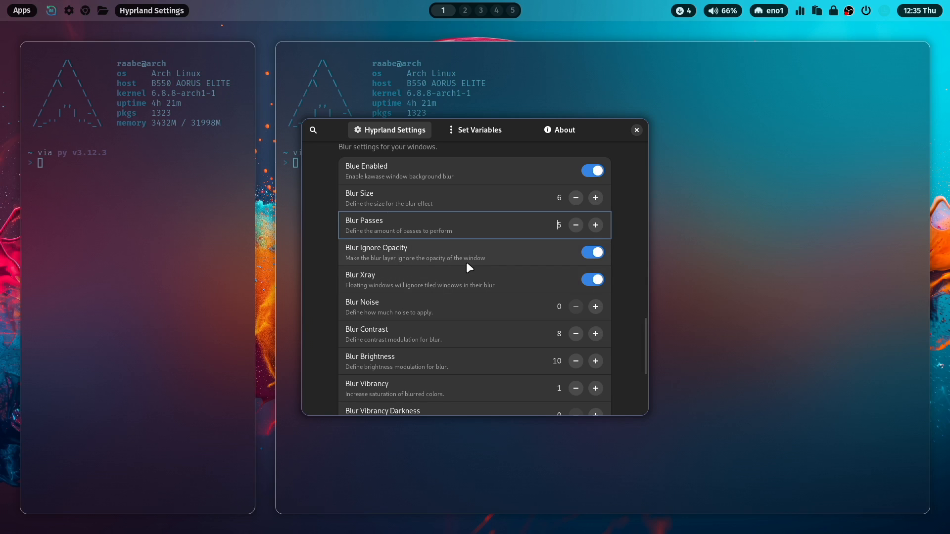
pyautogui.click(591, 251)
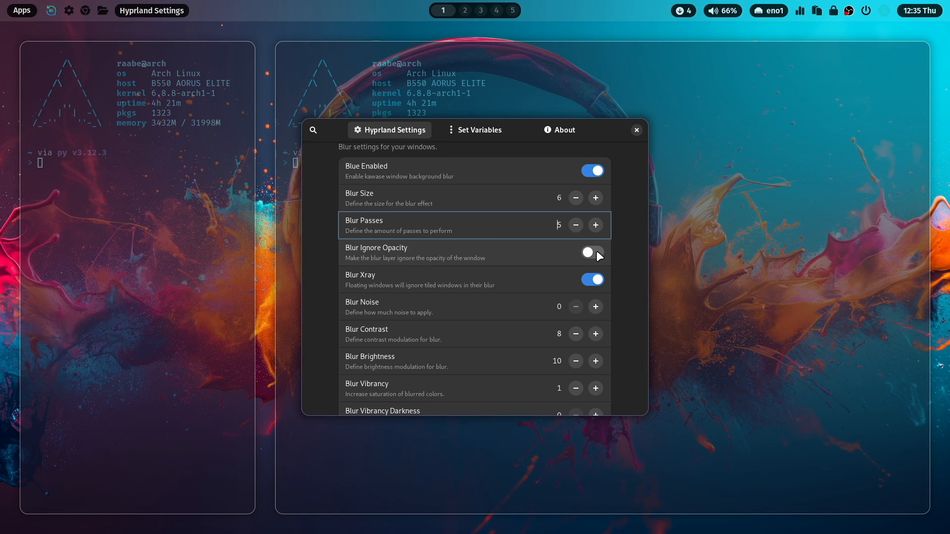
pyautogui.scroll(-3)
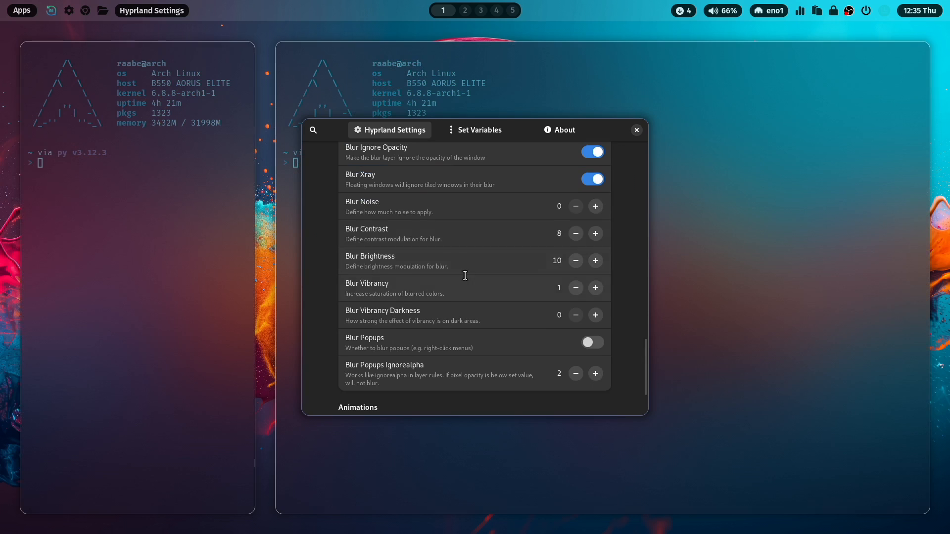
pyautogui.moveTo(458, 332)
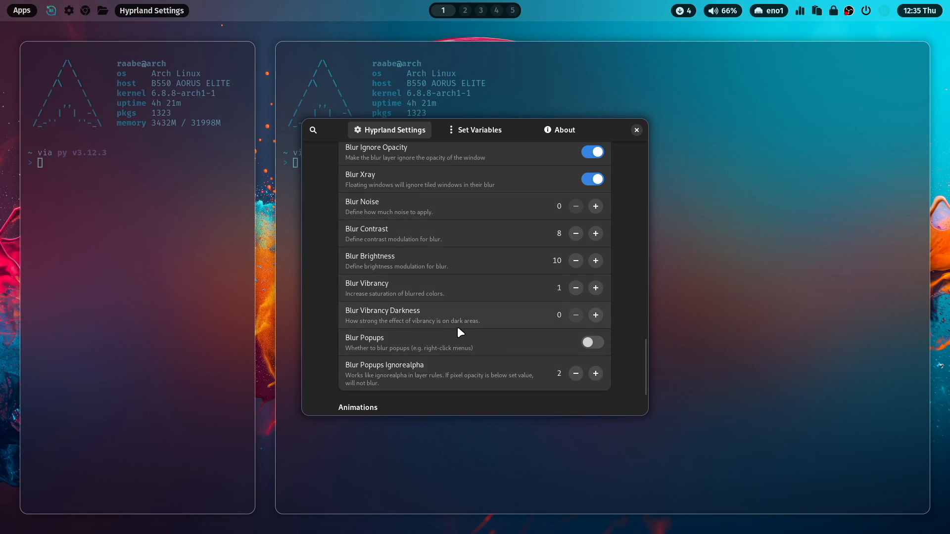
pyautogui.scroll(-3)
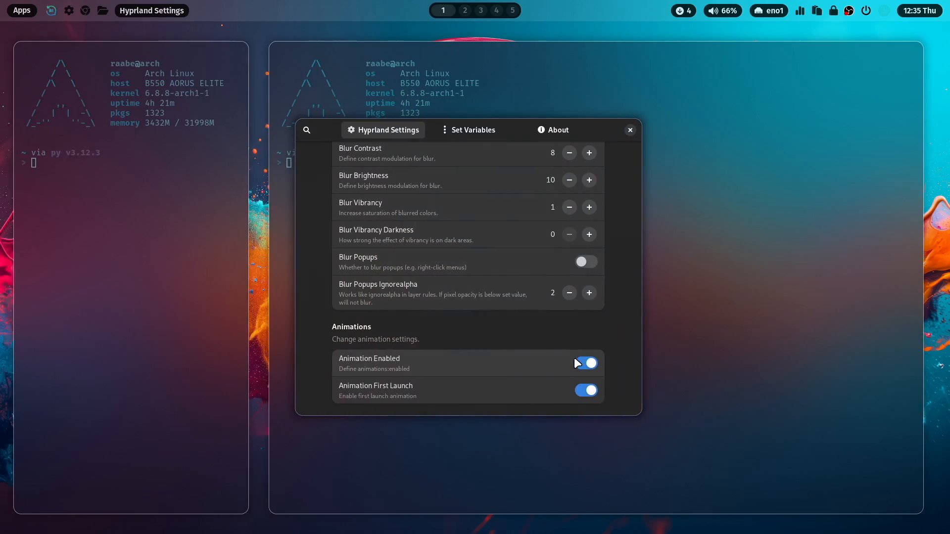
# - Switch off Animation Enabled and click the top bar, leaving the settings window inactive
pyautogui.click(585, 362)
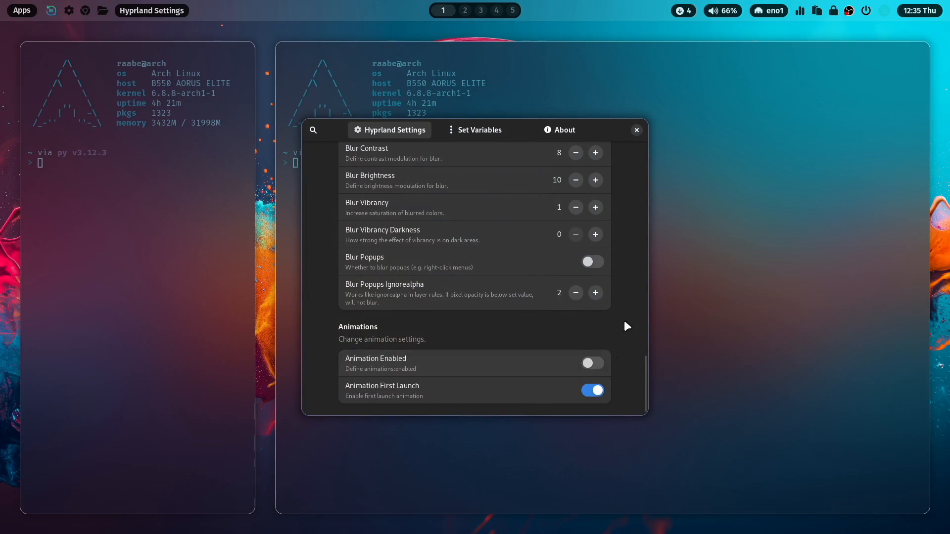
pyautogui.click(464, 10)
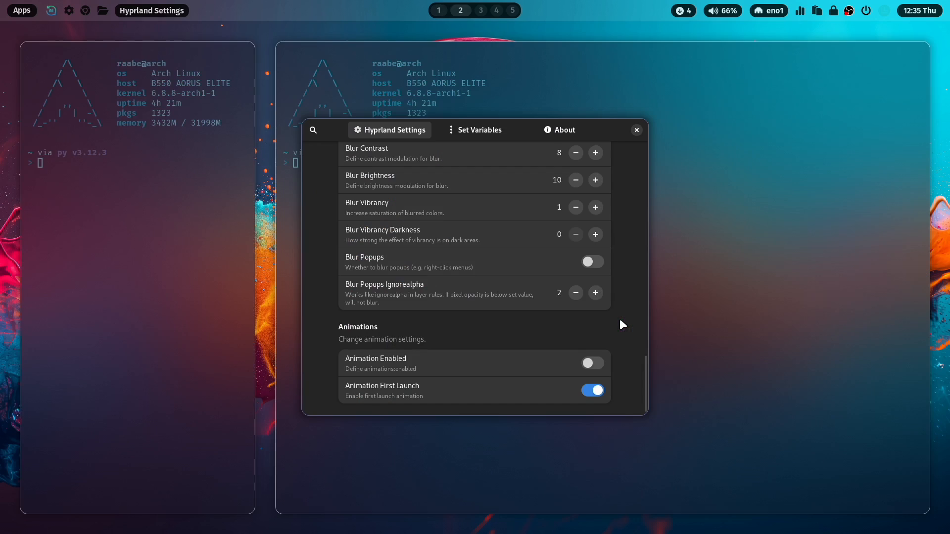
pyautogui.click(438, 10)
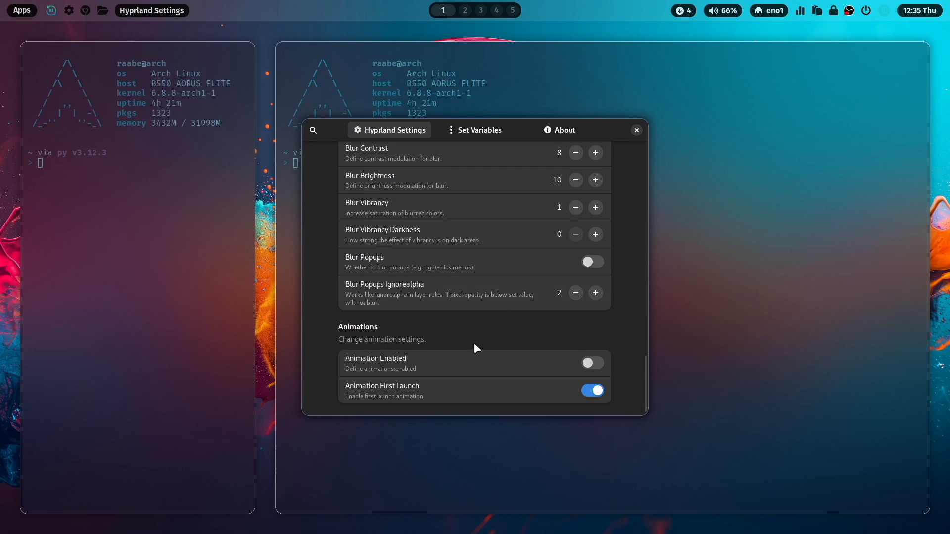
pyautogui.click(591, 363)
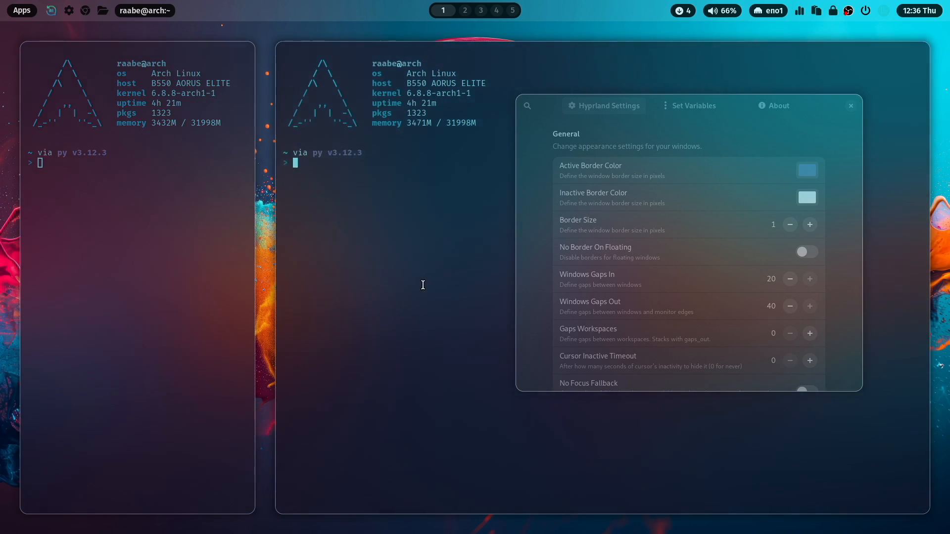
pyautogui.moveTo(419, 298)
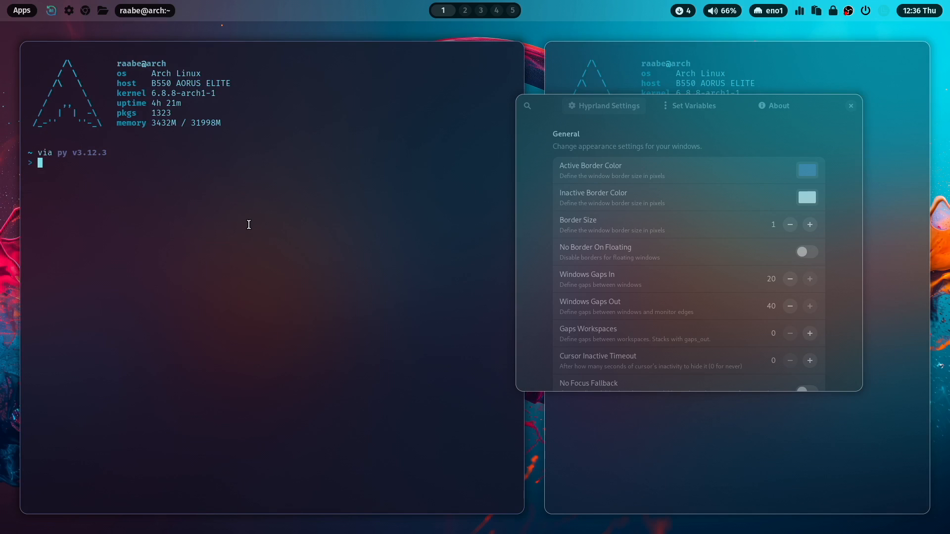
# - Go to dotfiles/hypr/conf and cat autostart.conf, showing the hyprctl.sh exec-once line
pyautogui.write('cd')
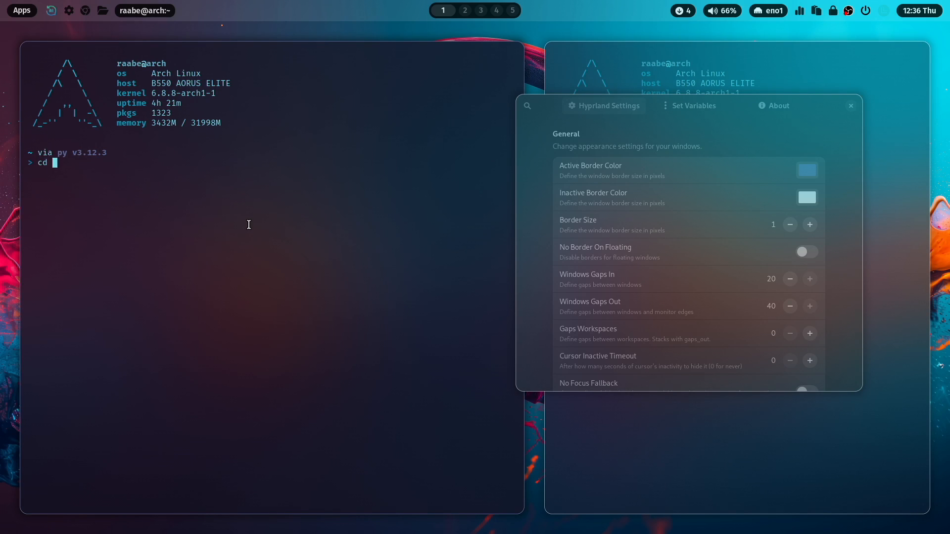
pyautogui.write('dotfiles/hypr/')
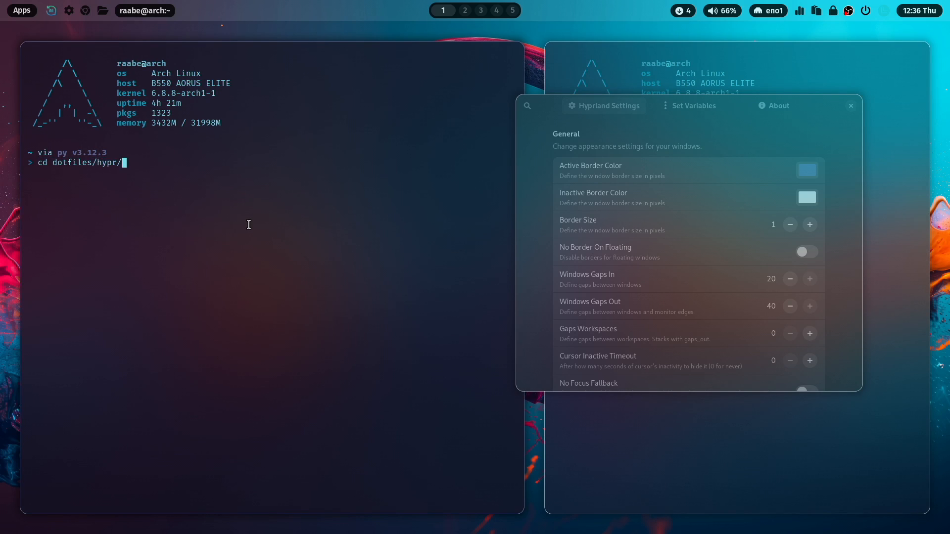
pyautogui.write('conf/')
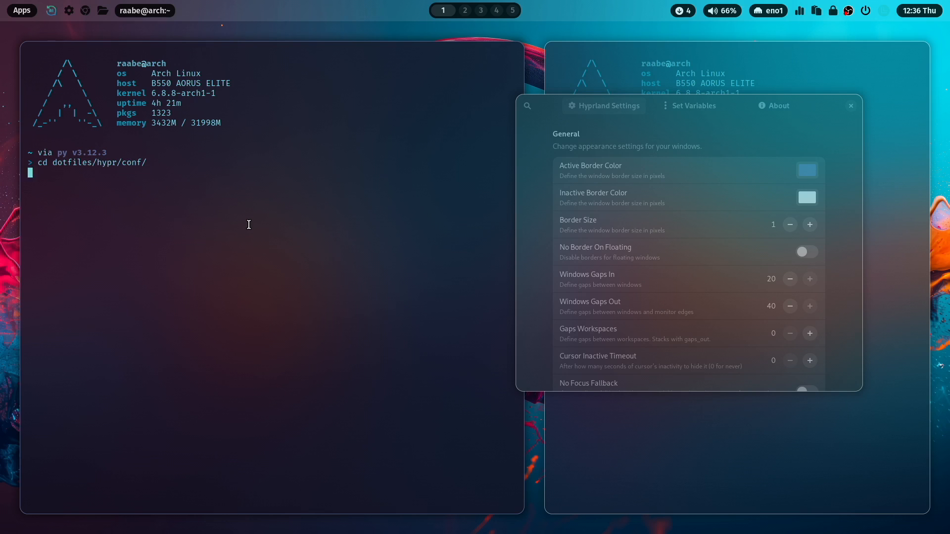
pyautogui.write('ca')
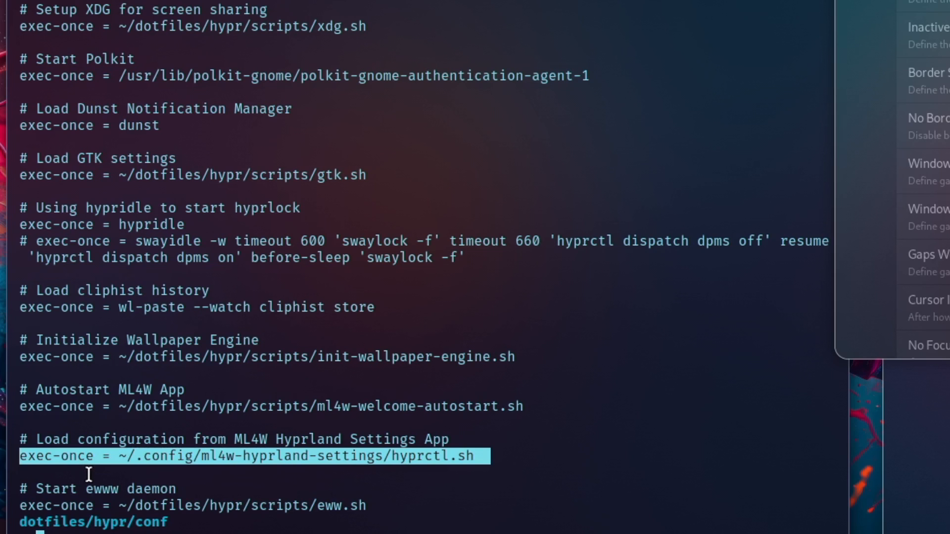
pyautogui.moveTo(224, 473)
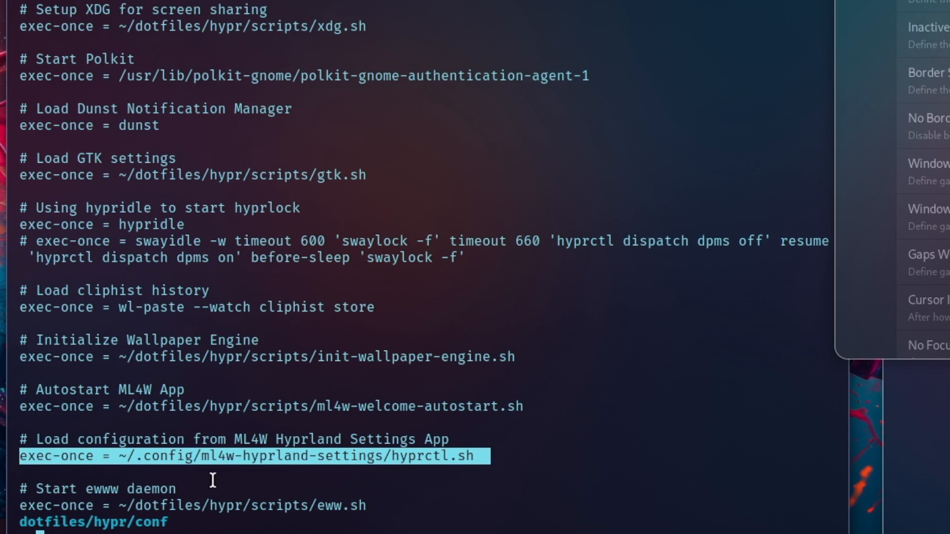
pyautogui.moveTo(283, 472)
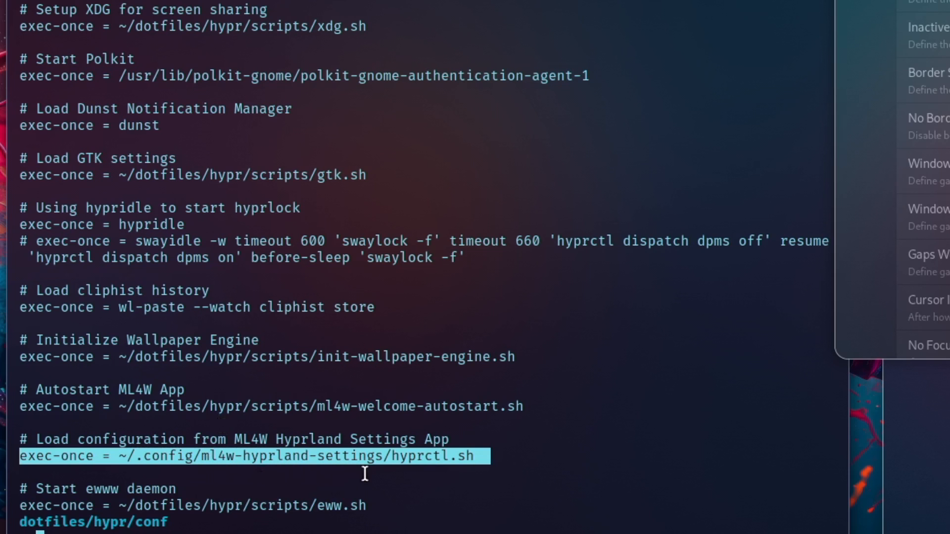
pyautogui.moveTo(392, 456)
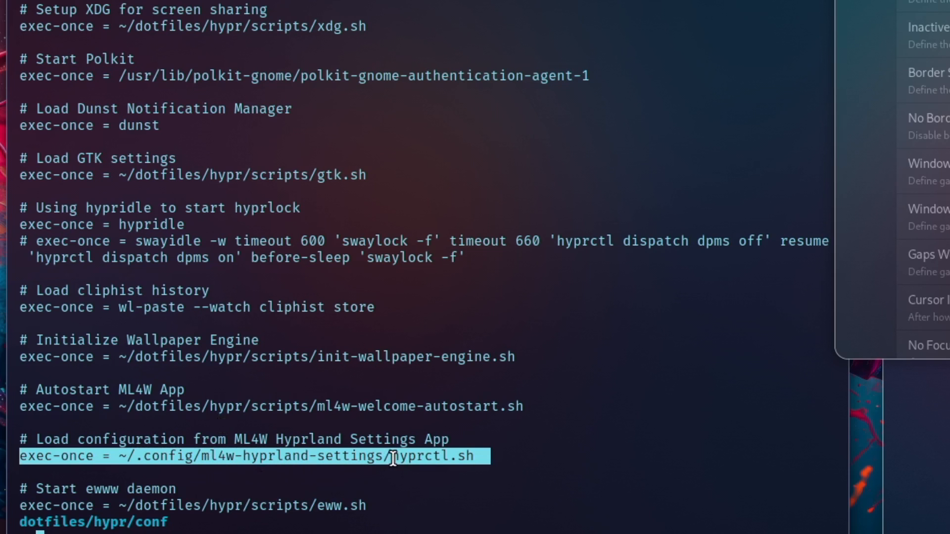
pyautogui.moveTo(529, 383)
pyautogui.write('cd')
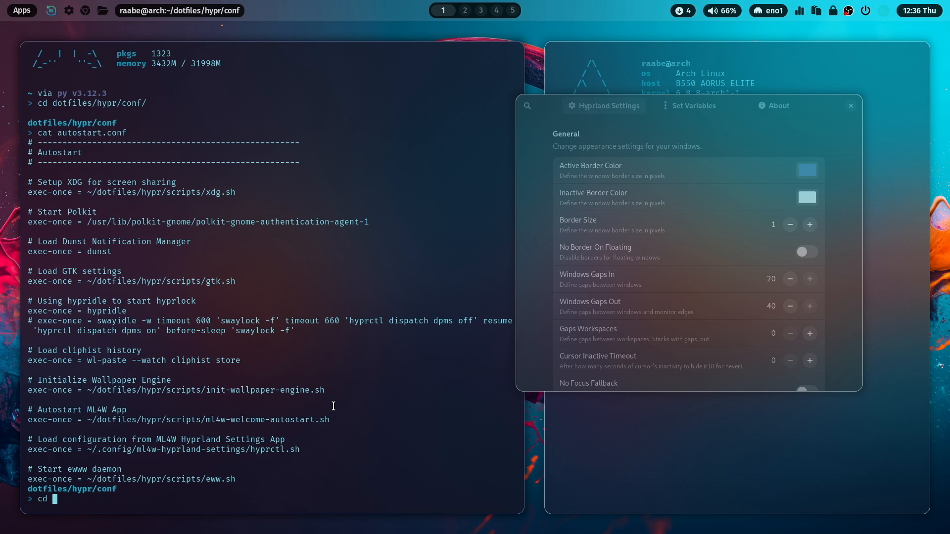
# - Enter ~/.config/ml4w-hyprland-settings, list its files, and print hyprctl.json
pyautogui.write('~/')
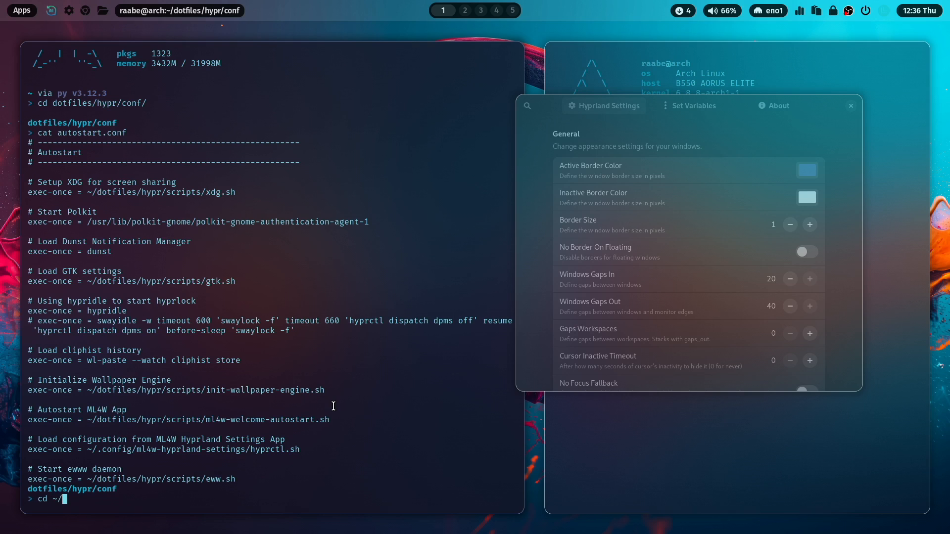
pyautogui.write('.config/ml4w-')
pyautogui.write('ls')
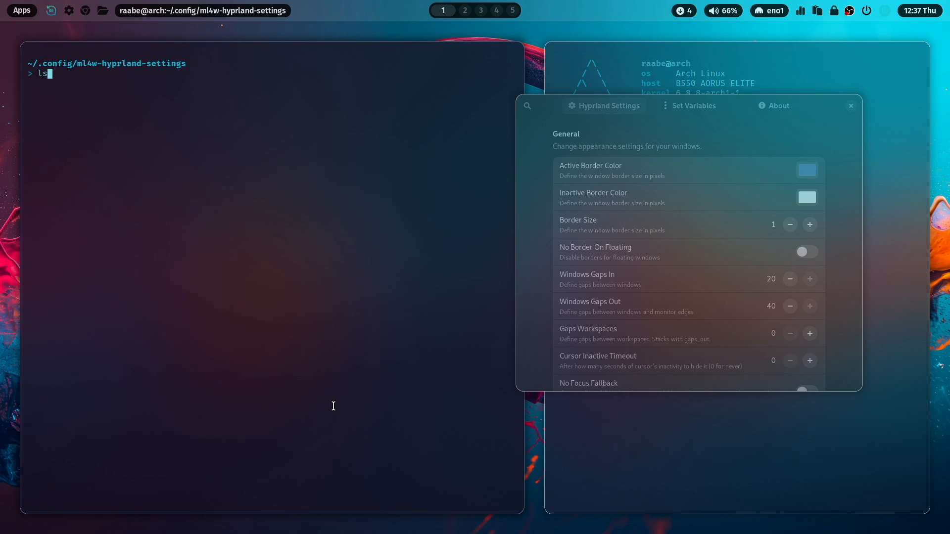
pyautogui.press('Return')
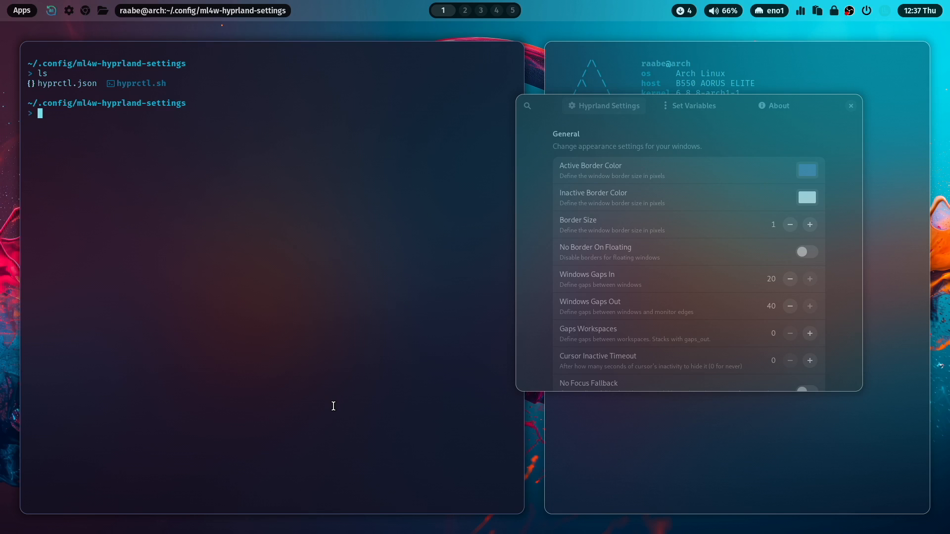
pyautogui.write('cat hyprctl.json')
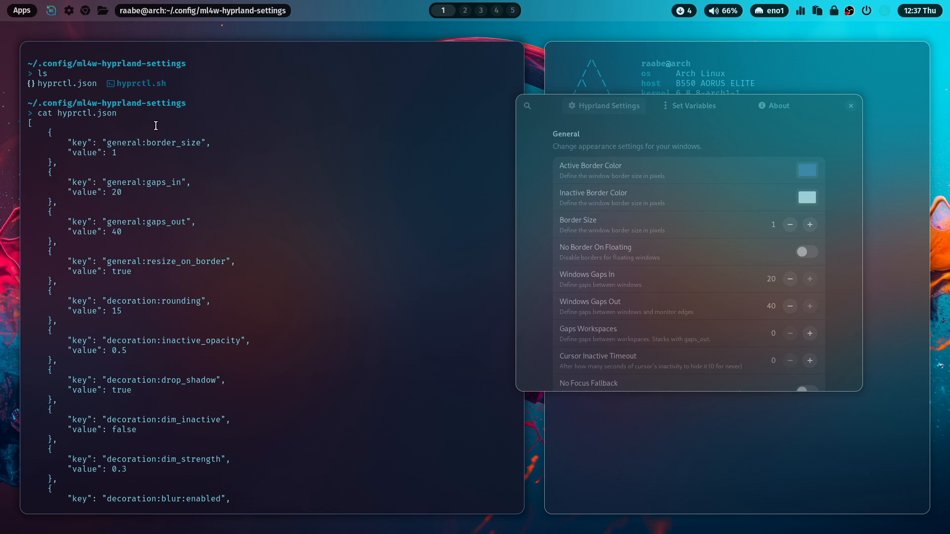
pyautogui.scroll(-3)
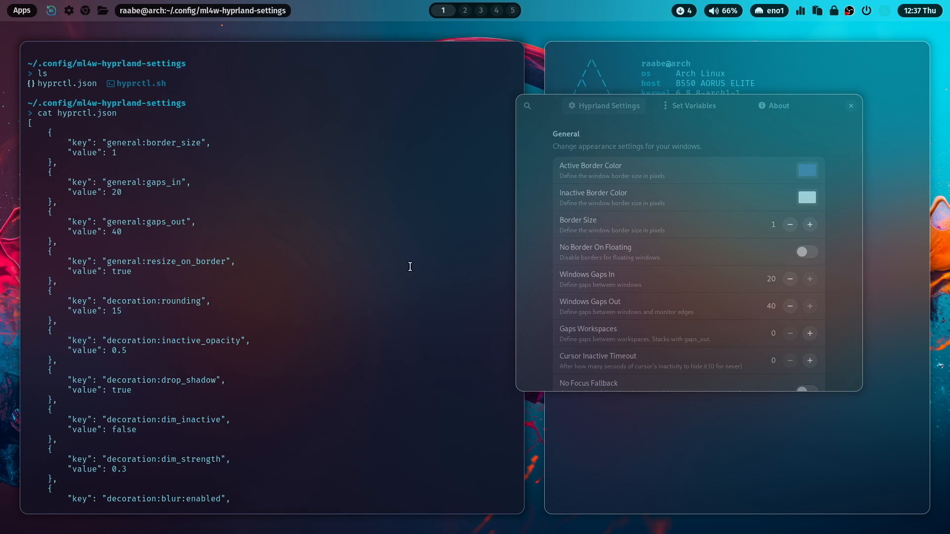
pyautogui.moveTo(206, 469)
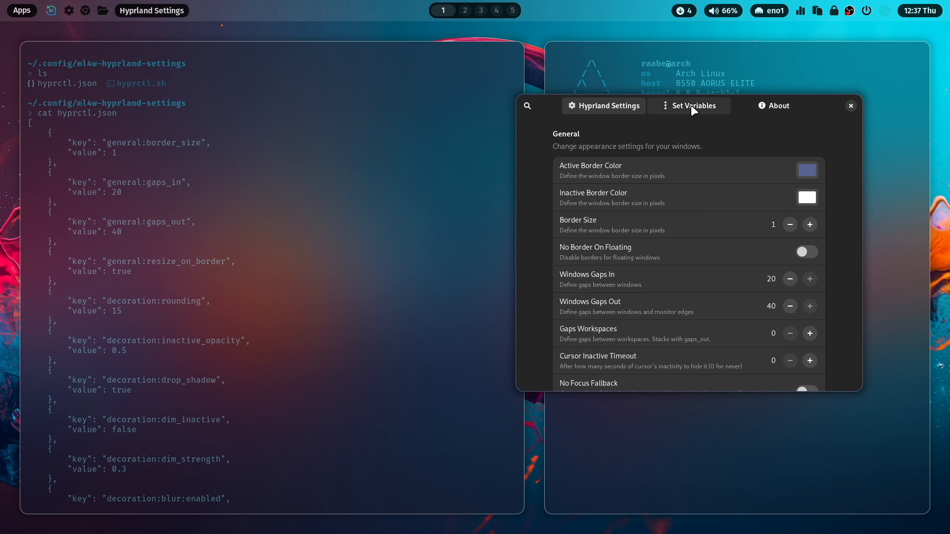
# - In Set Variables, remove border_size, gaps_in, gaps_out and every remaining override
pyautogui.click(688, 105)
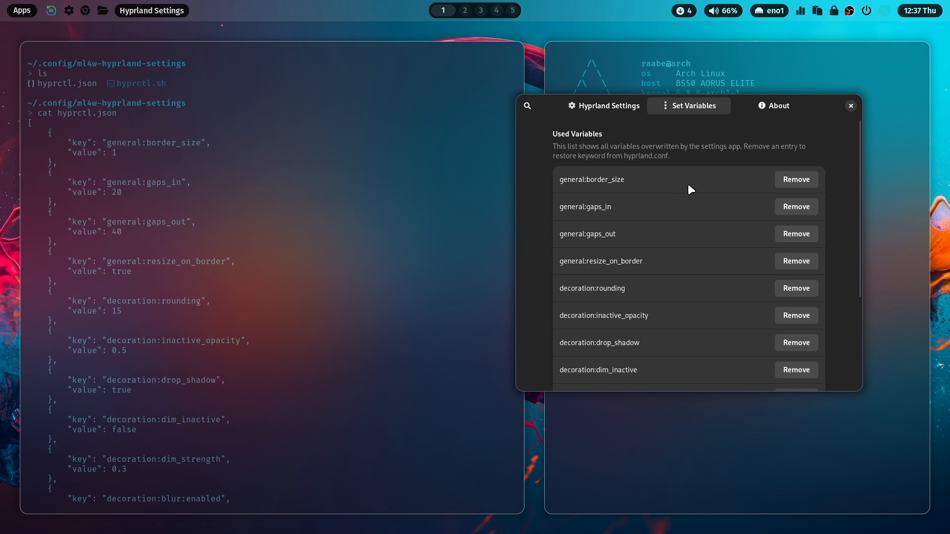
pyautogui.moveTo(635, 175)
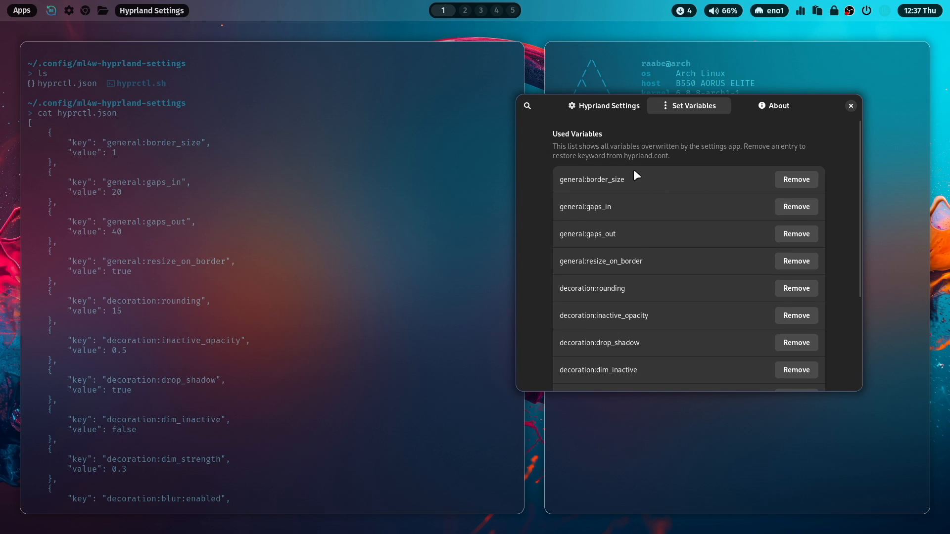
pyautogui.moveTo(796, 179)
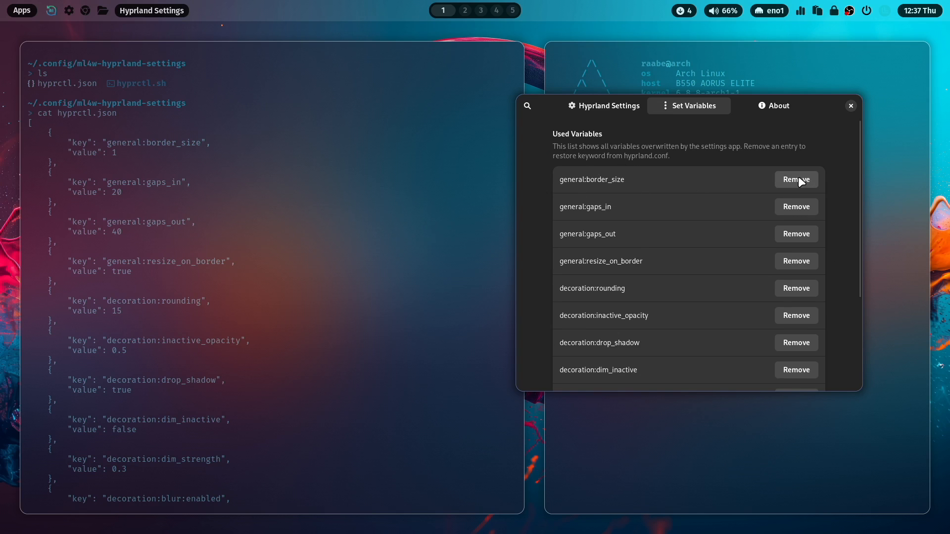
pyautogui.click(796, 179)
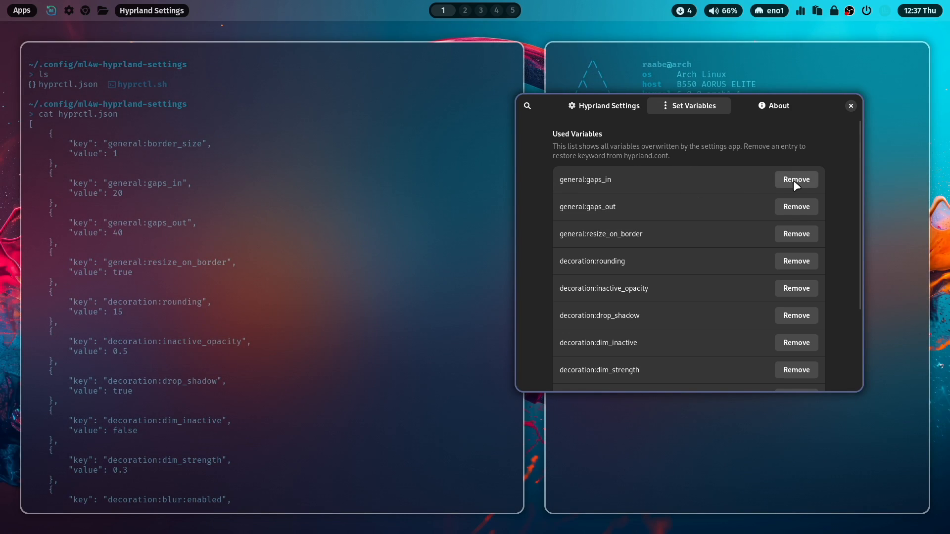
pyautogui.click(795, 179)
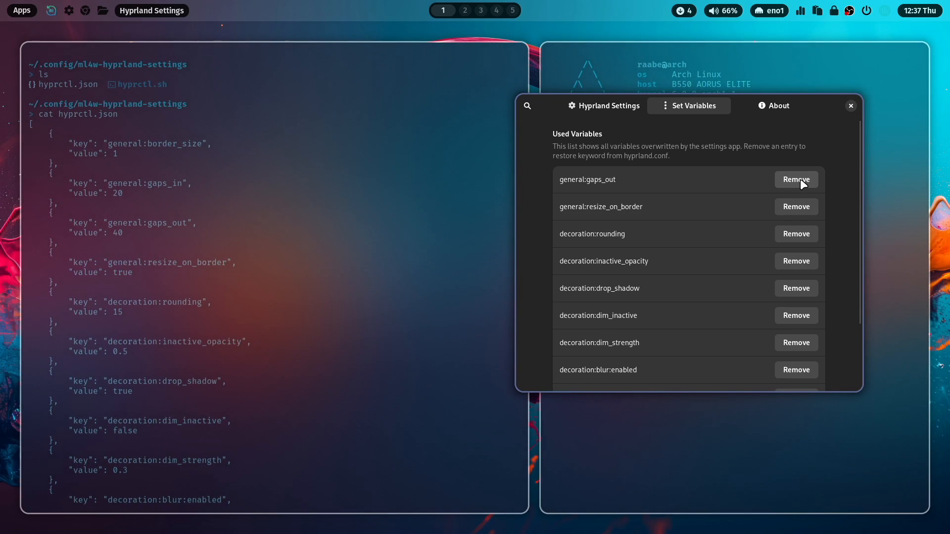
pyautogui.click(795, 179)
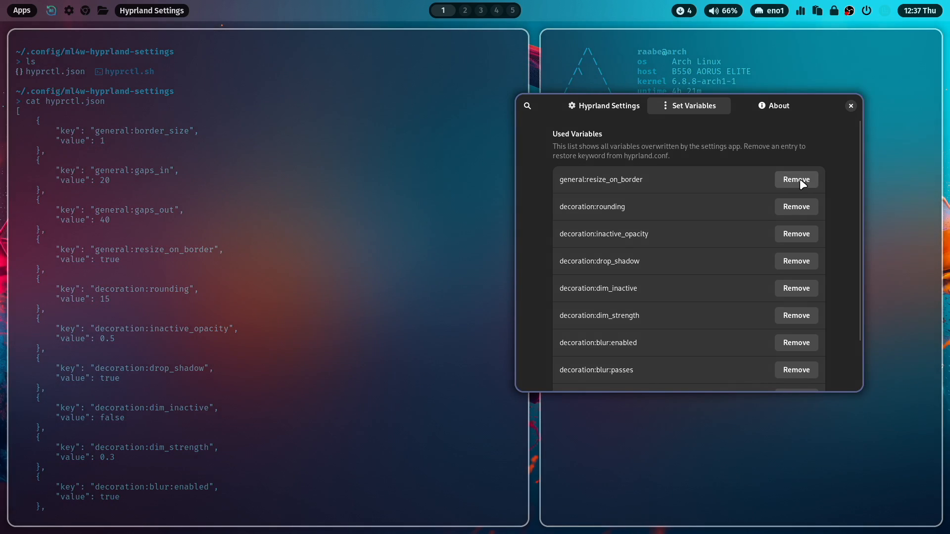
pyautogui.click(795, 179)
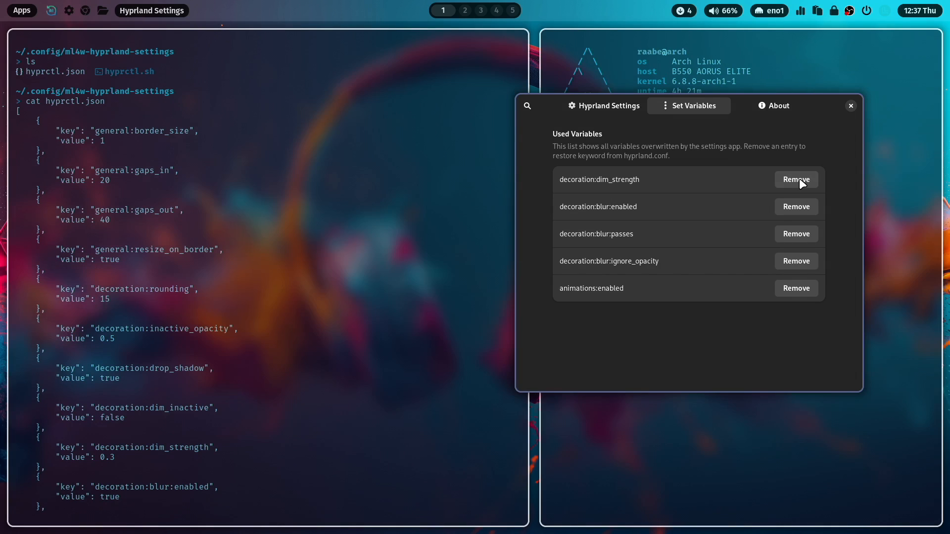
pyautogui.click(796, 179)
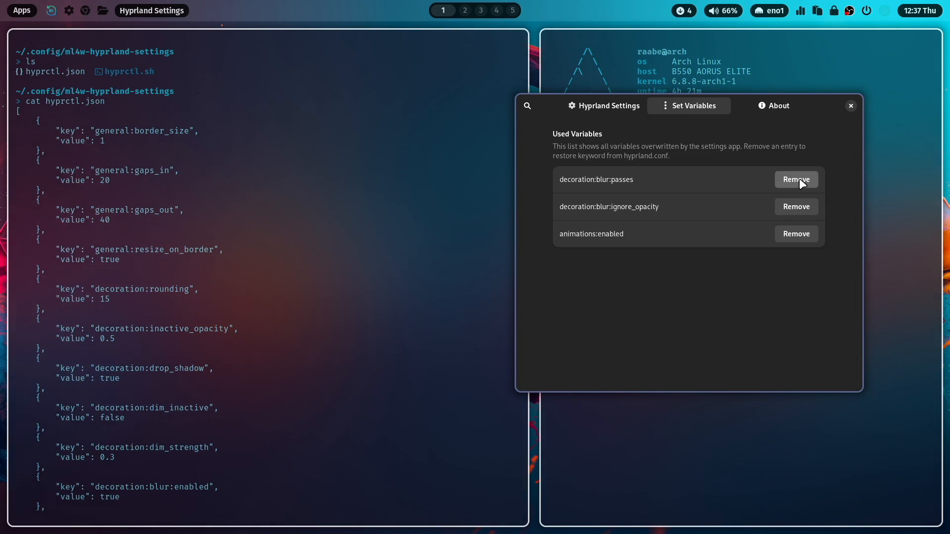
pyautogui.click(795, 179)
pyautogui.write('cat hyprctl.json')
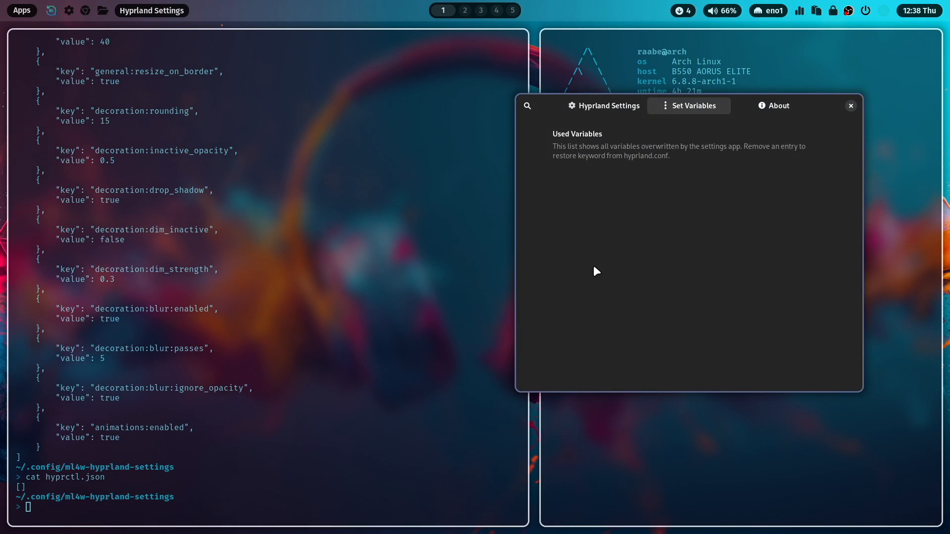
pyautogui.moveTo(625, 223)
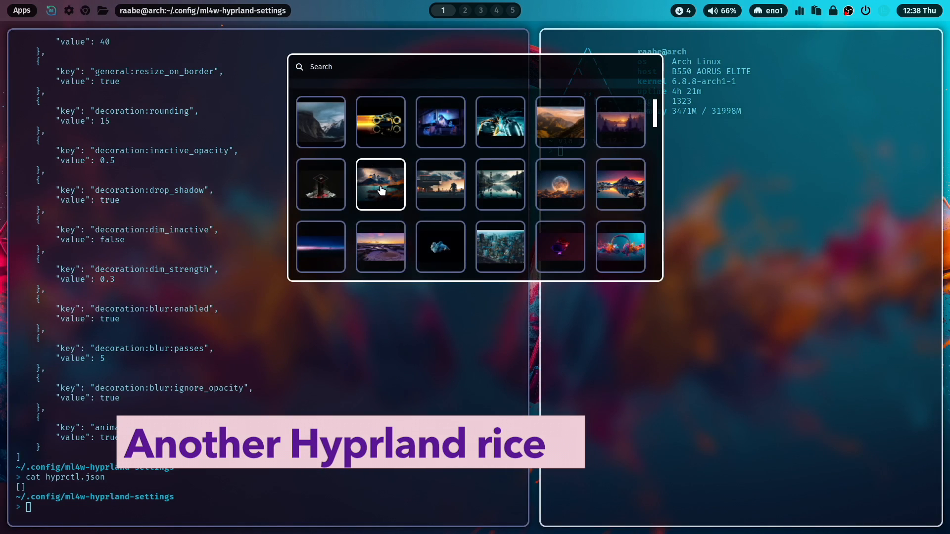
# - Apply the mountain lake wallpaper and relaunch Hyprland Settings from the ML4W sidebar
pyautogui.click(380, 184)
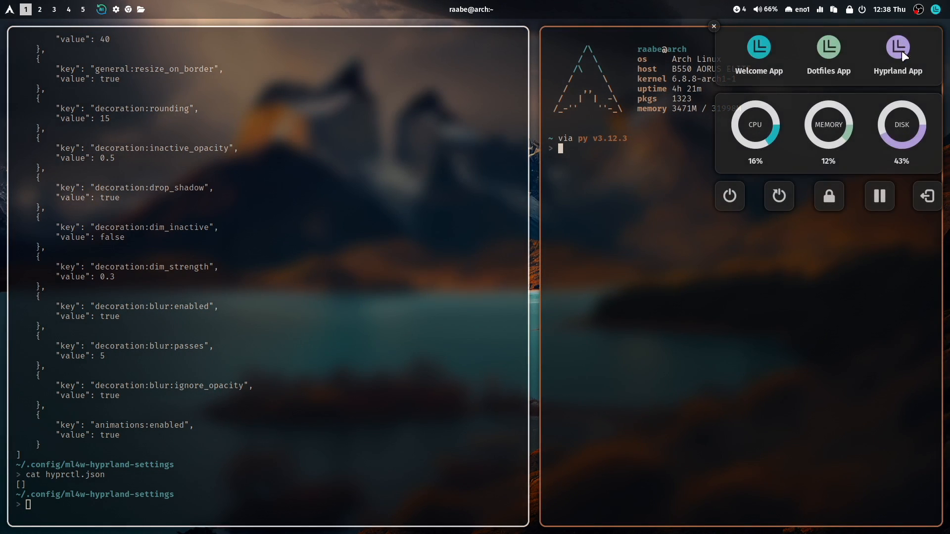
pyautogui.click(898, 47)
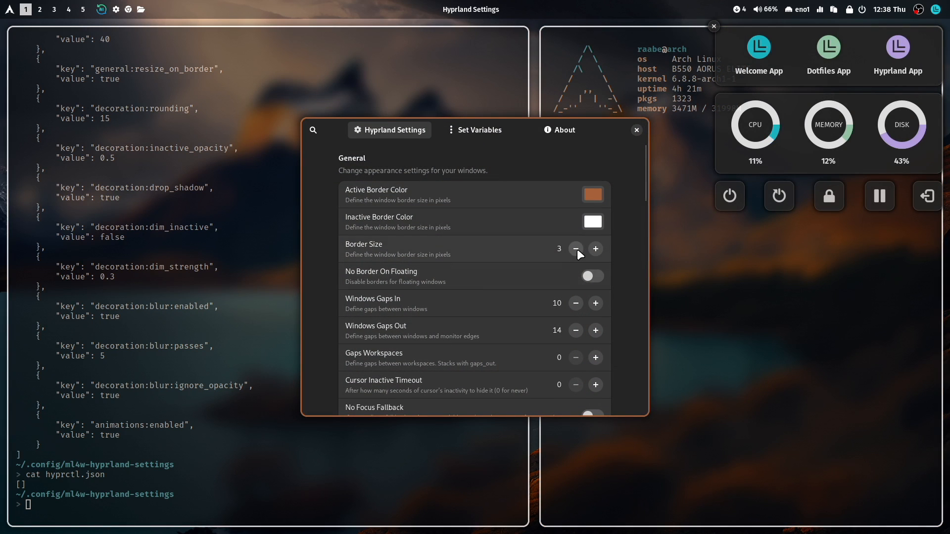
# - Set border size to 0, inner gaps to 19 and outer gaps to 37
pyautogui.click(575, 248)
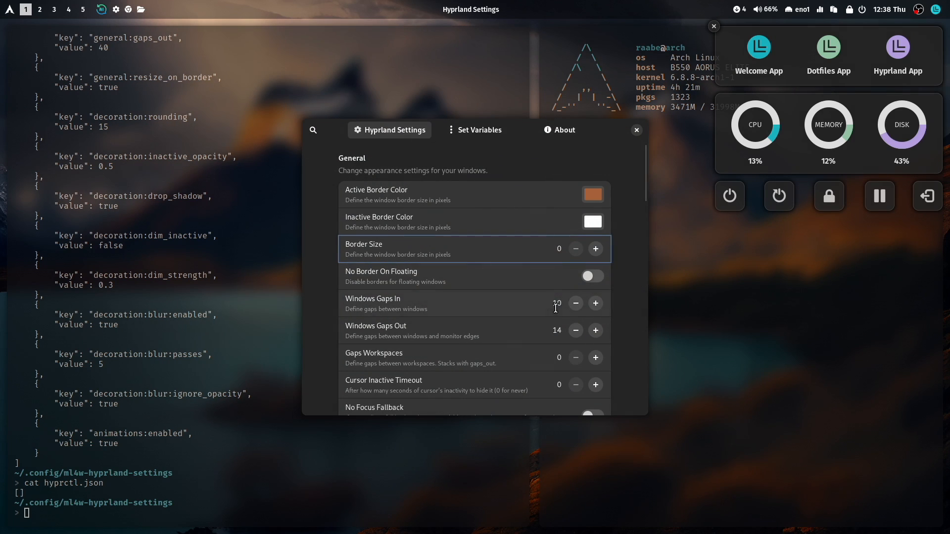
pyautogui.click(594, 303)
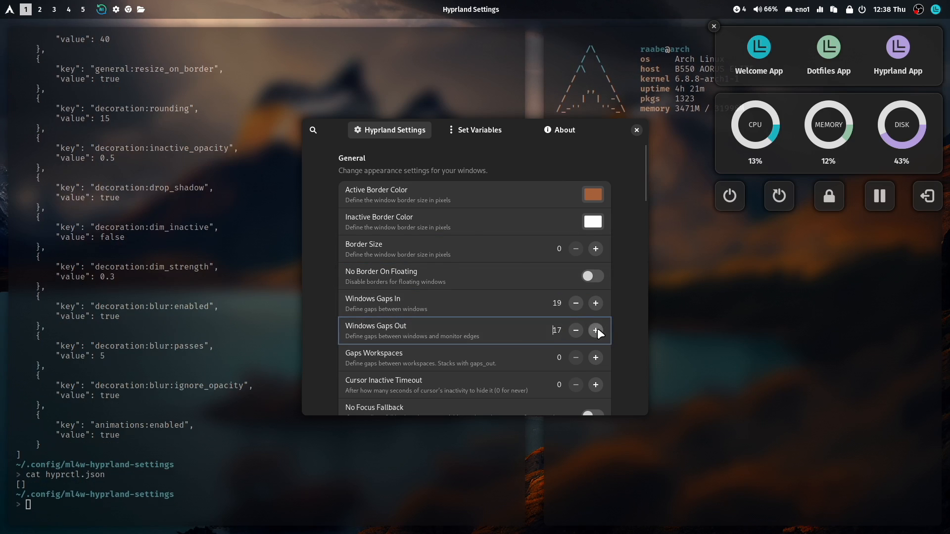
pyautogui.click(595, 330)
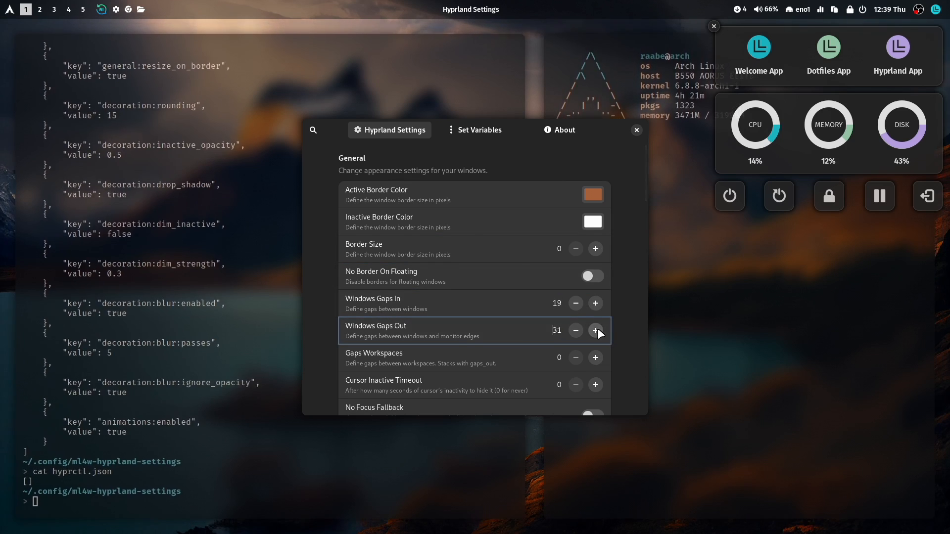
pyautogui.click(595, 330)
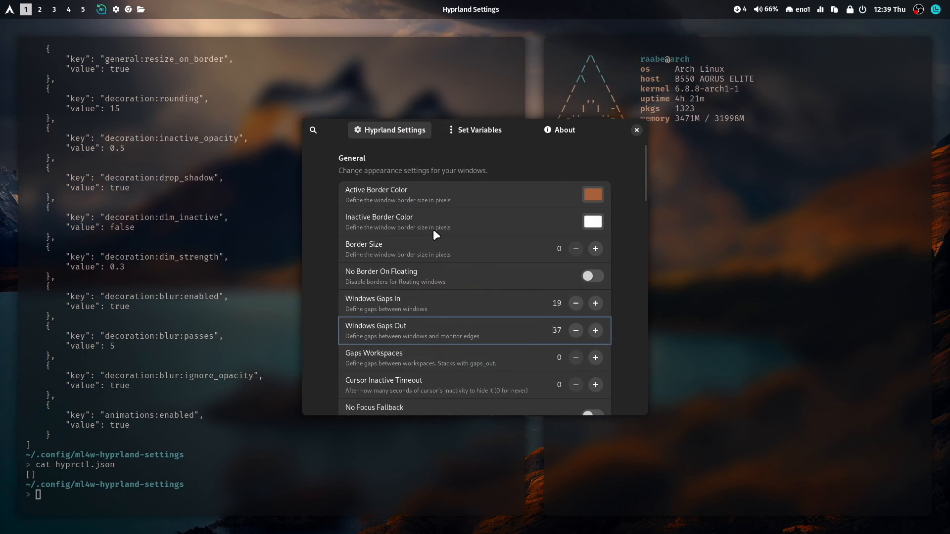
# - Raise blur passes to 5 and close the settings window
pyautogui.scroll(-3)
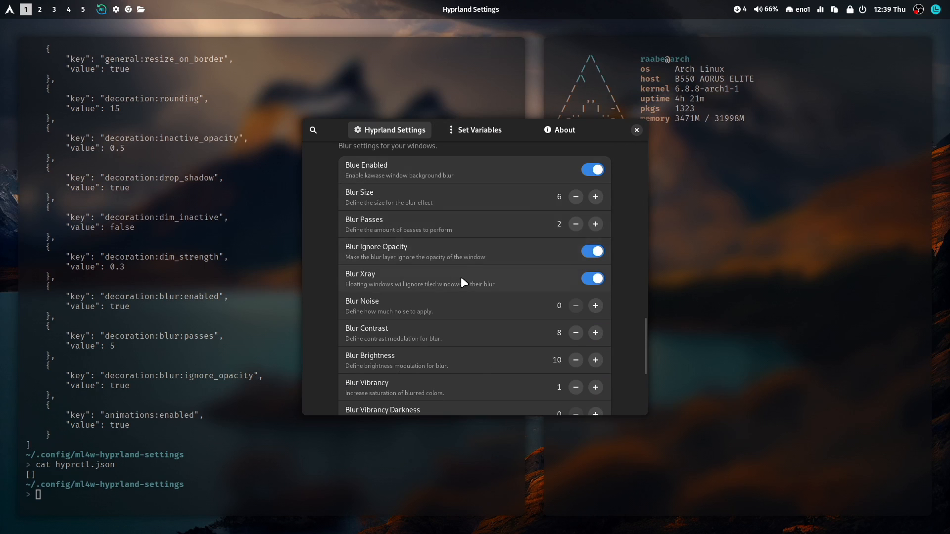
pyautogui.click(594, 224)
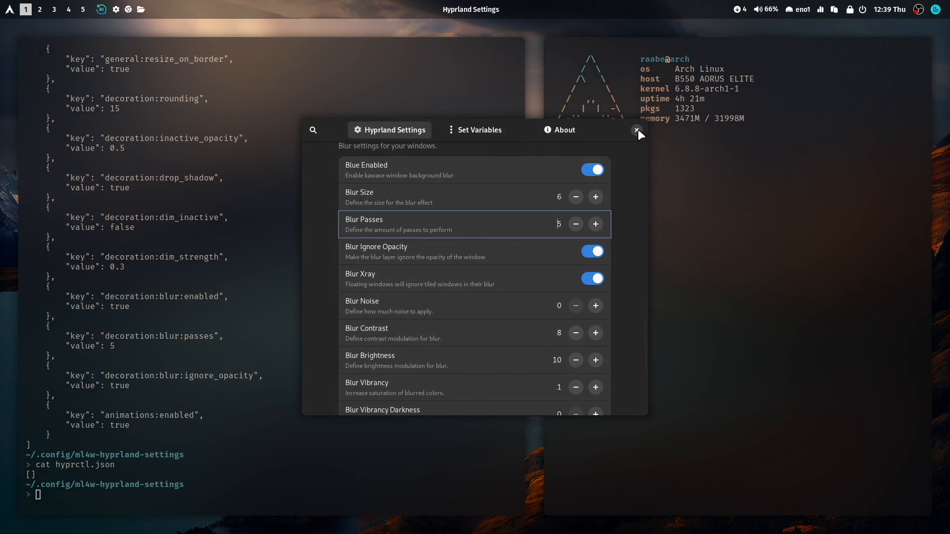
pyautogui.click(636, 129)
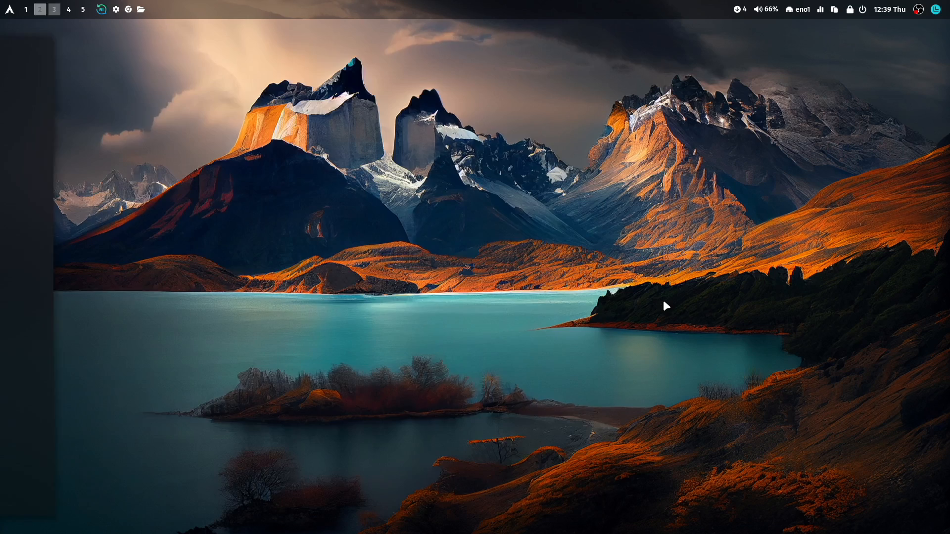